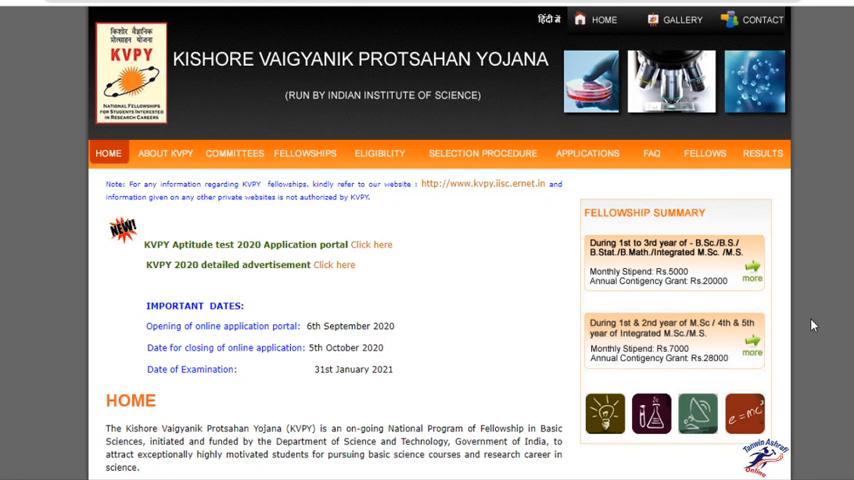
mouse_move(804, 308)
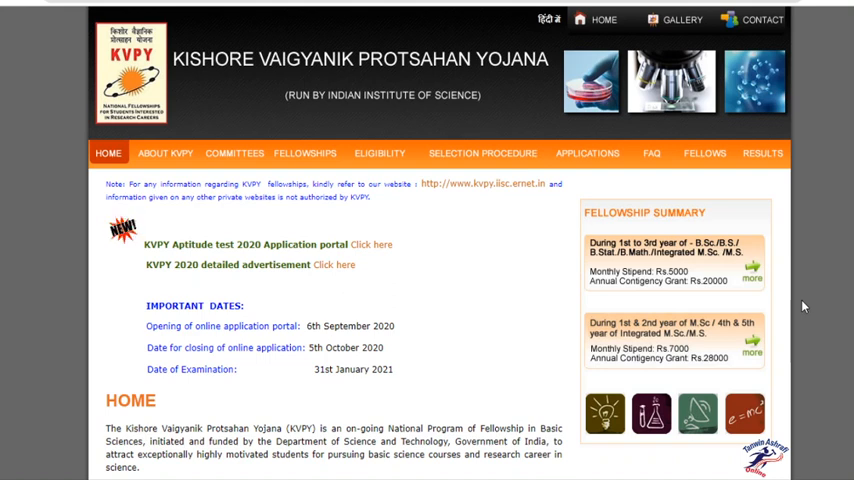
mouse_move(464, 300)
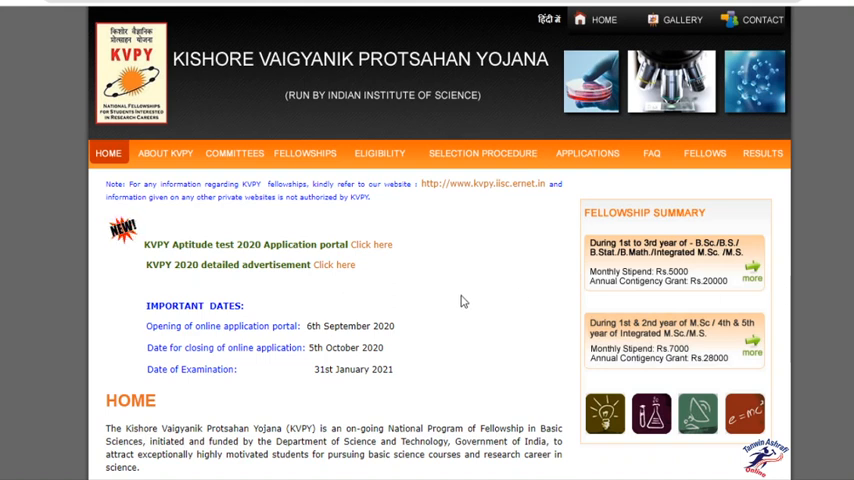
mouse_move(360, 298)
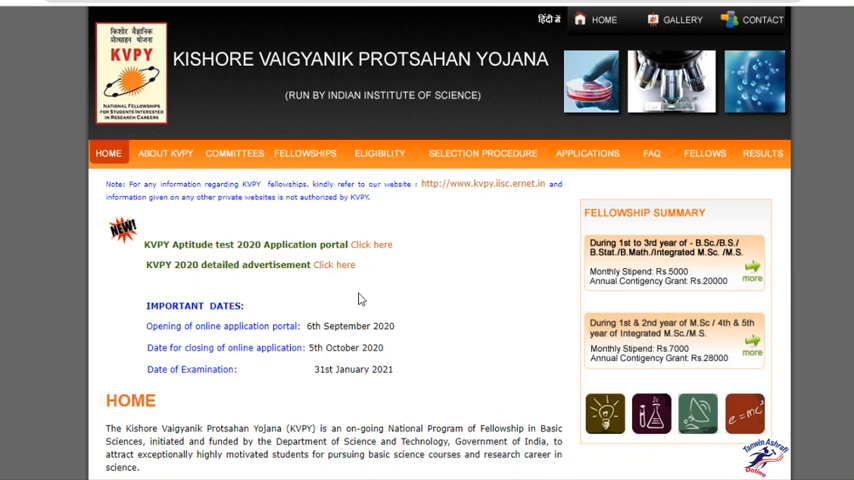
mouse_move(308, 108)
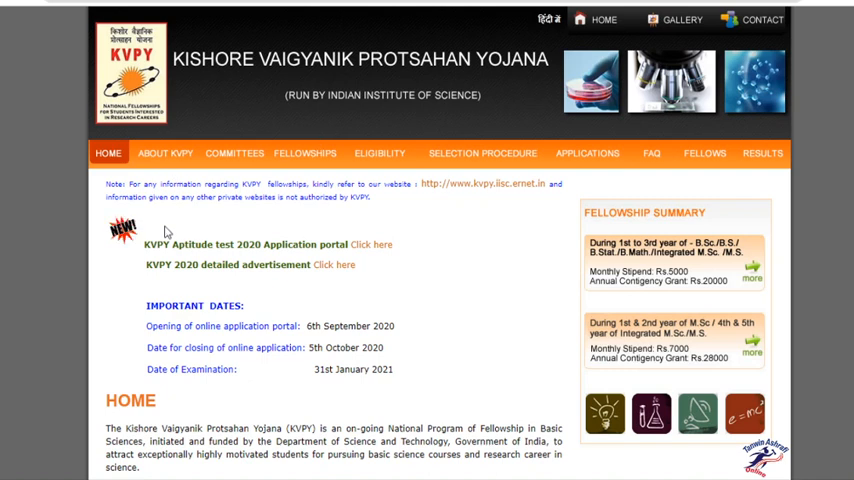
mouse_move(504, 268)
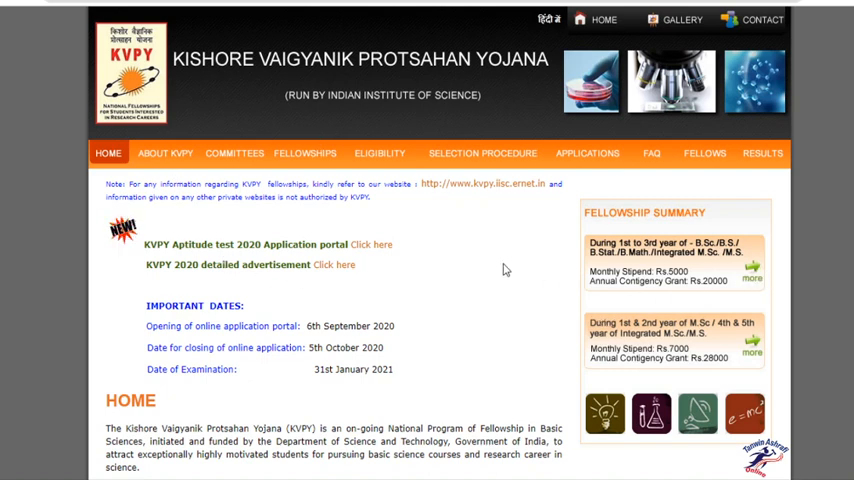
mouse_move(156, 236)
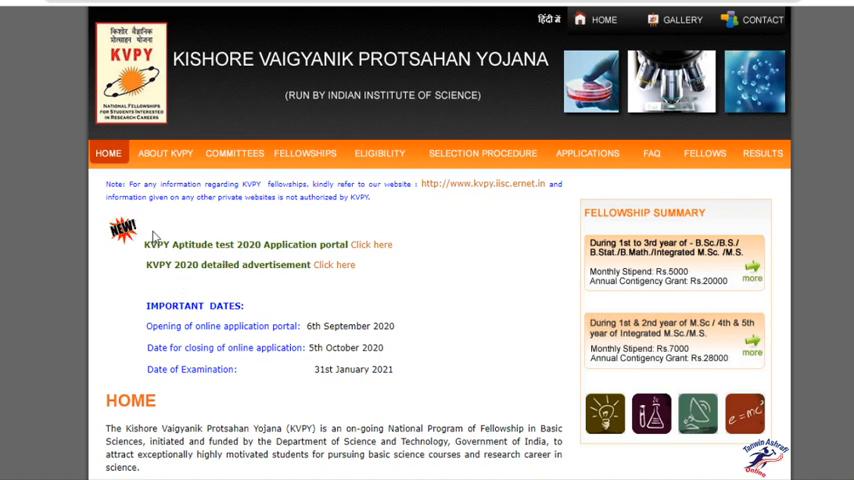
mouse_move(258, 256)
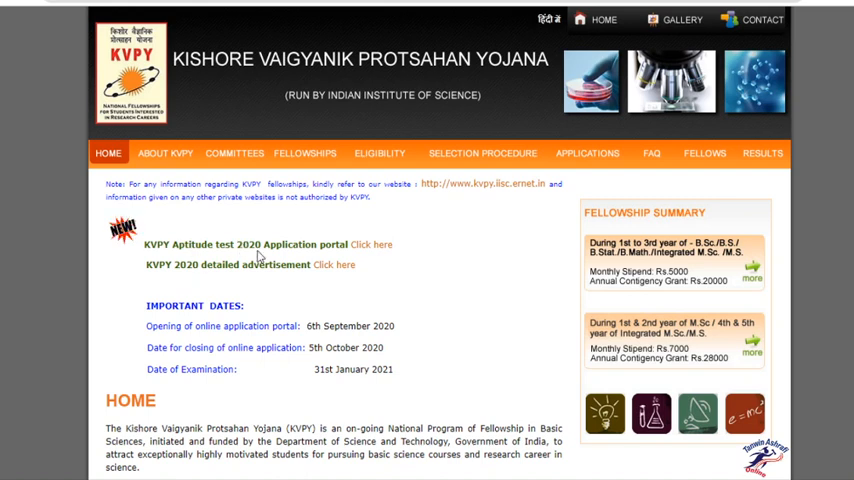
mouse_move(374, 258)
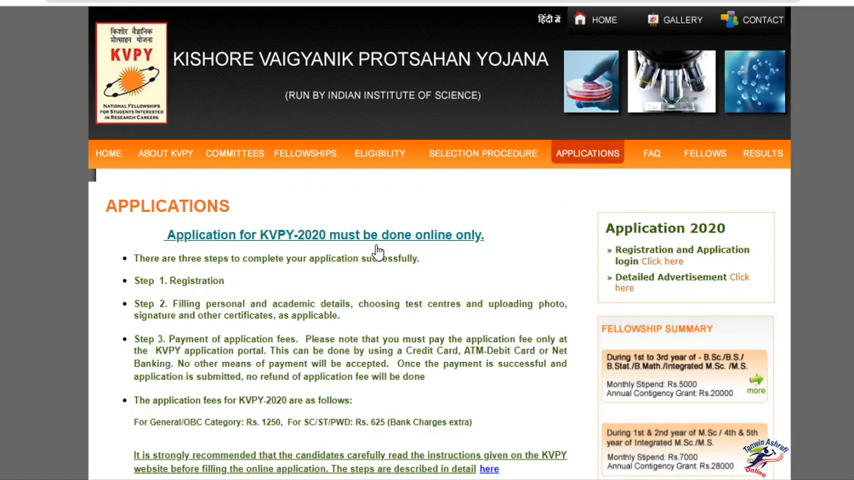
mouse_move(456, 254)
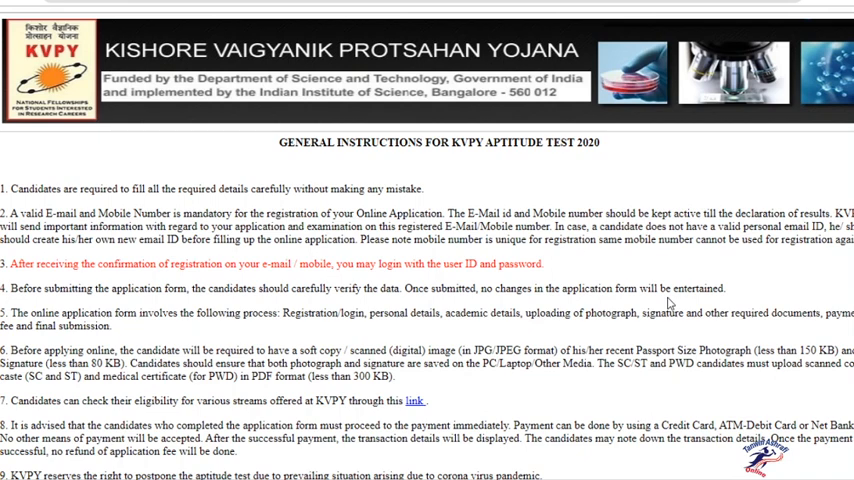
mouse_move(308, 332)
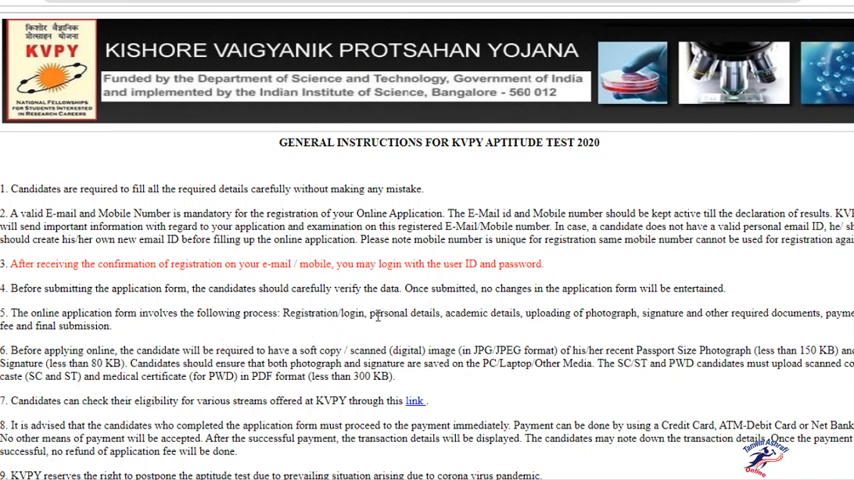
mouse_move(530, 306)
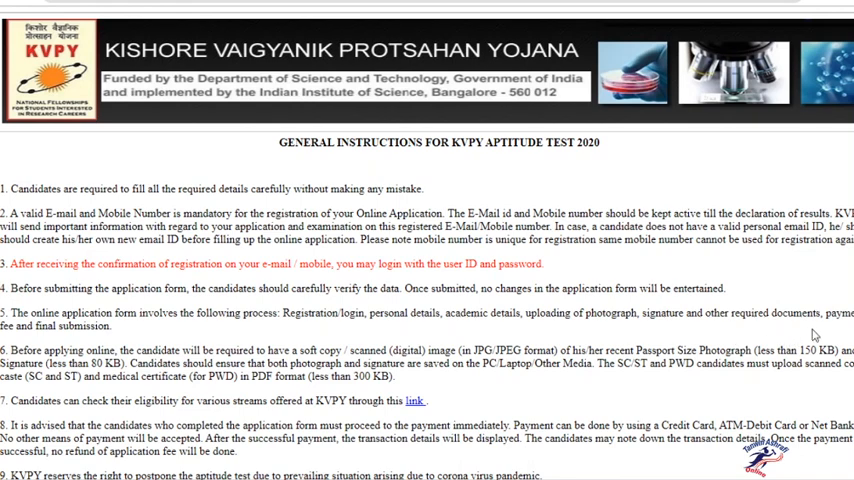
mouse_move(300, 344)
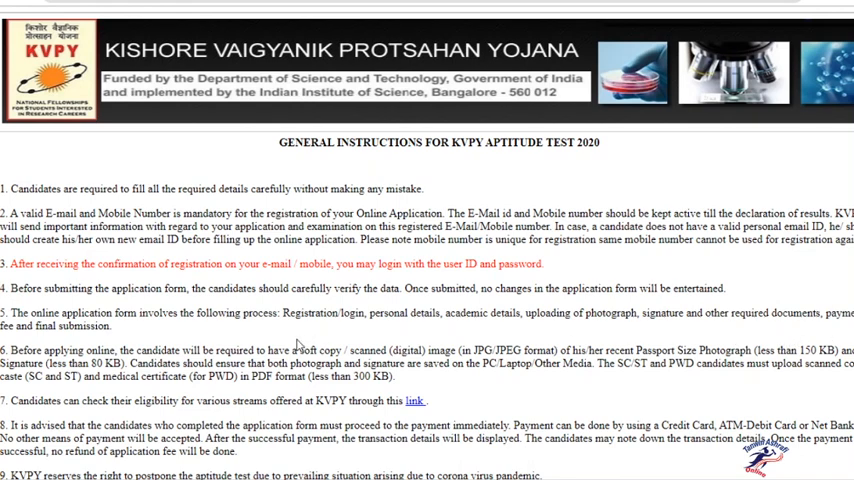
mouse_move(98, 342)
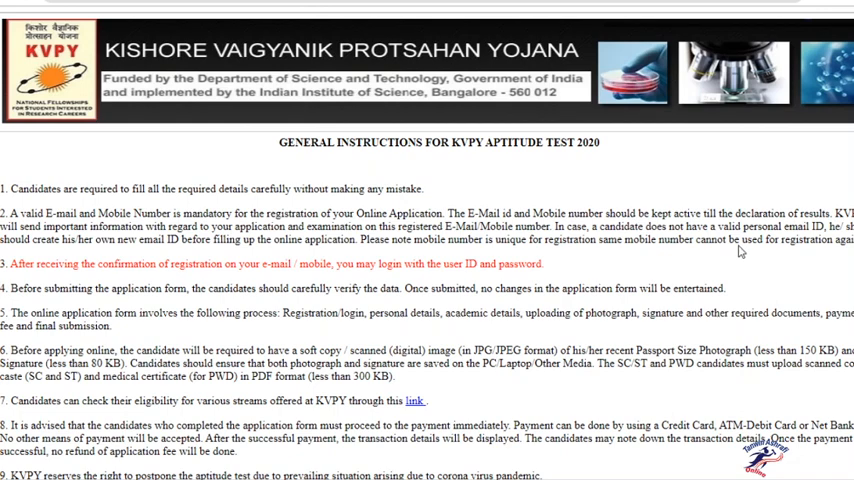
mouse_move(184, 390)
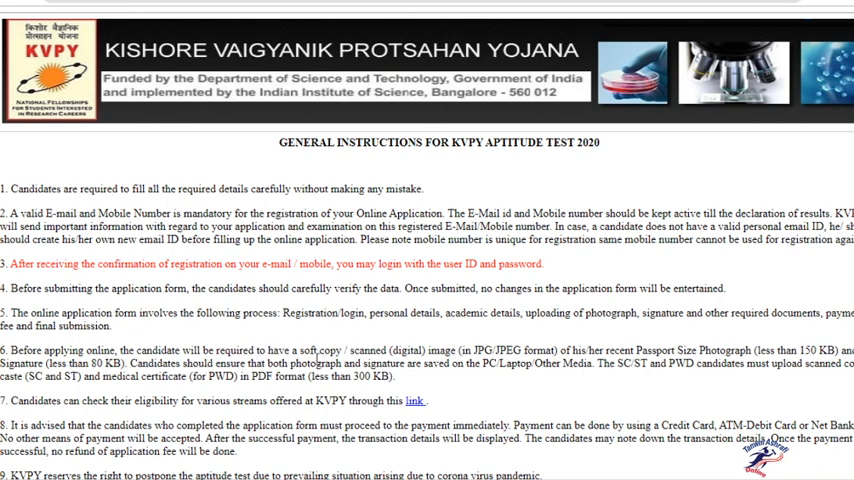
mouse_move(488, 380)
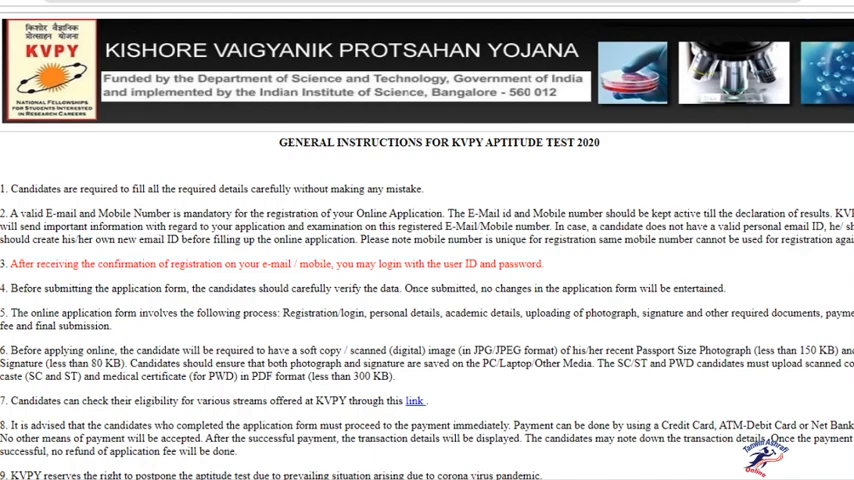
Step: Tick the disclaimer confirming the instructions were read and proceed to Login
scroll(down, 3)
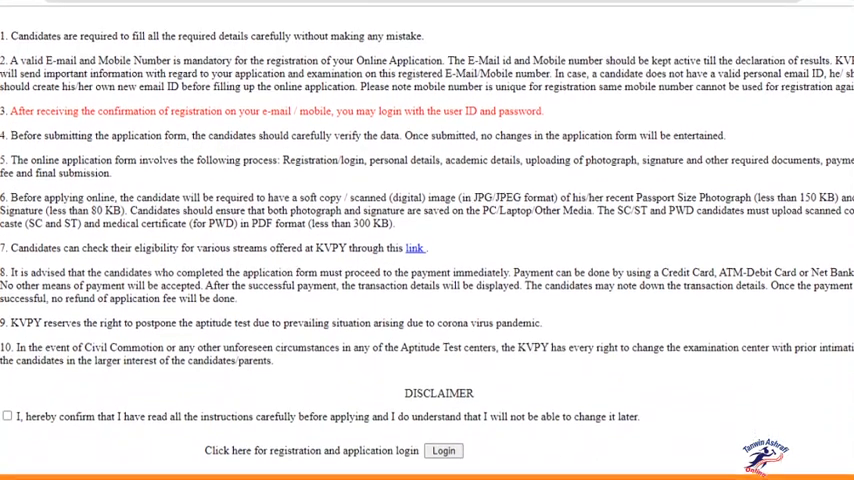
scroll(down, 3)
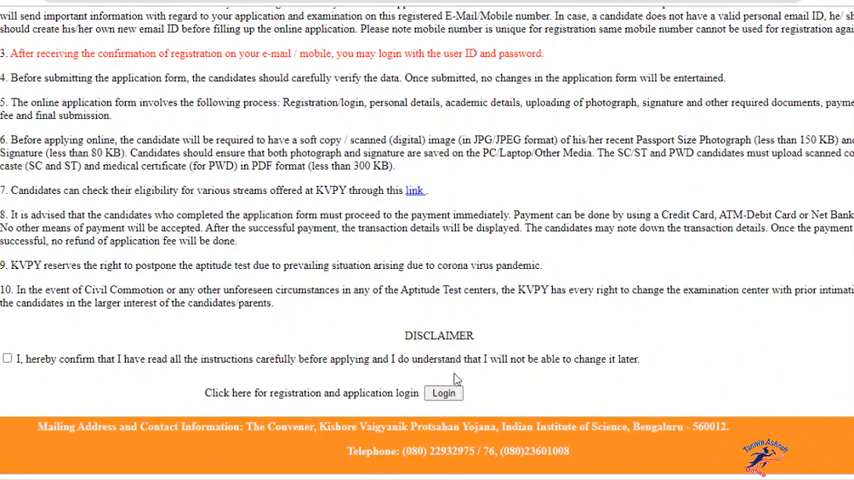
mouse_move(620, 308)
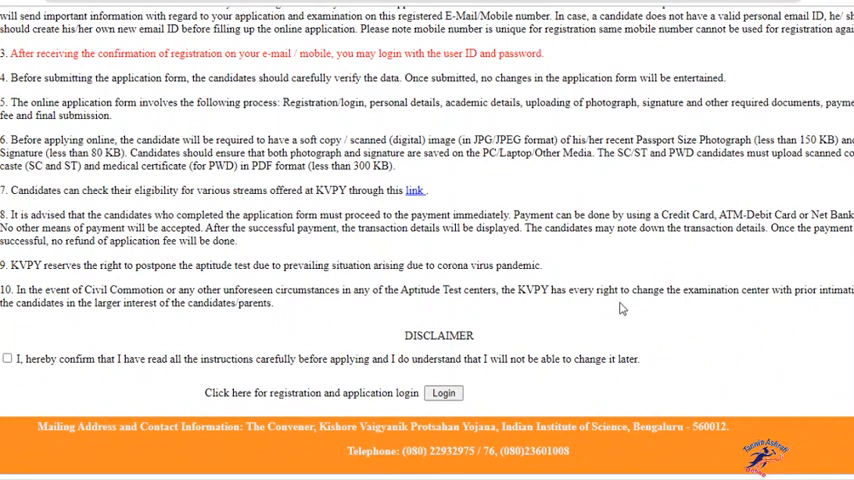
mouse_move(672, 272)
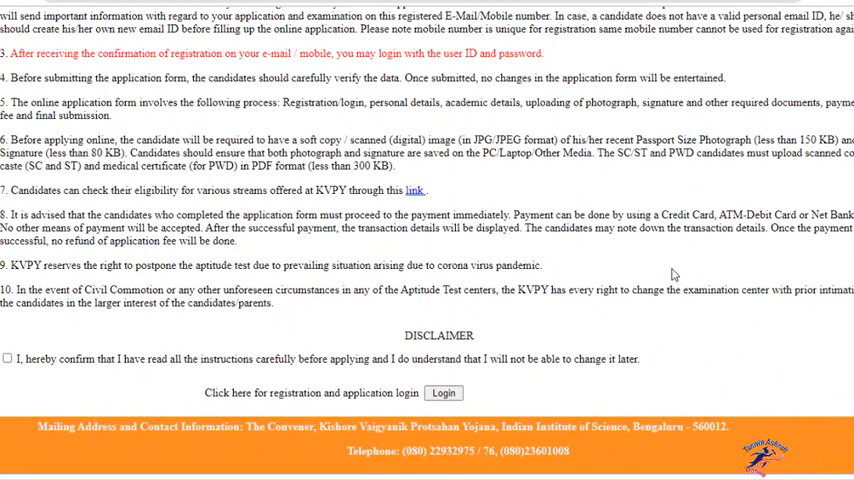
mouse_move(640, 260)
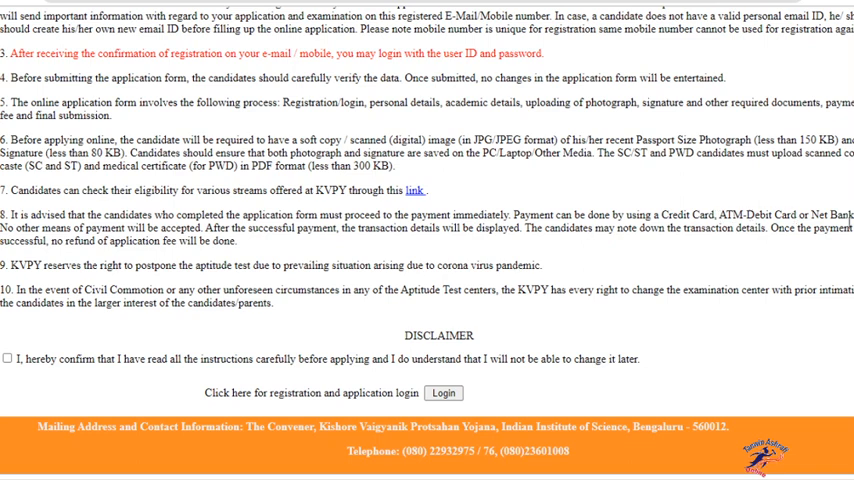
mouse_move(124, 288)
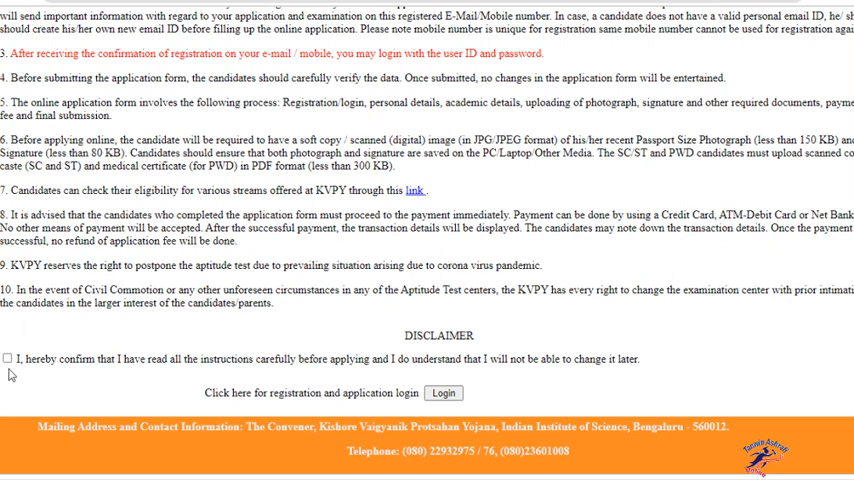
click(8, 358)
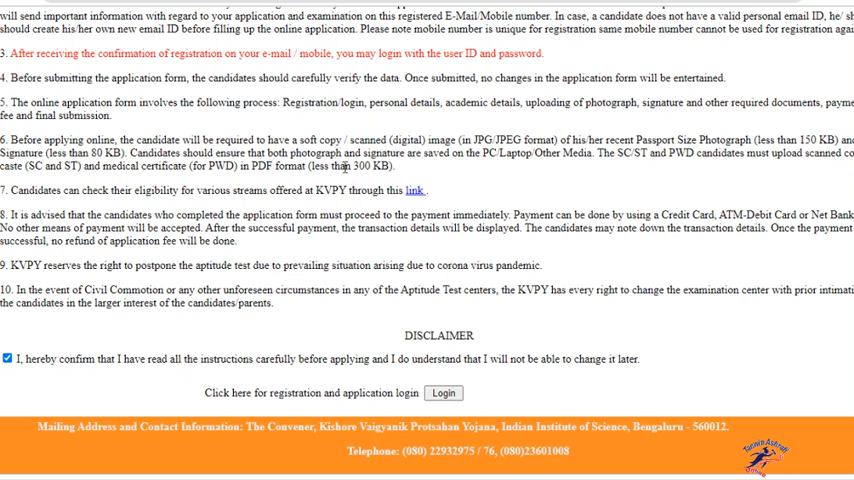
mouse_move(286, 378)
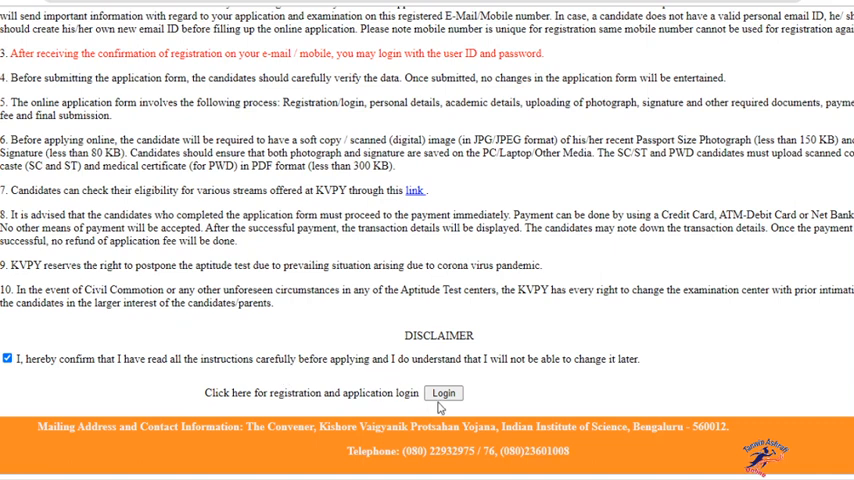
mouse_move(424, 376)
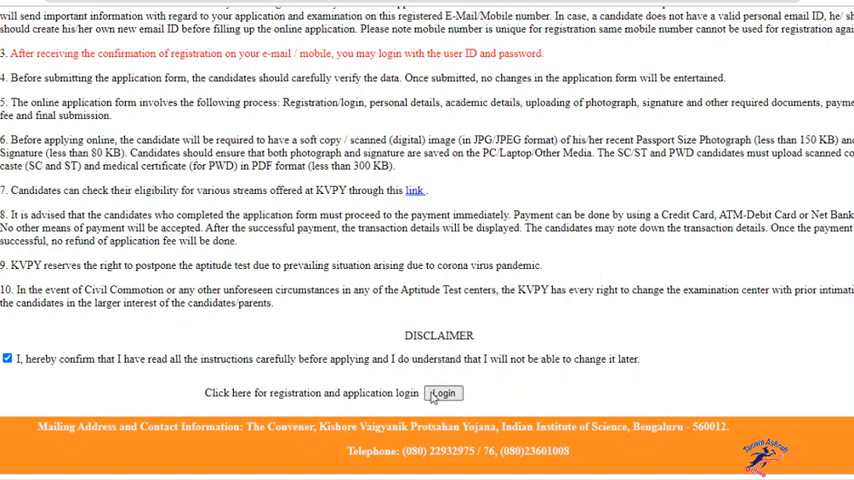
click(444, 392)
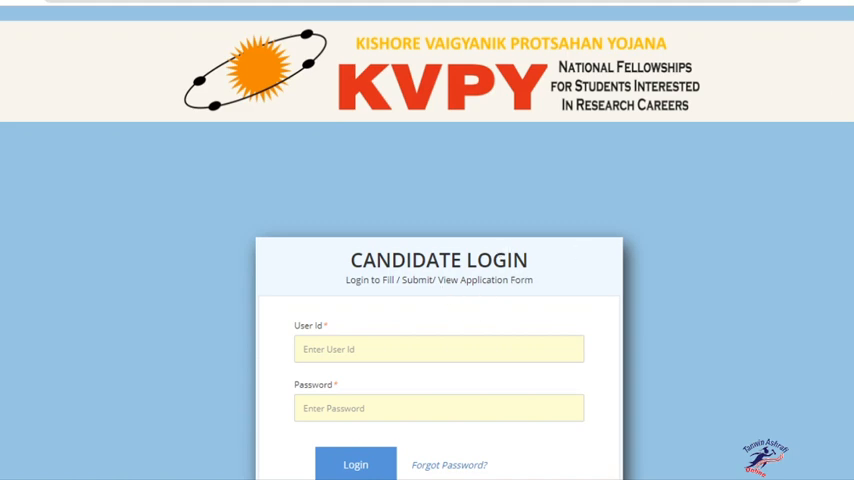
Step: Follow the 'click here for registration' link on the Candidate Login page
scroll(down, 3)
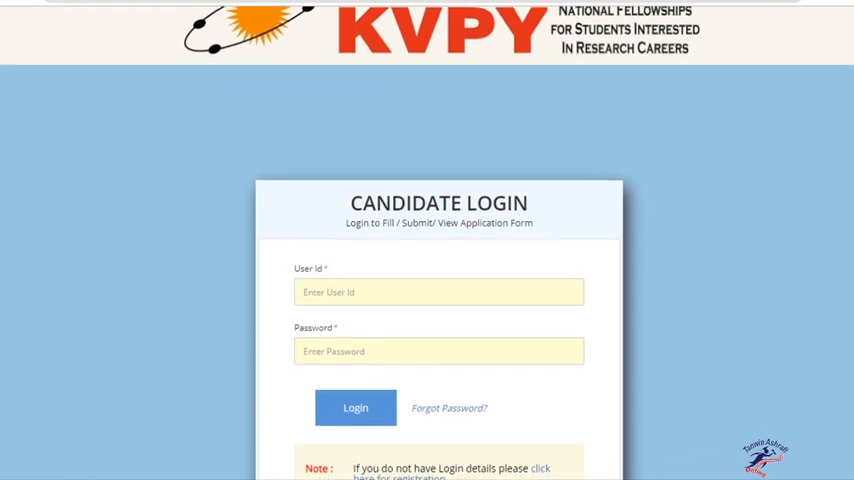
scroll(down, 3)
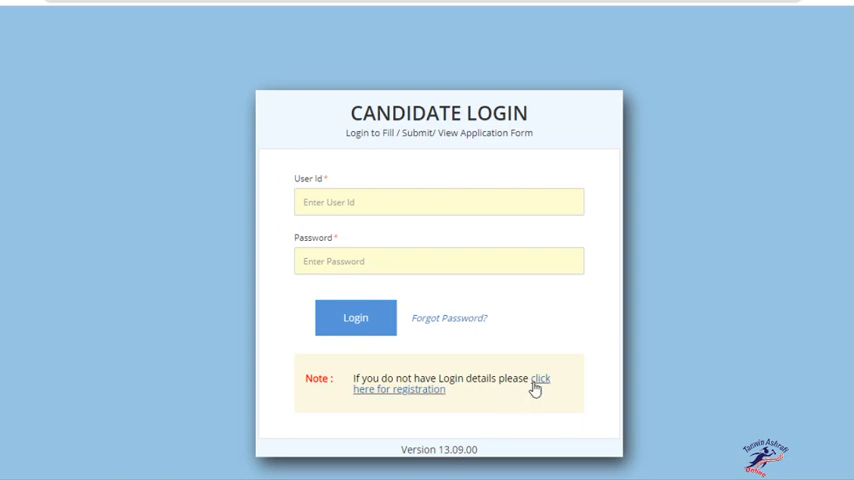
click(536, 390)
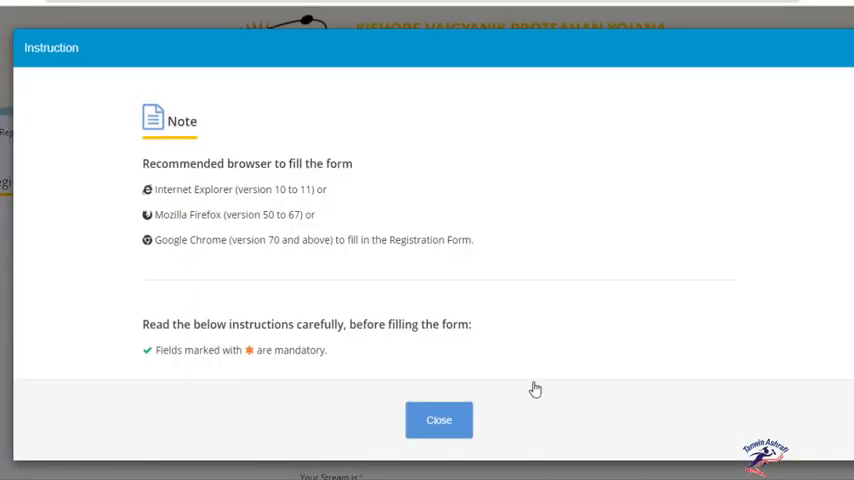
mouse_move(438, 420)
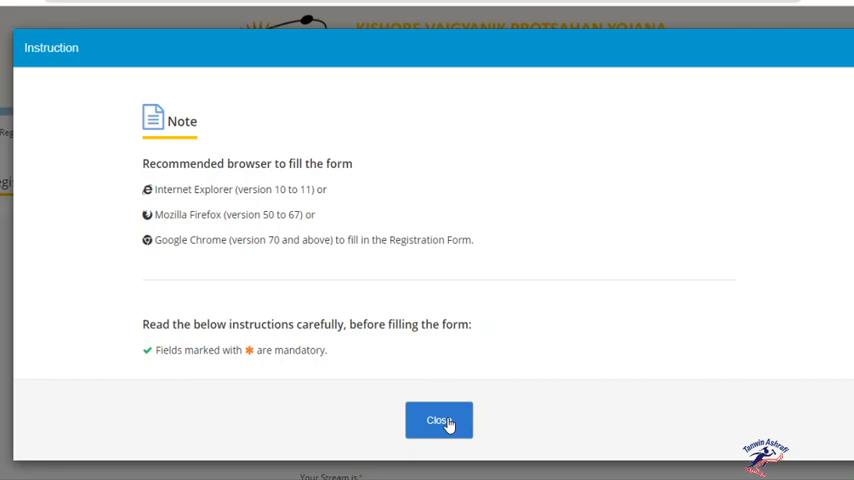
Step: Close the Instruction note so the blank Registration Form shows
click(438, 420)
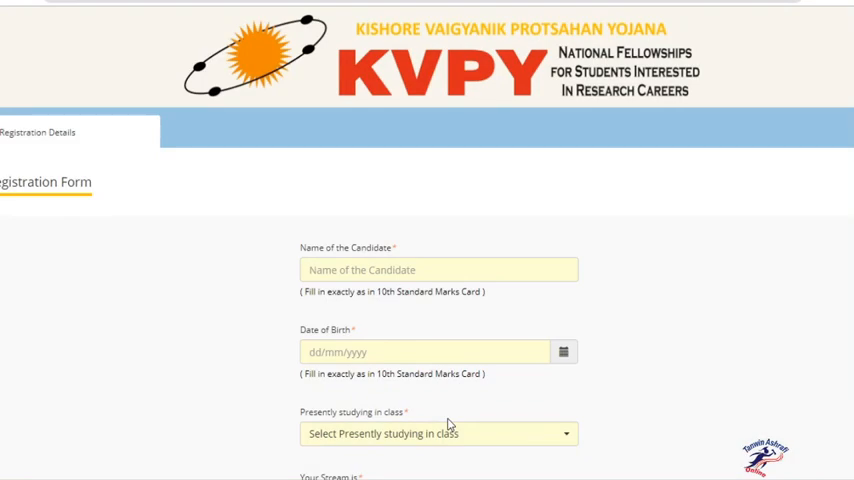
Step: Enter 'PAWLE' into the Name of the Candidate field
click(438, 268)
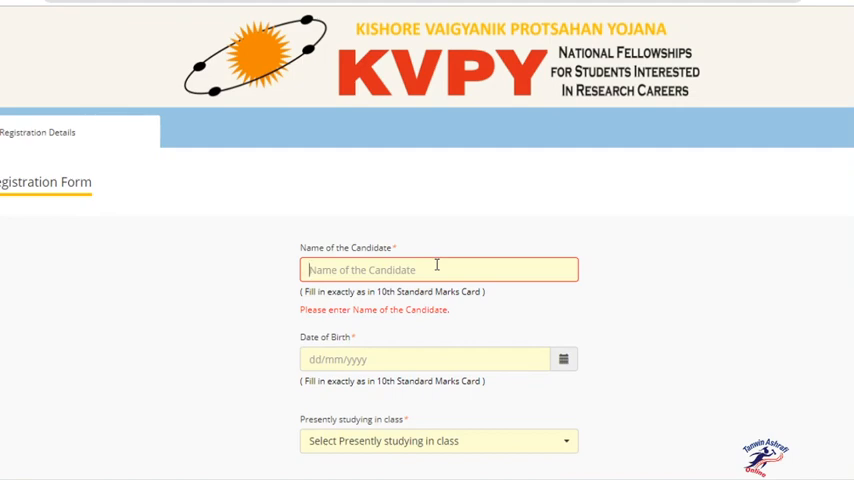
text(P)
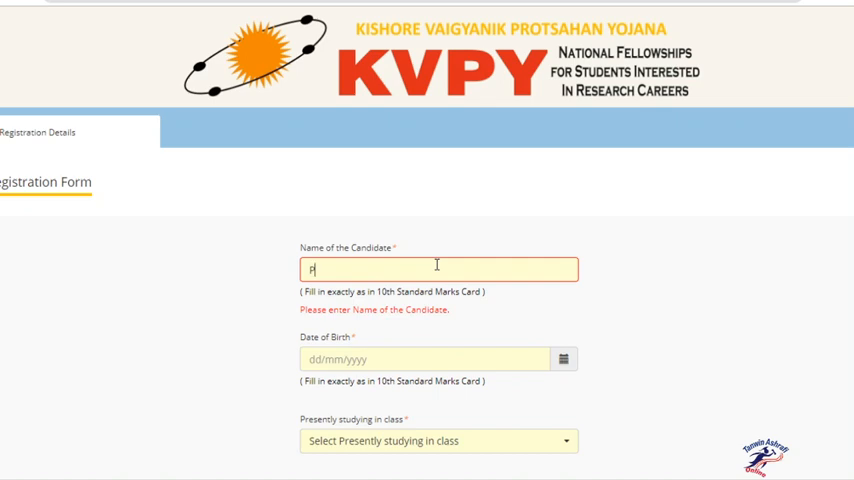
text(A)
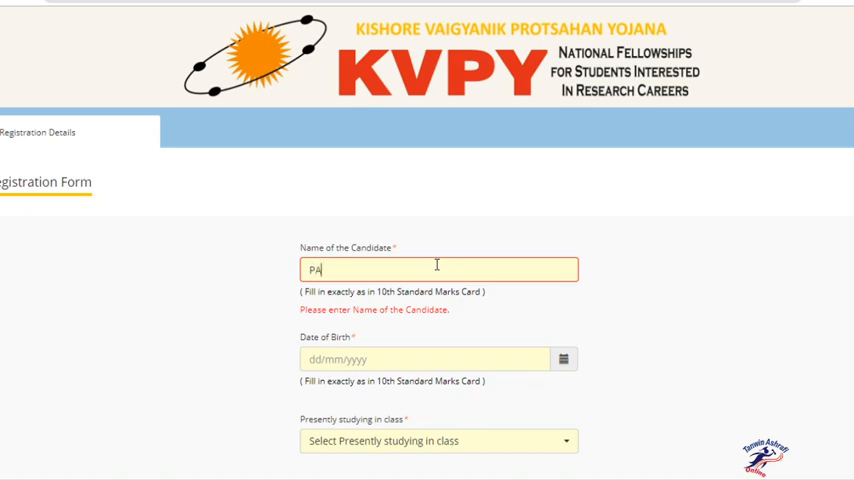
text(WLE)
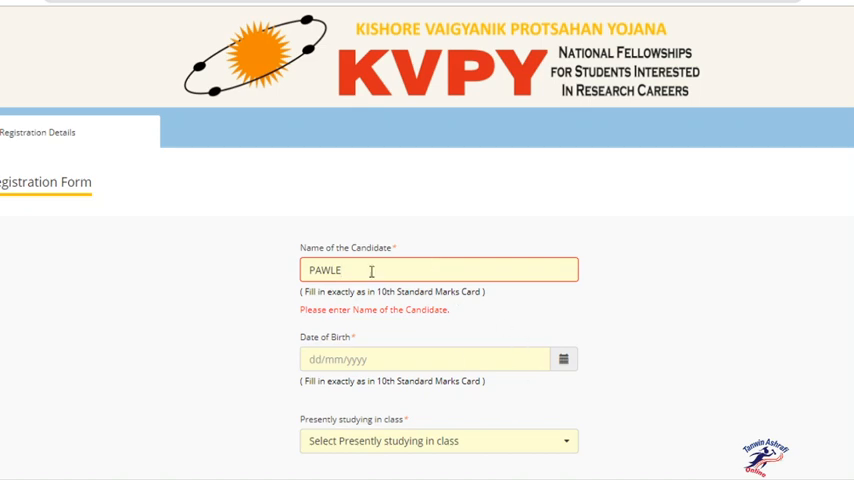
mouse_move(374, 340)
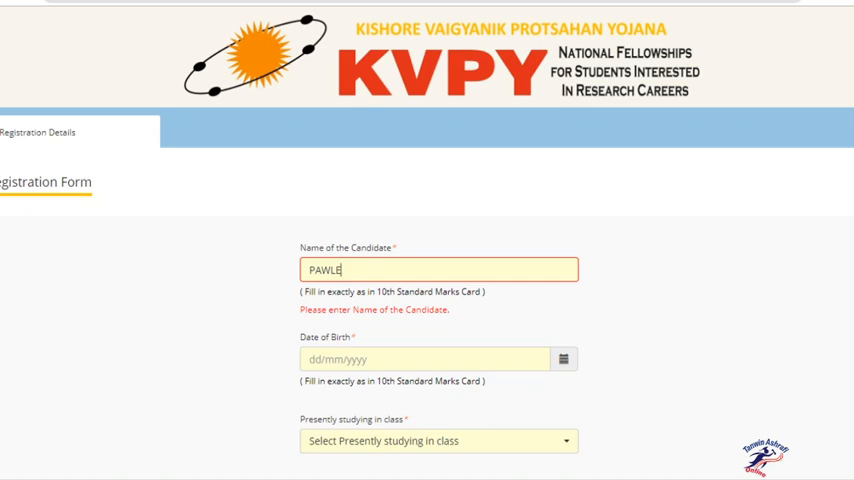
Step: Choose 1st year B.Sc./B.S. as the class presently studying, giving stream SB
scroll(down, 3)
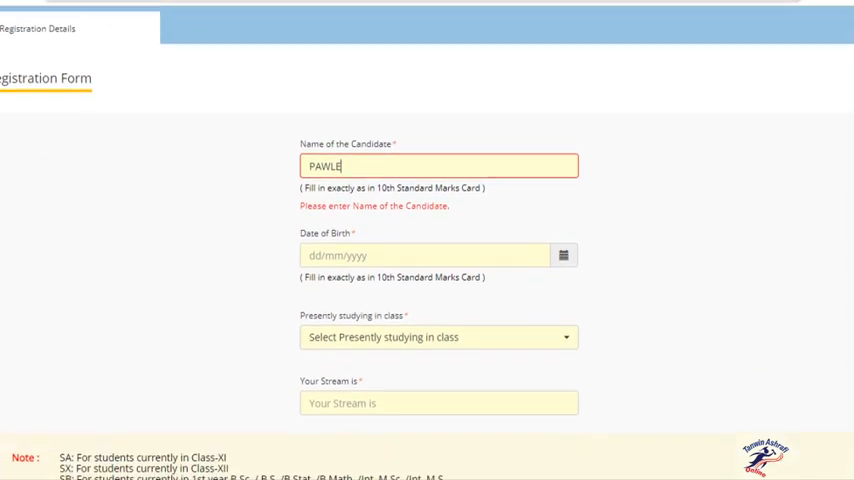
scroll(down, 3)
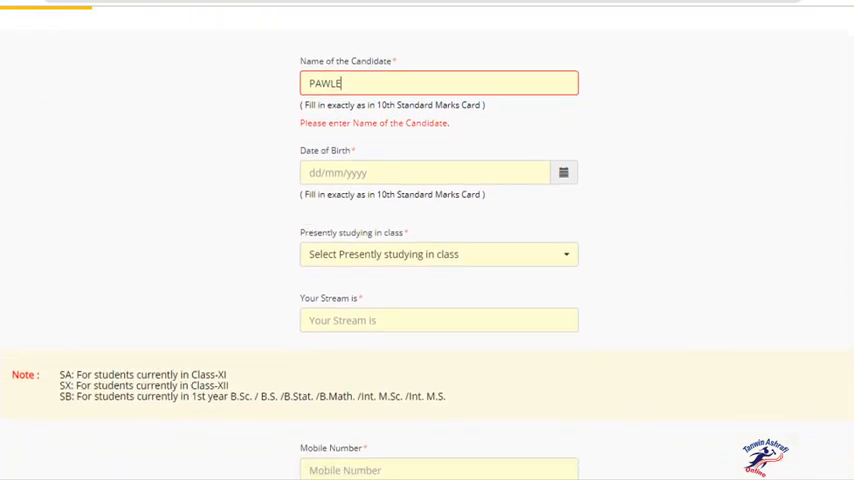
scroll(up, 3)
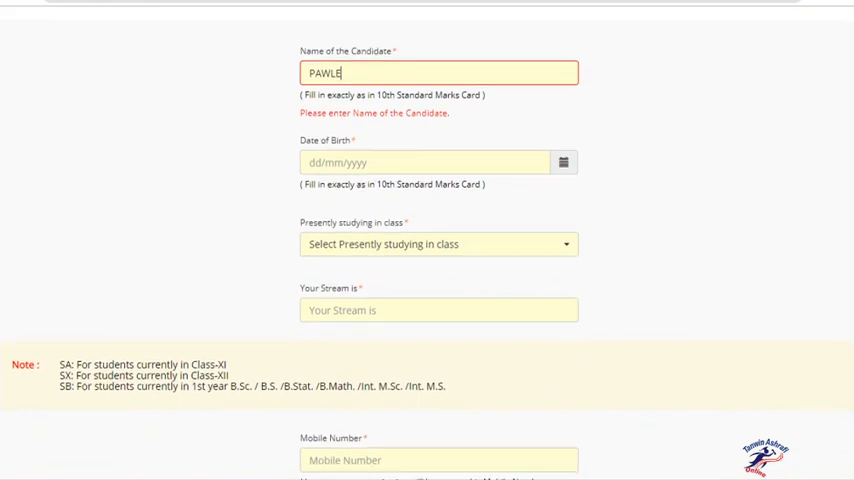
scroll(down, 3)
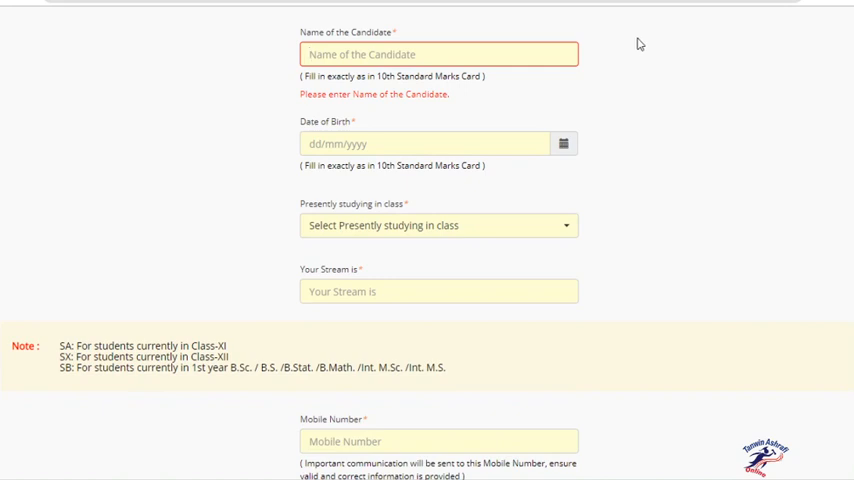
click(438, 224)
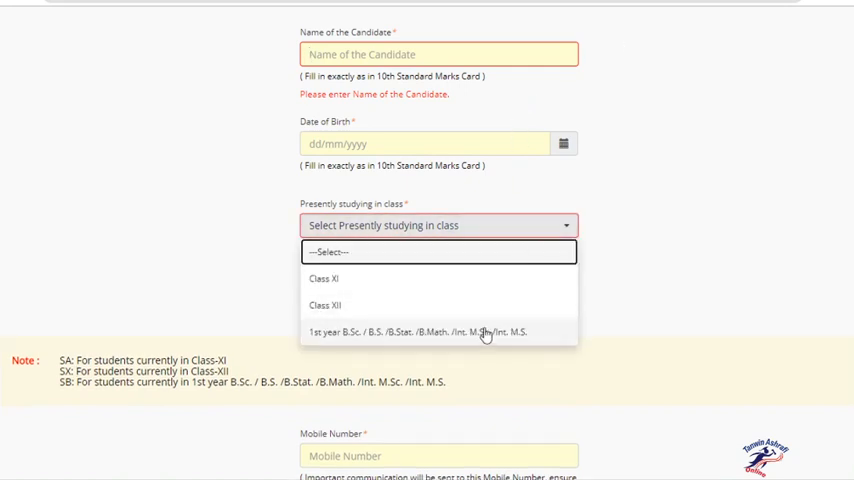
click(412, 332)
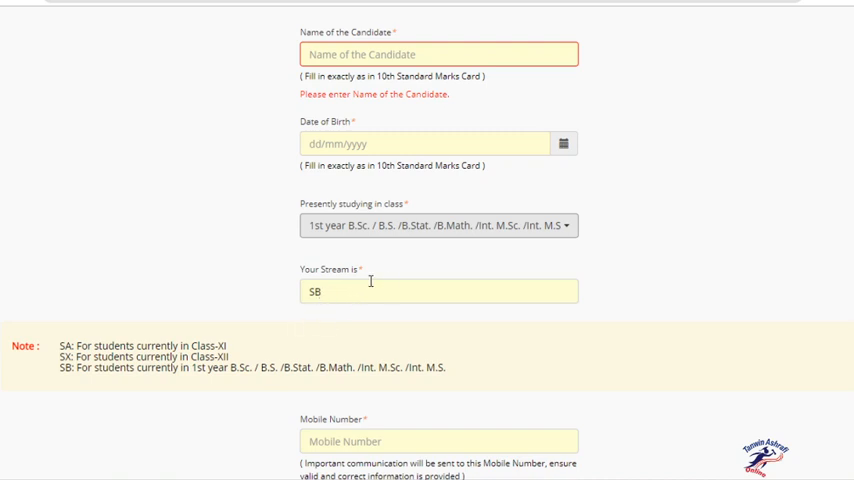
mouse_move(390, 280)
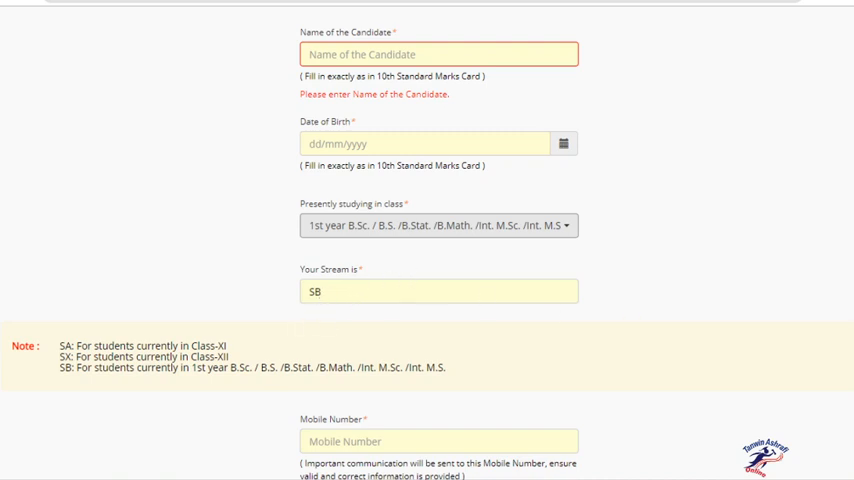
scroll(down, 3)
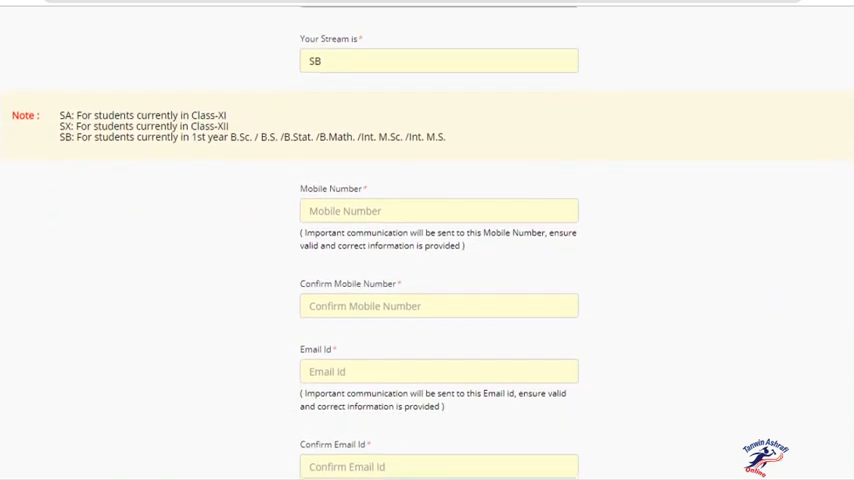
scroll(down, 3)
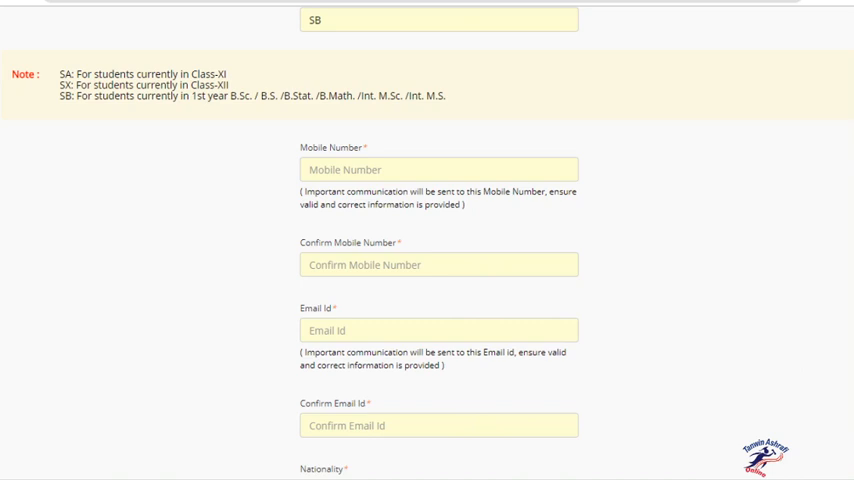
scroll(down, 3)
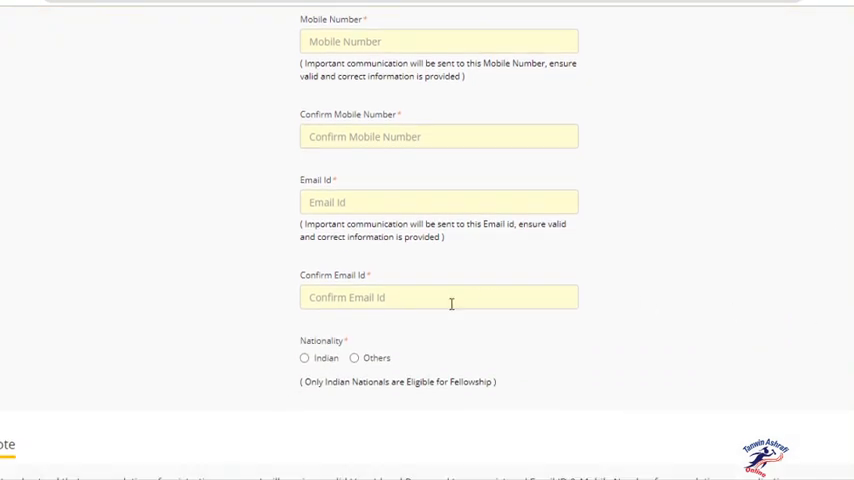
mouse_move(452, 304)
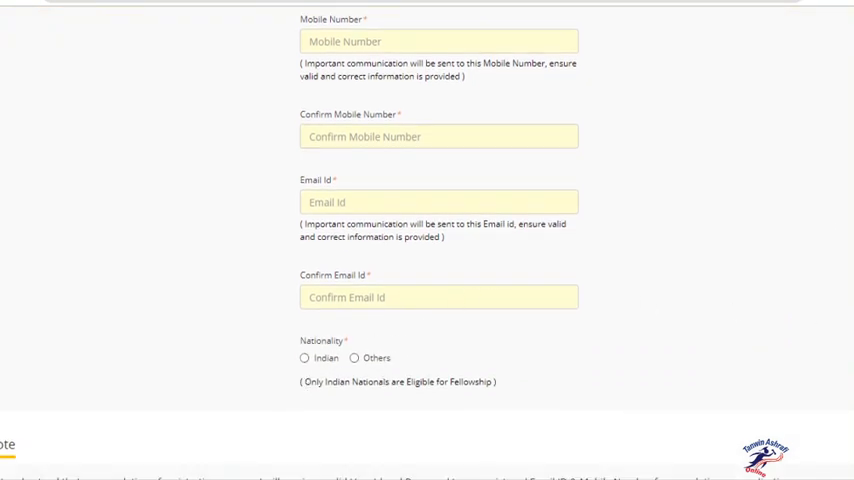
scroll(down, 3)
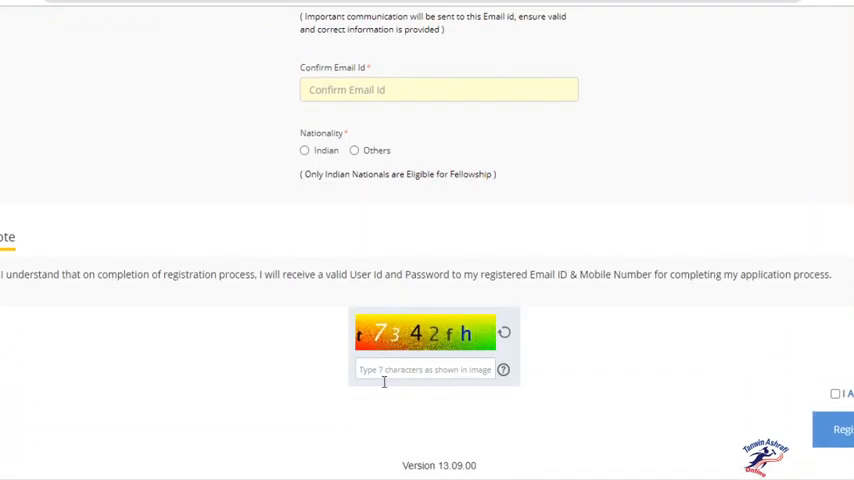
mouse_move(420, 344)
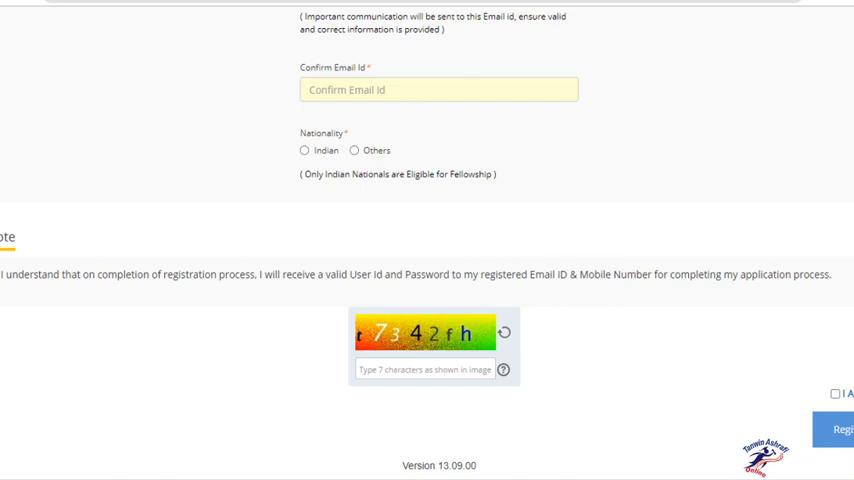
mouse_move(648, 420)
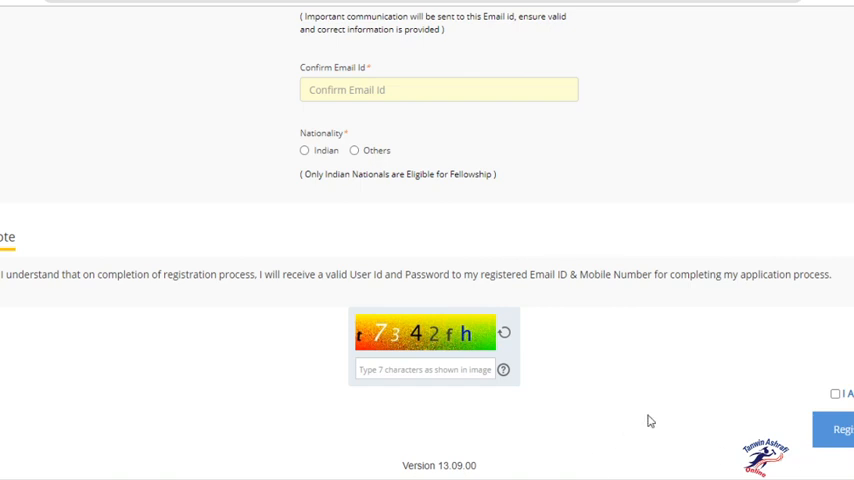
mouse_move(72, 8)
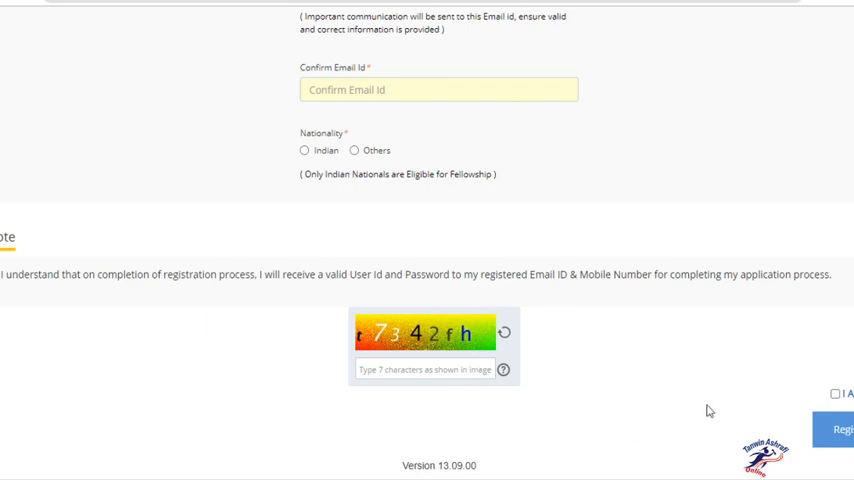
mouse_move(400, 268)
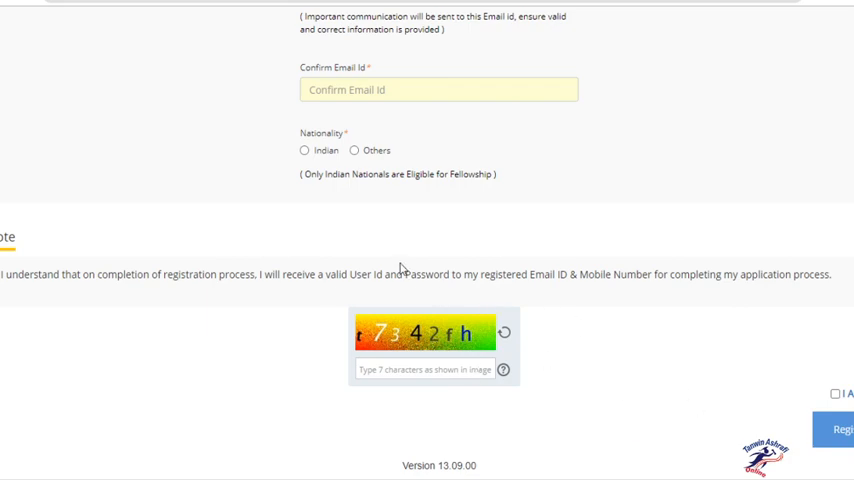
Step: Mark Indian as the nationality below the mobile number and email fields
scroll(up, 3)
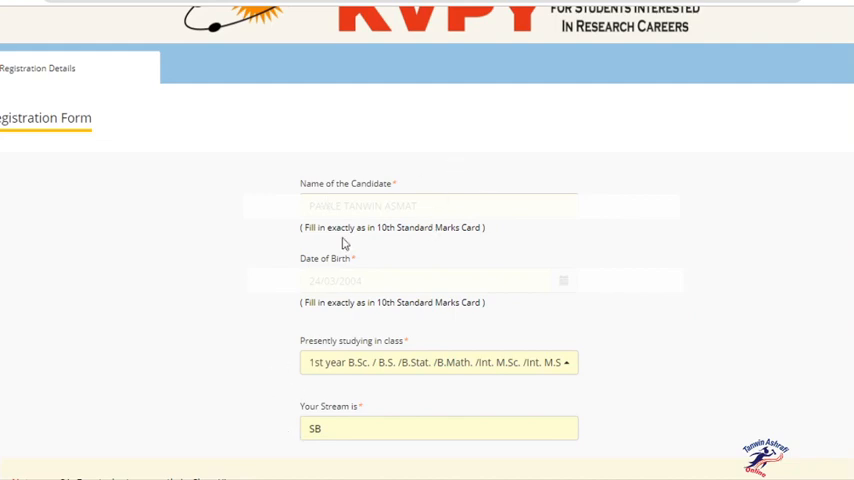
mouse_move(410, 140)
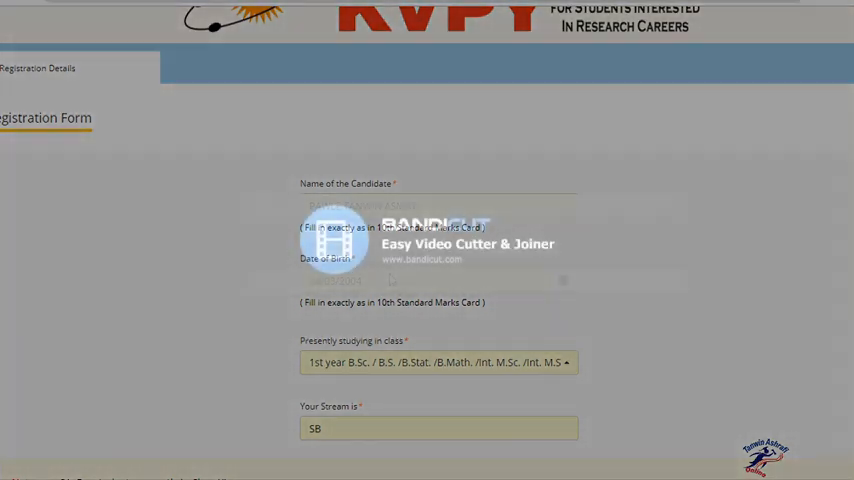
scroll(down, 3)
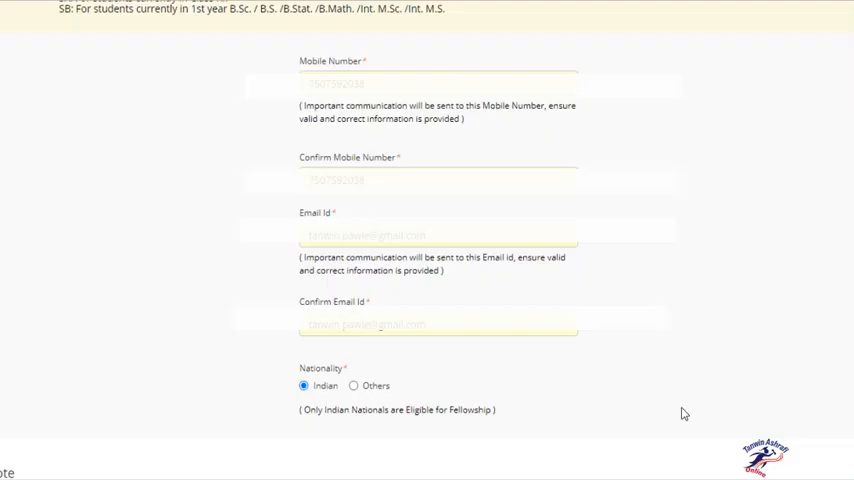
mouse_move(402, 152)
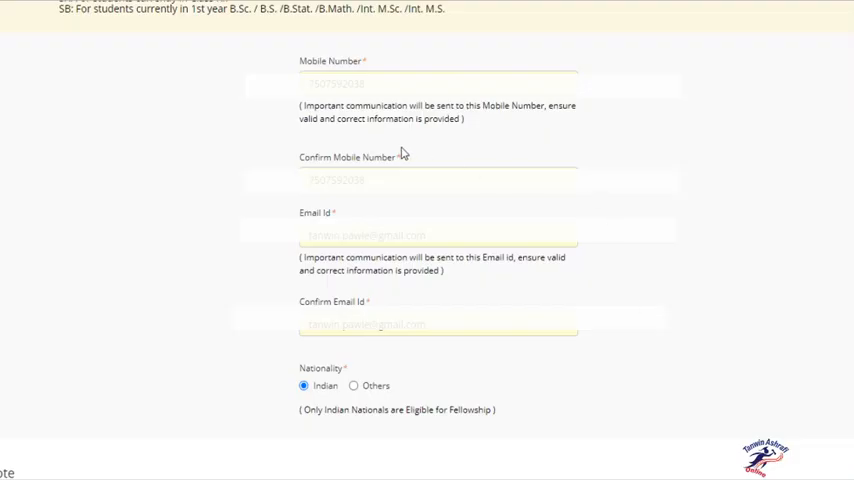
mouse_move(404, 196)
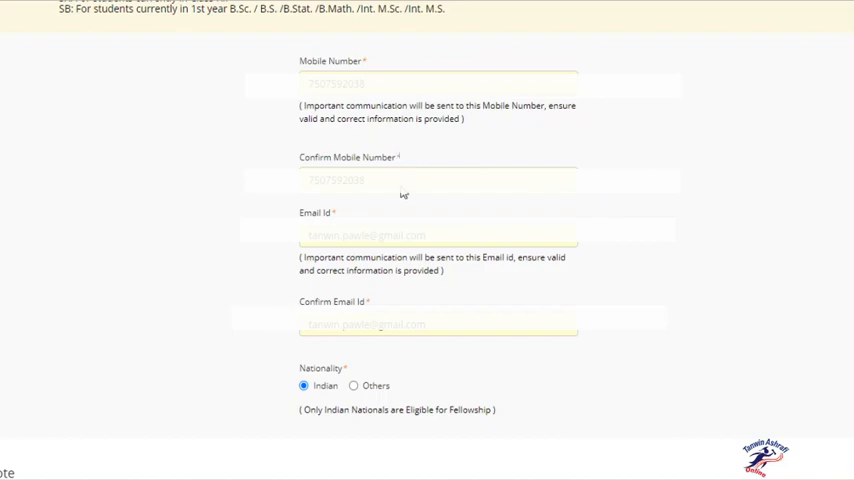
mouse_move(320, 200)
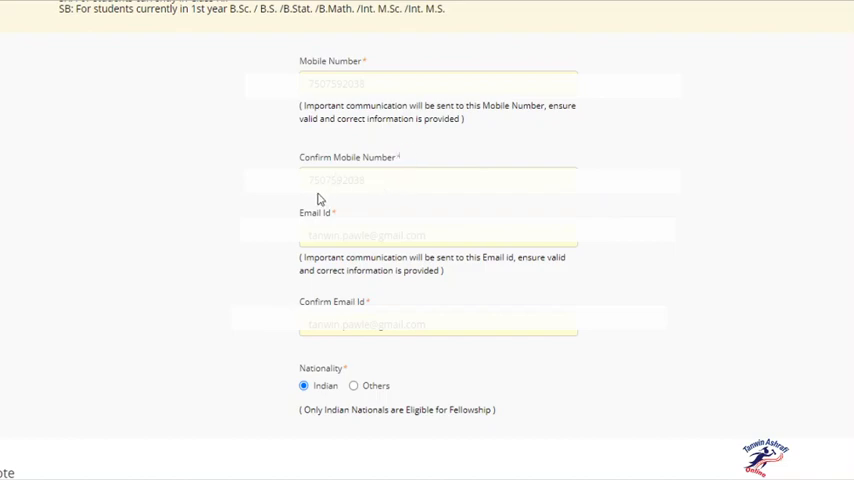
mouse_move(380, 202)
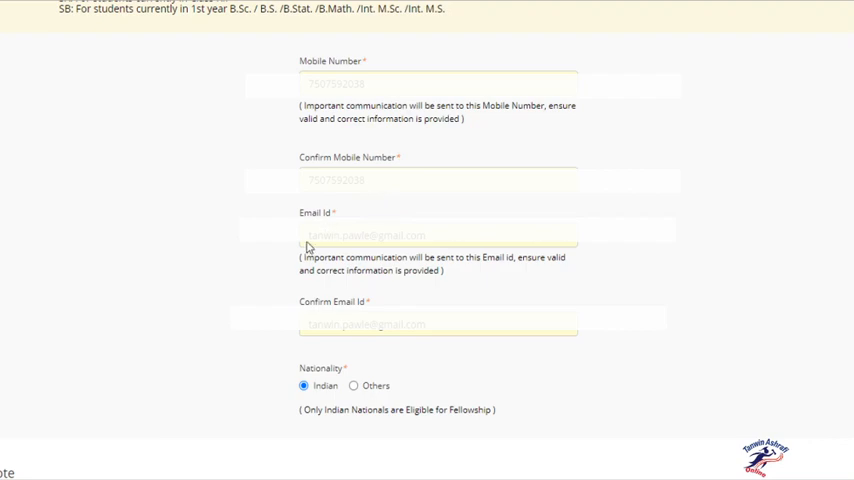
mouse_move(342, 250)
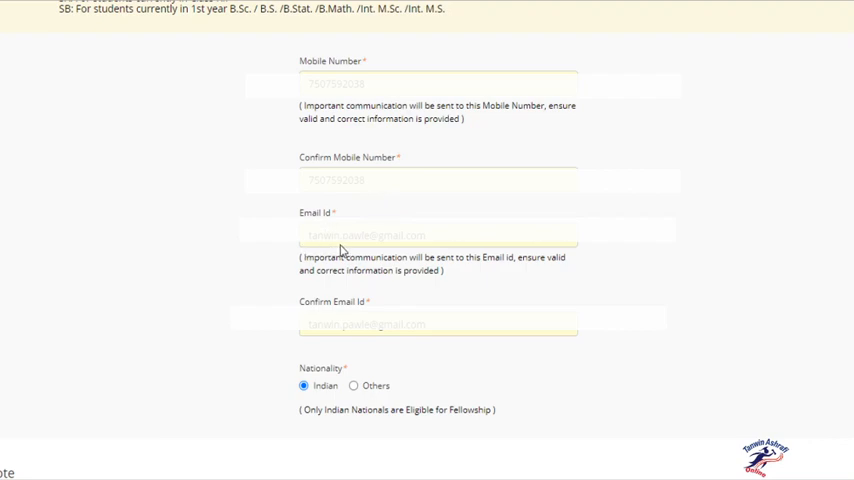
mouse_move(368, 290)
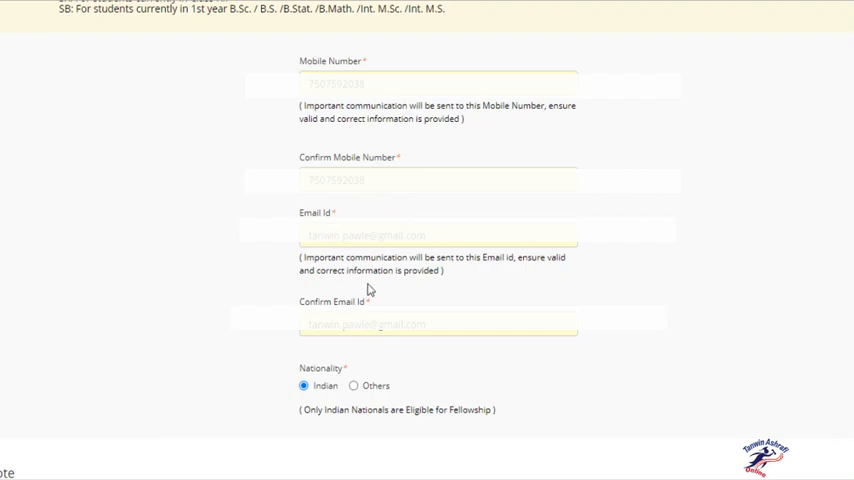
mouse_move(288, 336)
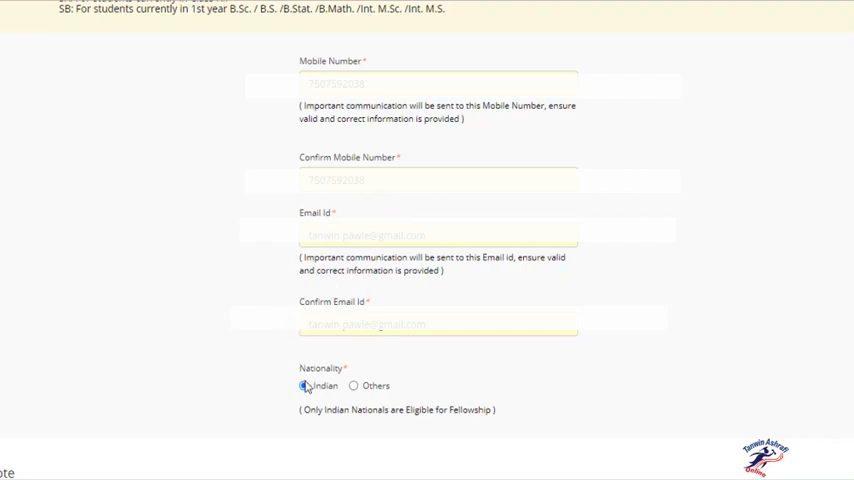
click(304, 386)
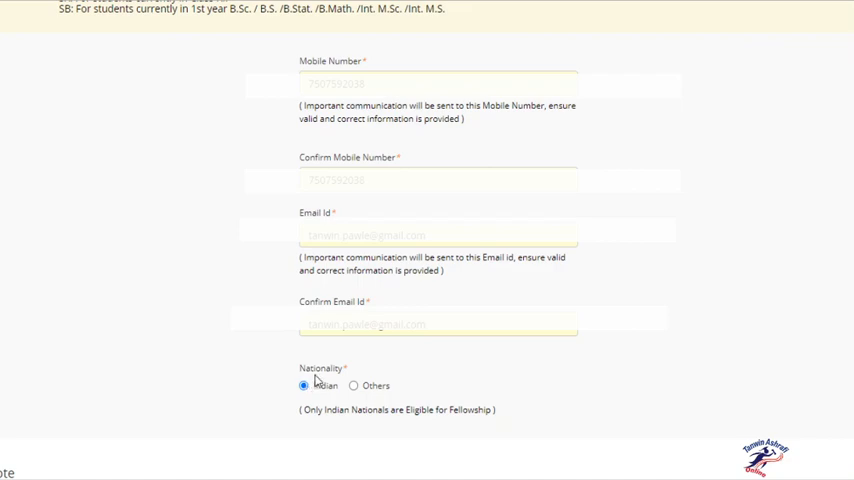
mouse_move(684, 412)
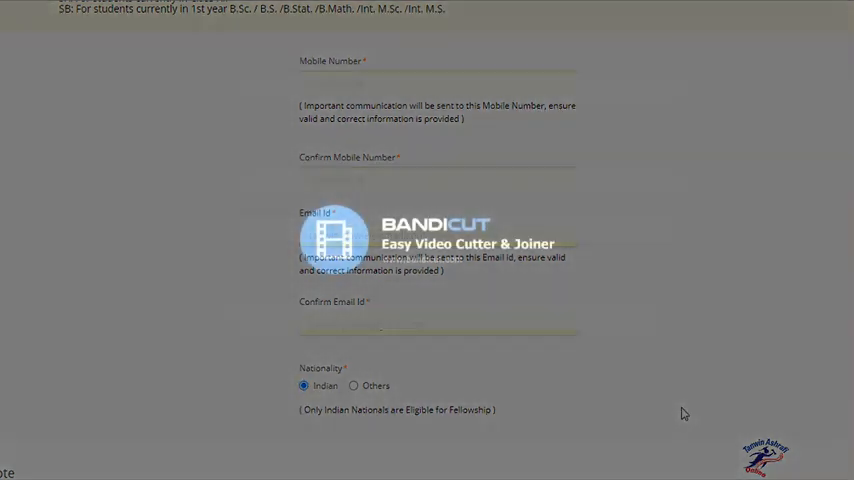
Step: Enter the captcha characters '734f' into the verification field
scroll(down, 3)
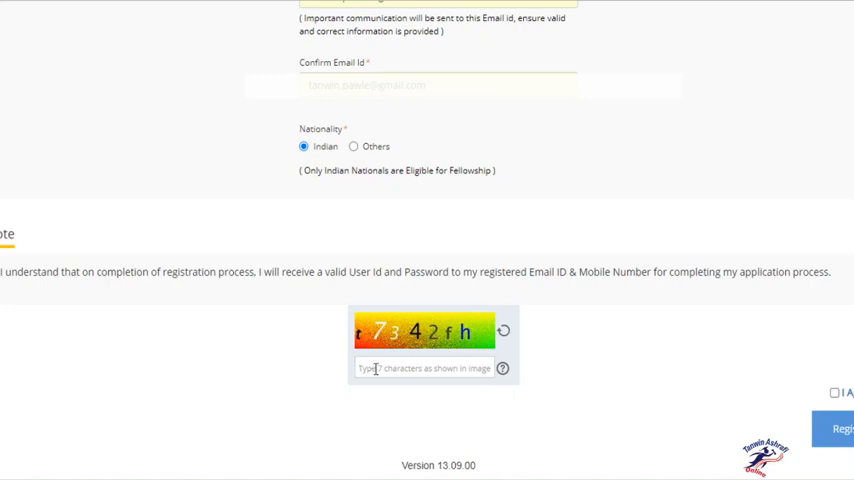
text(73)
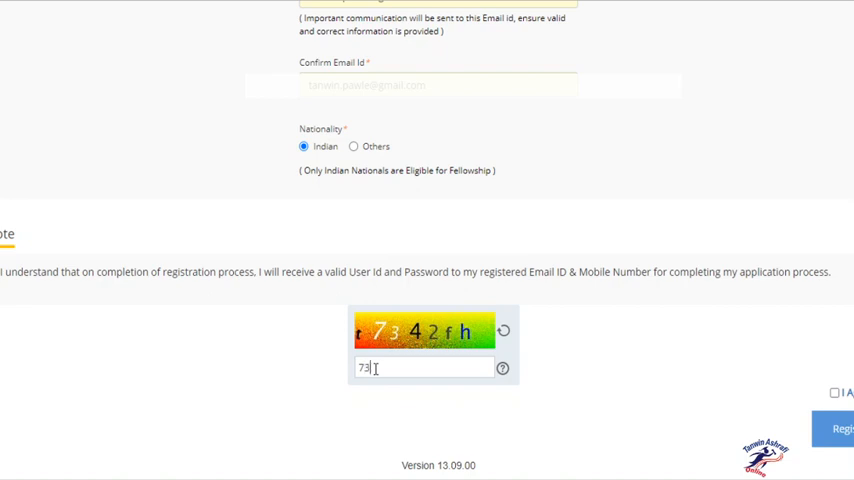
text(42)
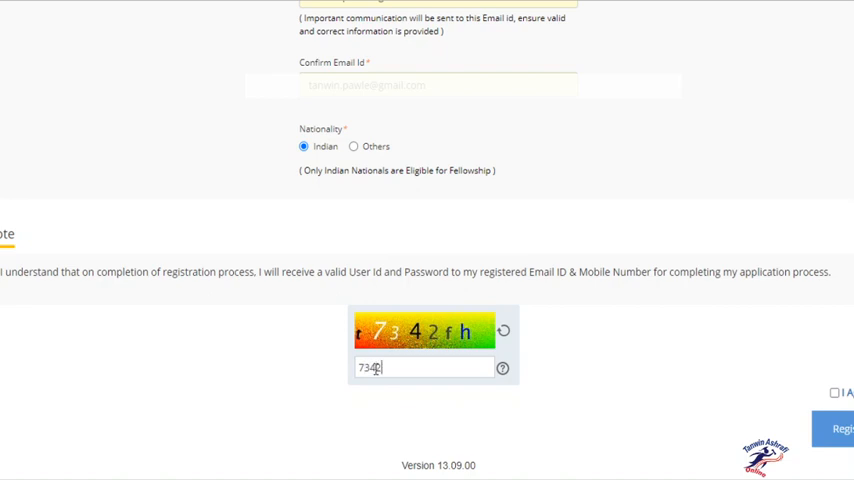
text(fh)
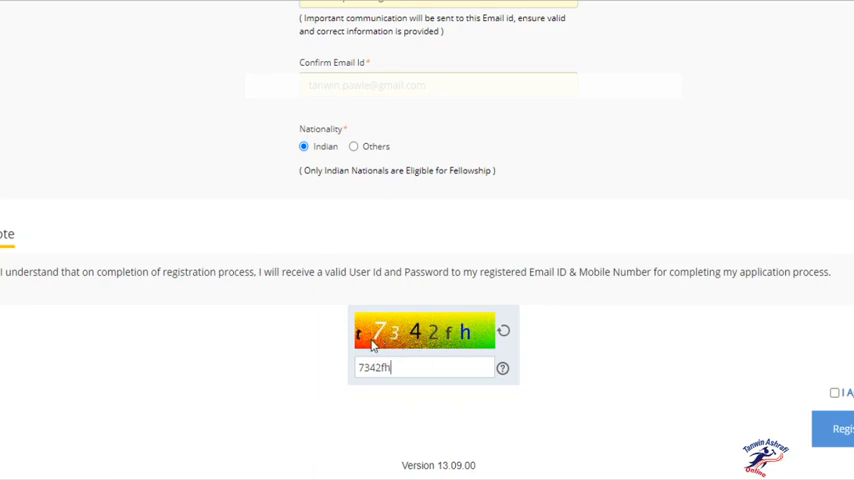
mouse_move(356, 368)
text(t)
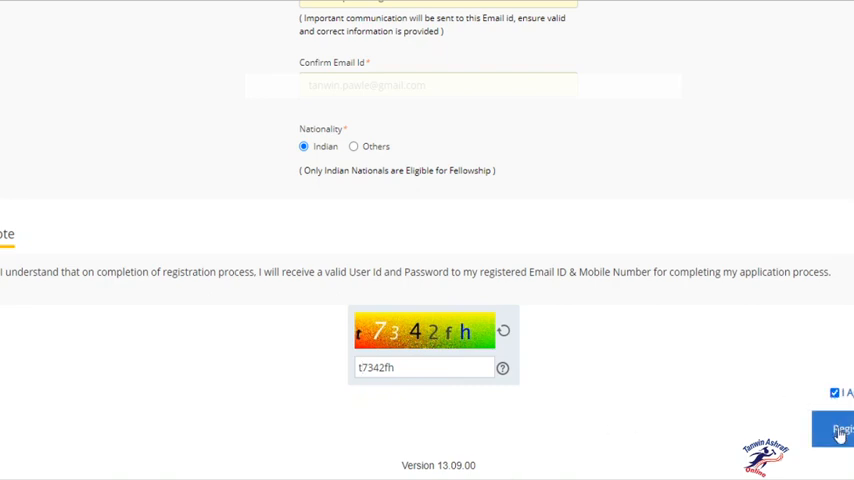
Step: Register the form and accept the alert that details cannot be changed later
click(836, 428)
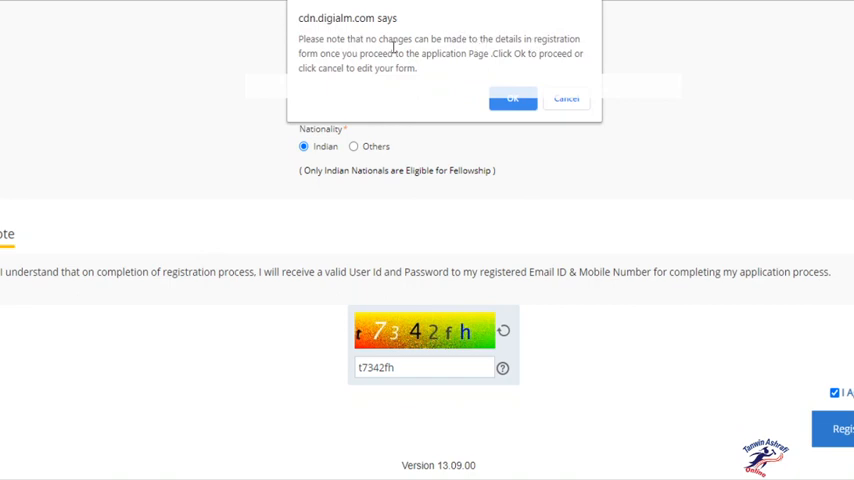
mouse_move(492, 68)
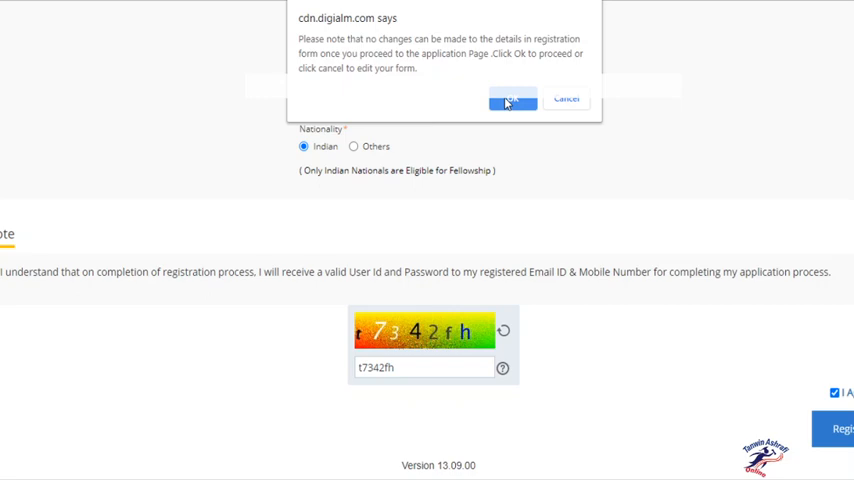
click(512, 100)
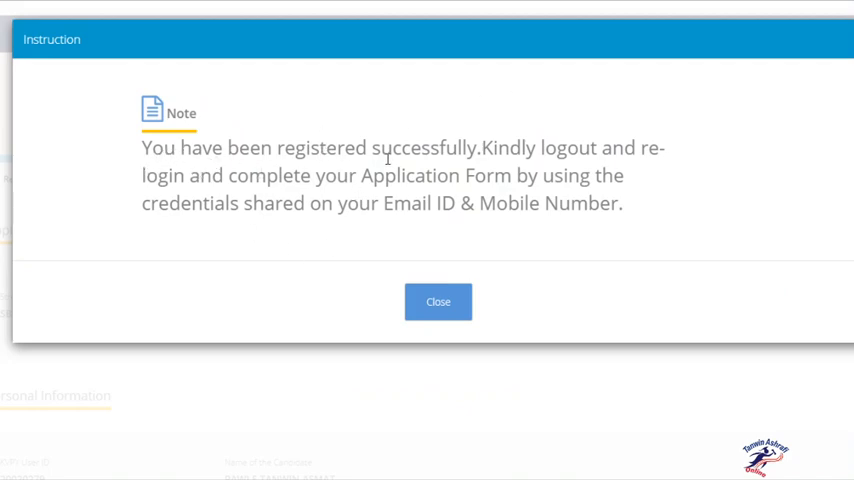
mouse_move(642, 172)
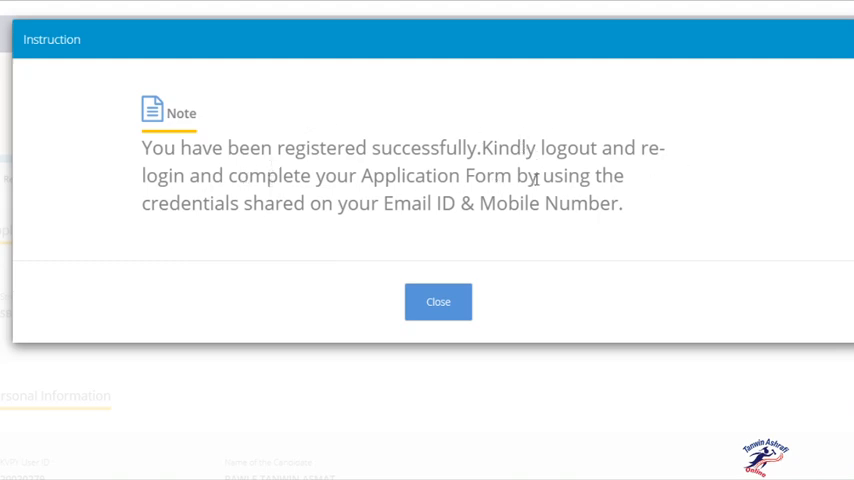
mouse_move(184, 224)
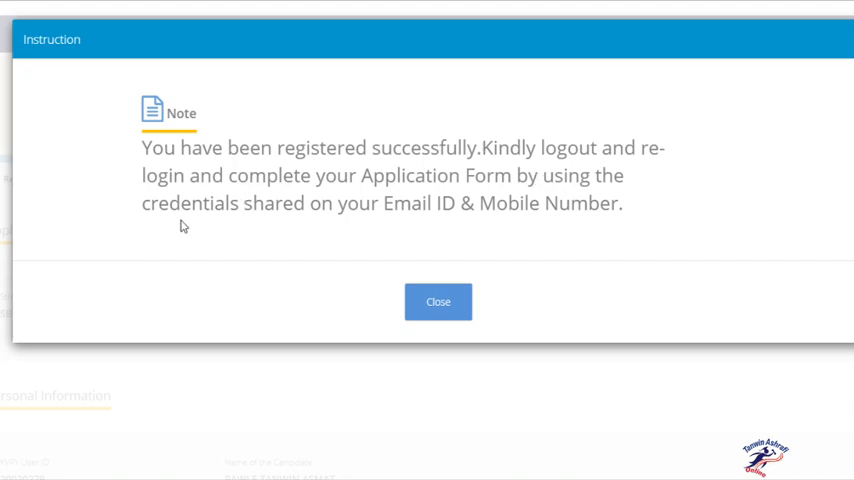
mouse_move(432, 214)
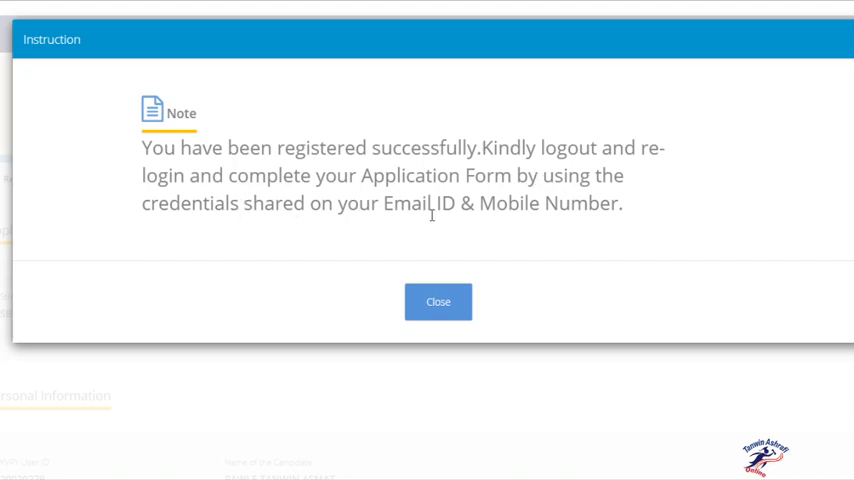
mouse_move(460, 284)
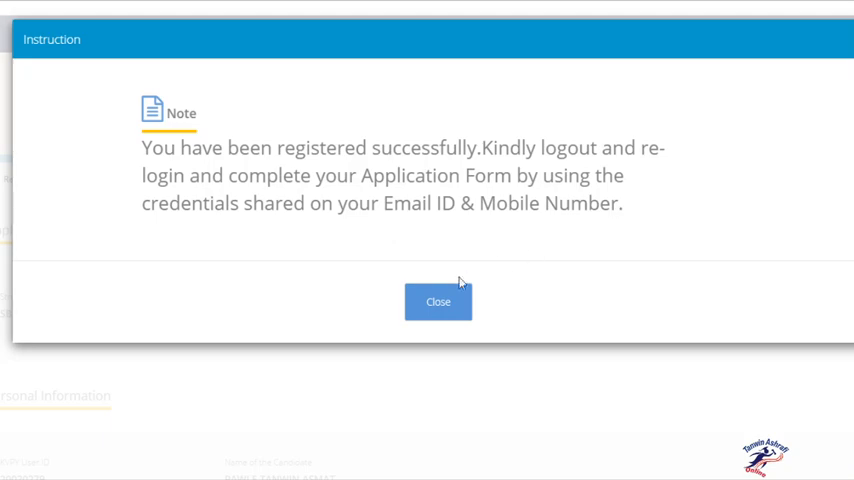
Step: Close the registration-successful notice to return to Candidate Login
click(438, 302)
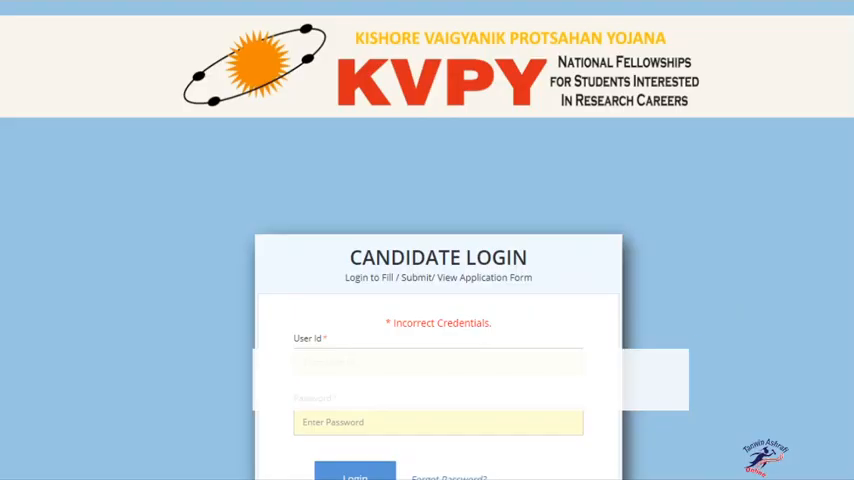
mouse_move(616, 444)
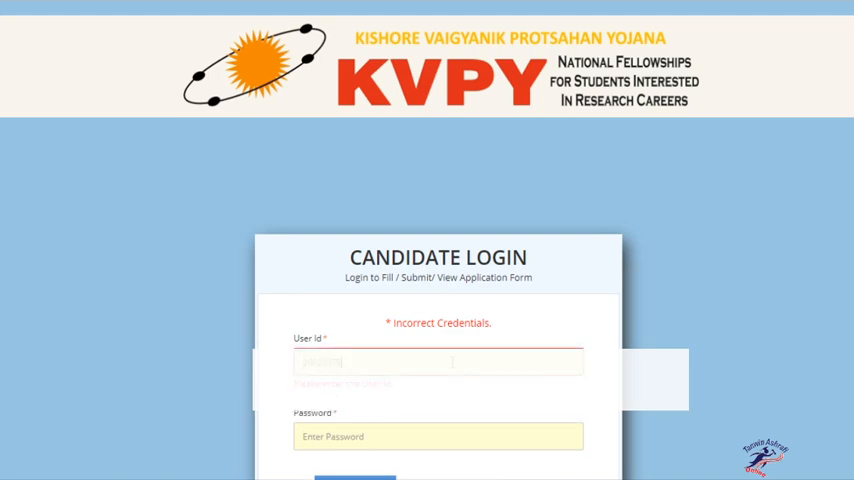
Step: Log in to the candidate account, reaching the Personal Details page with stream SB
click(438, 420)
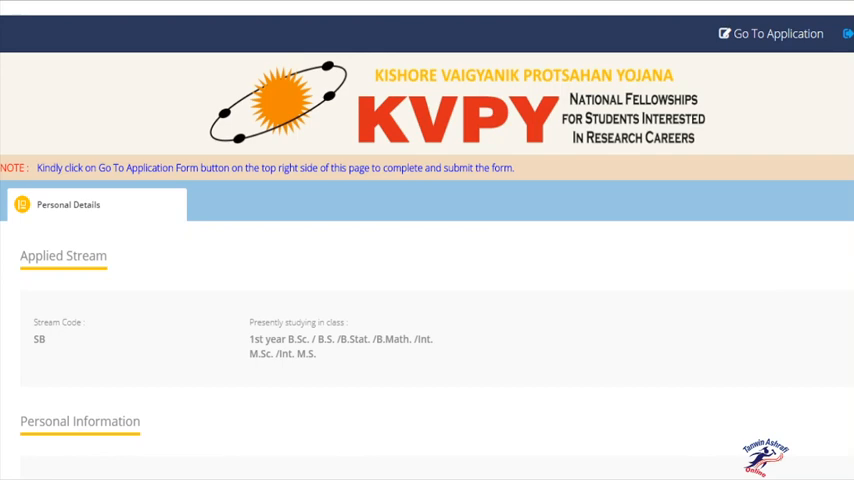
mouse_move(114, 306)
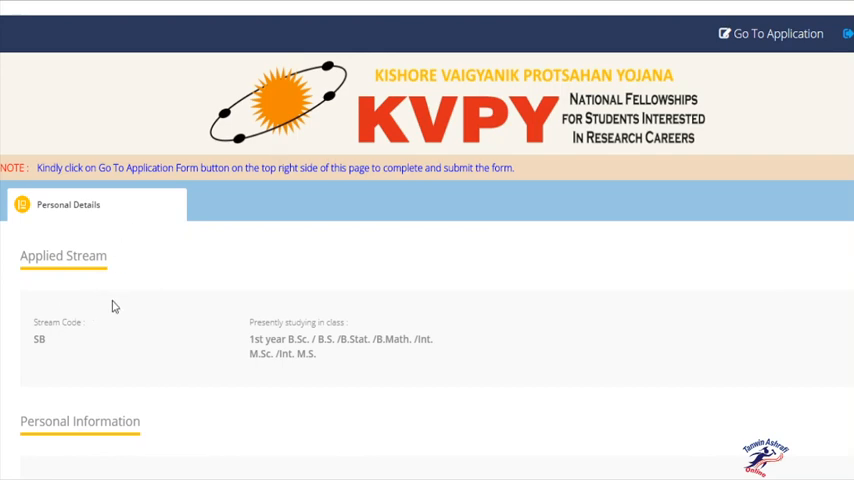
mouse_move(44, 212)
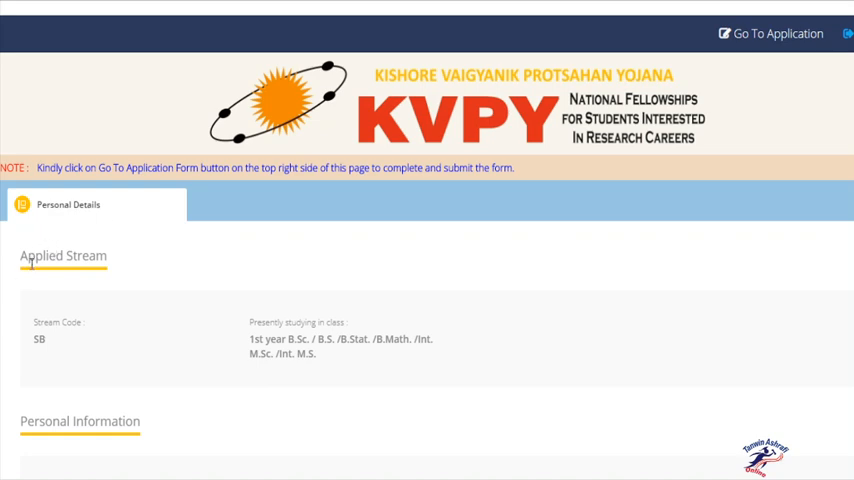
mouse_move(58, 322)
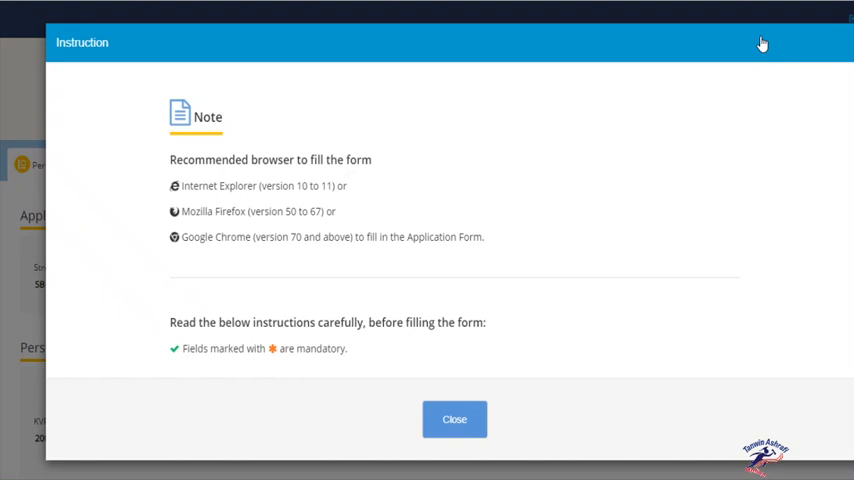
click(454, 420)
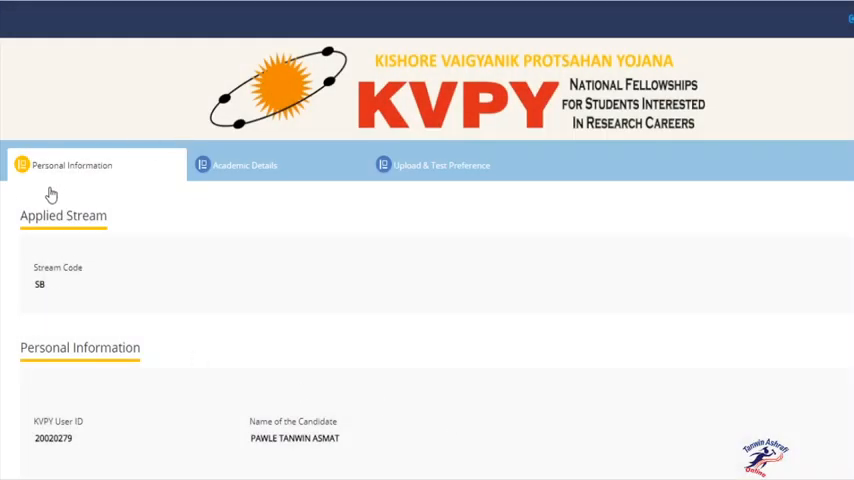
mouse_move(144, 174)
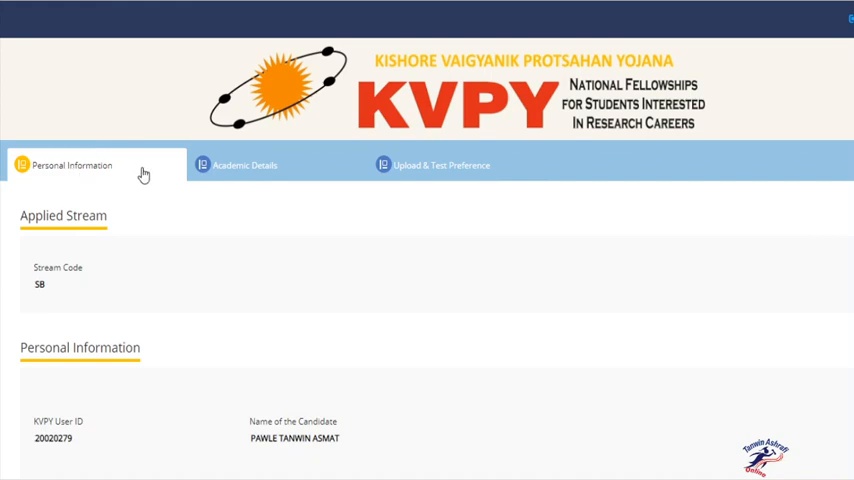
mouse_move(188, 124)
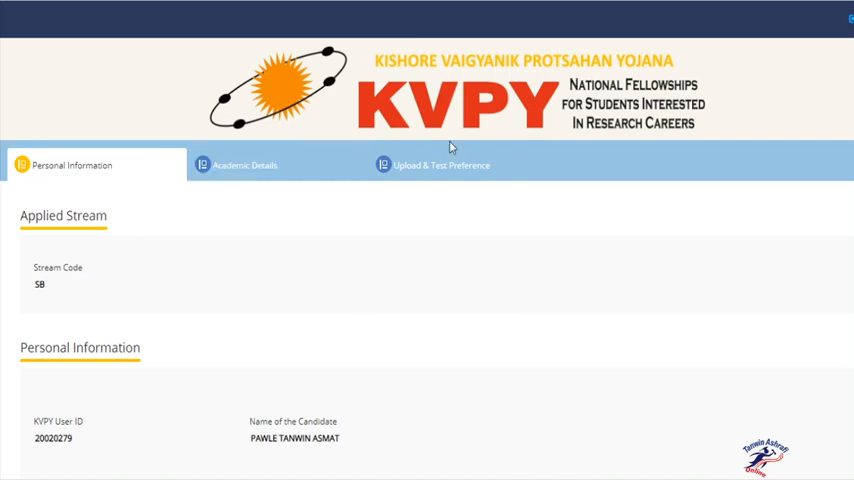
mouse_move(36, 154)
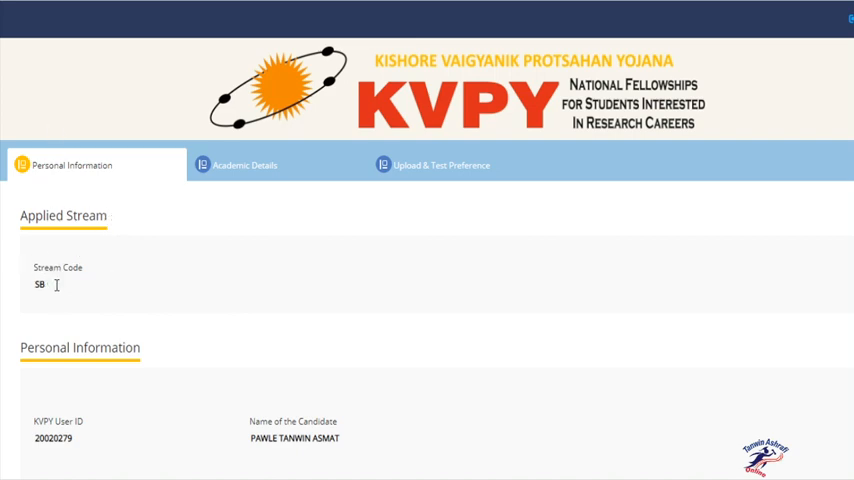
mouse_move(62, 364)
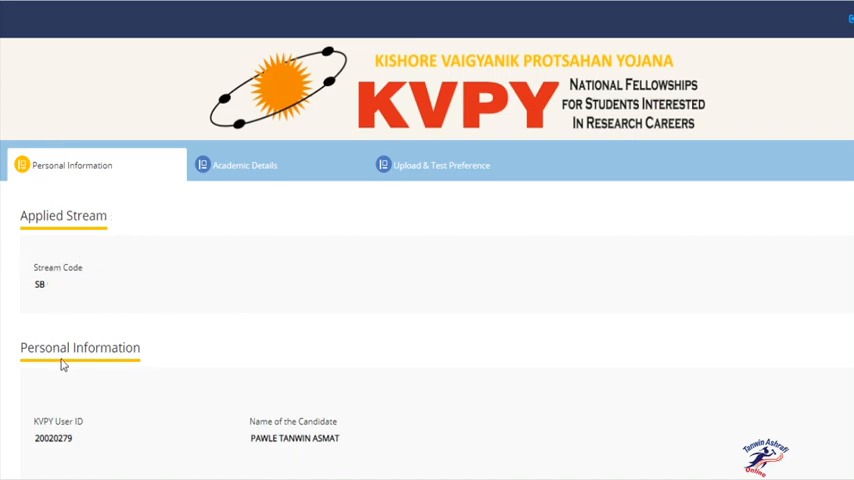
scroll(down, 3)
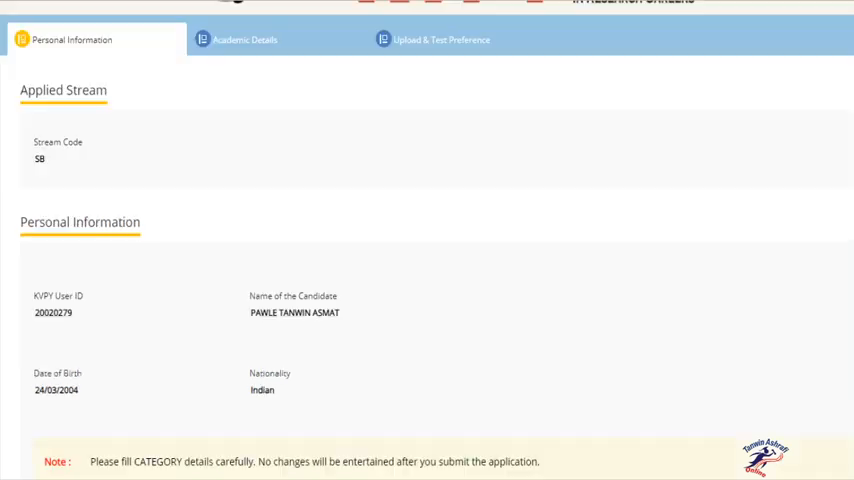
scroll(down, 3)
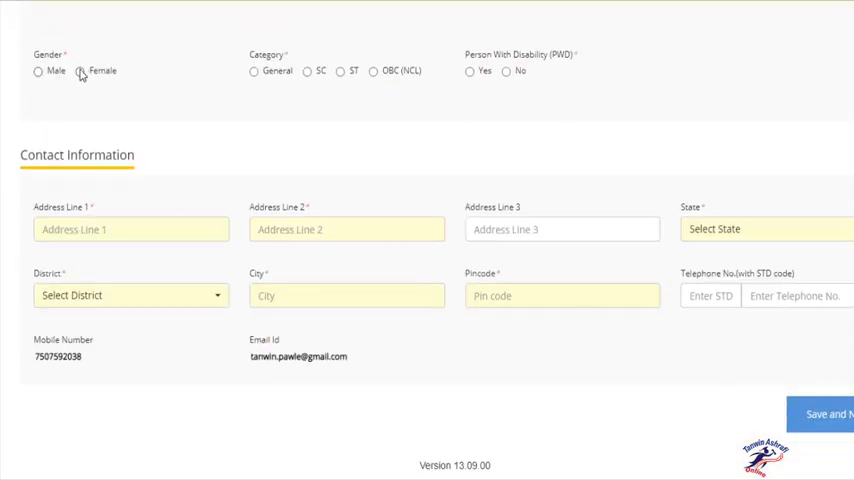
Step: Mark gender Female, disability No, and category General after briefly choosing OBC (NCL)
click(80, 72)
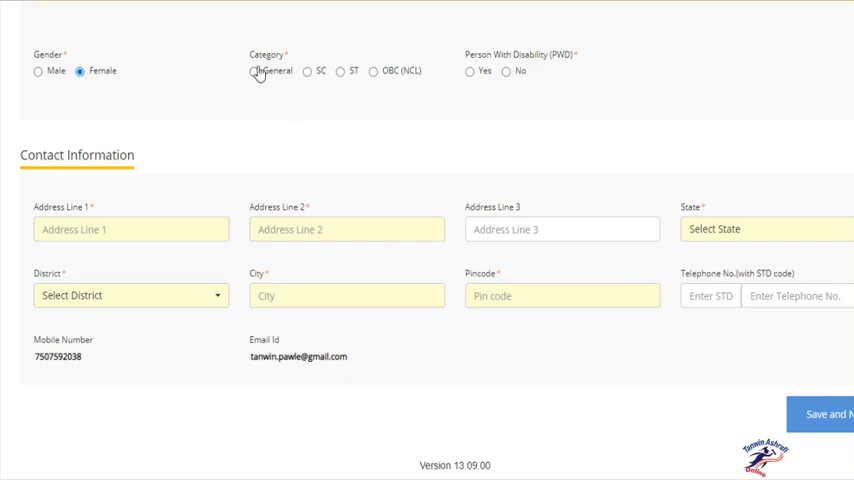
click(254, 72)
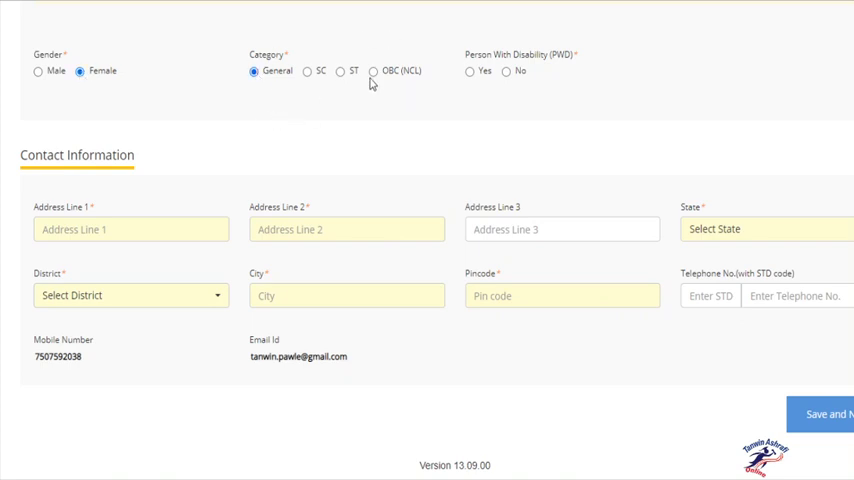
click(372, 72)
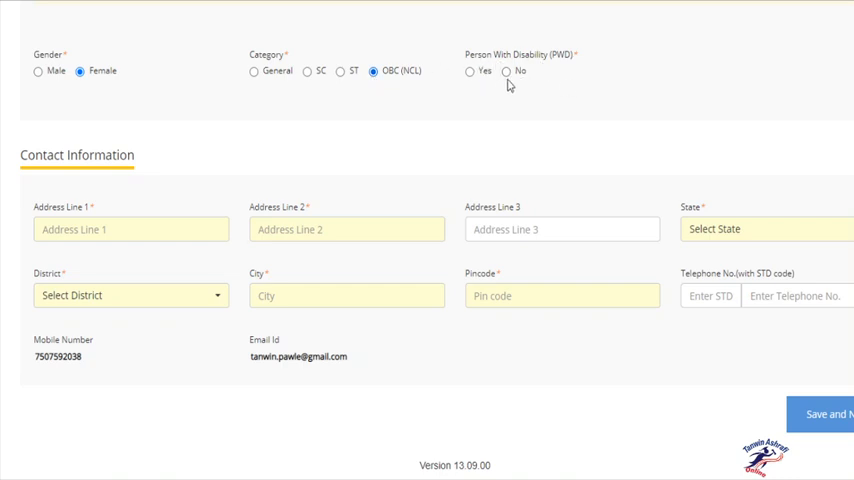
click(506, 72)
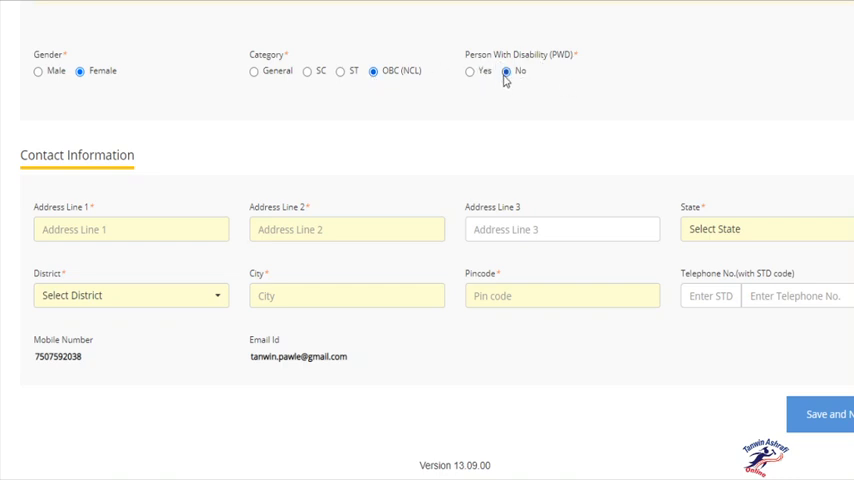
click(256, 72)
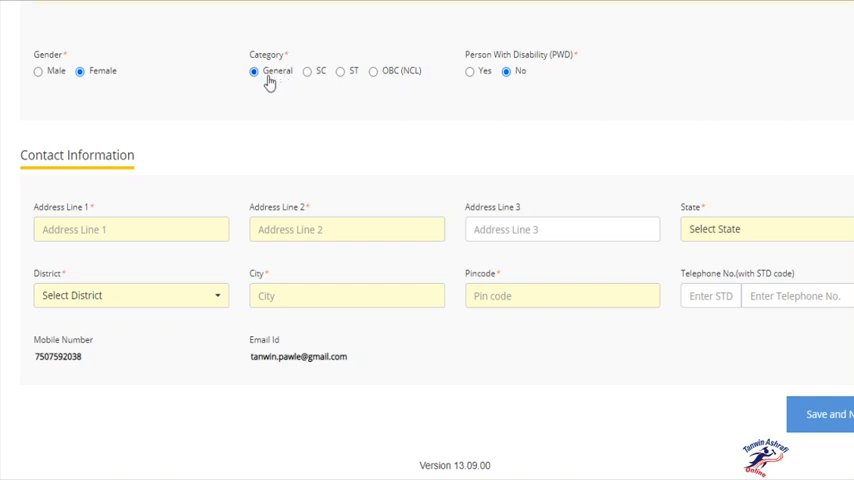
mouse_move(648, 248)
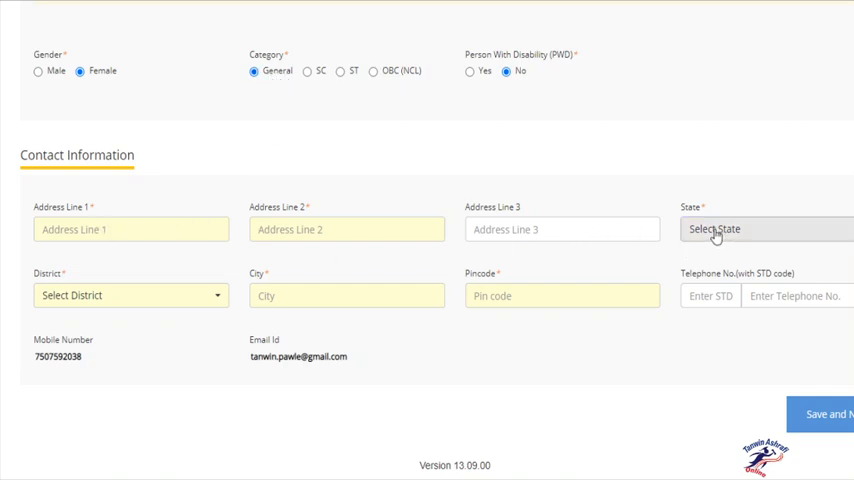
mouse_move(370, 326)
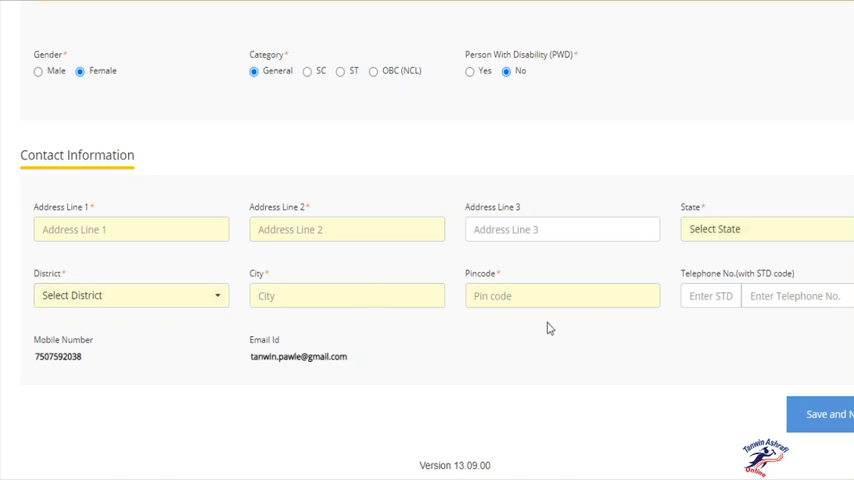
mouse_move(598, 316)
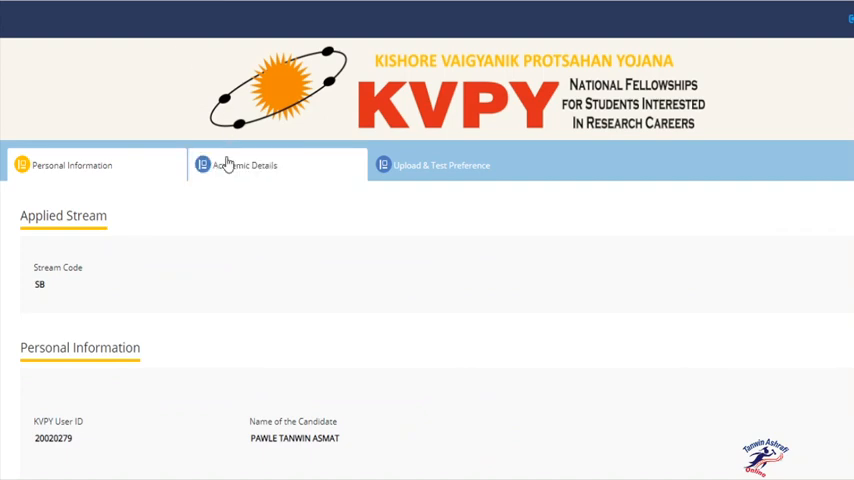
Step: In Academic Details choose MAHARASHTRA as the examination board for both X and XII standard
click(242, 164)
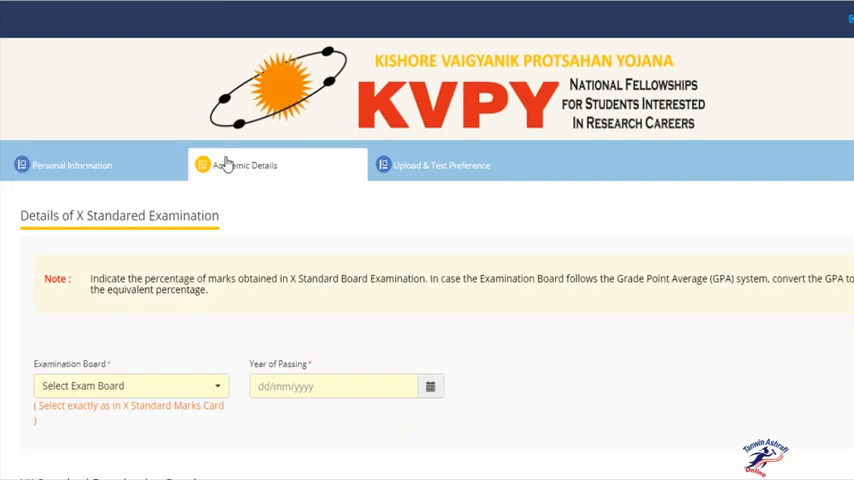
mouse_move(248, 332)
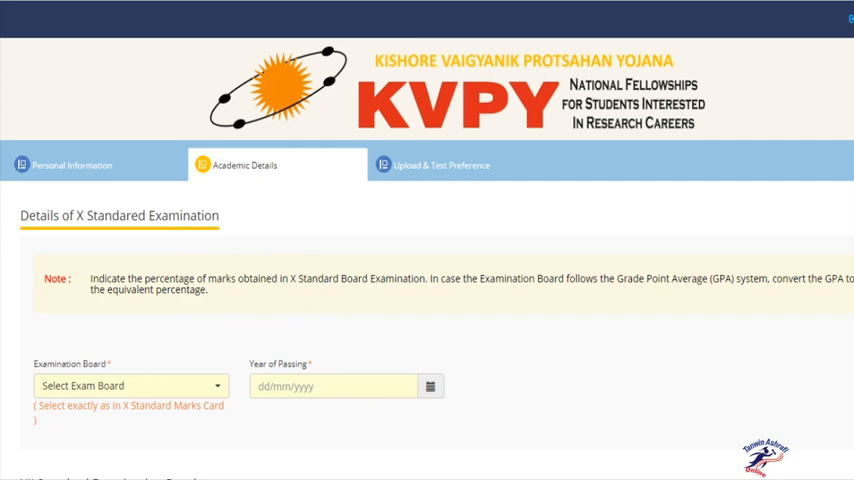
scroll(down, 3)
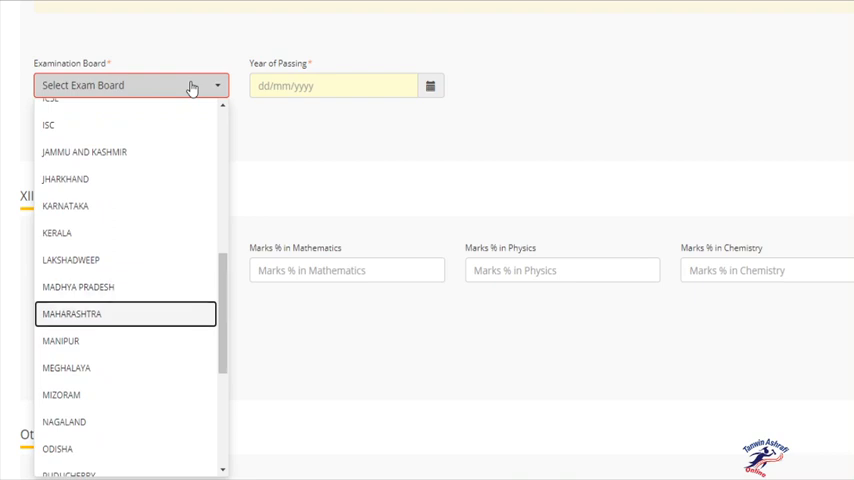
mouse_move(96, 314)
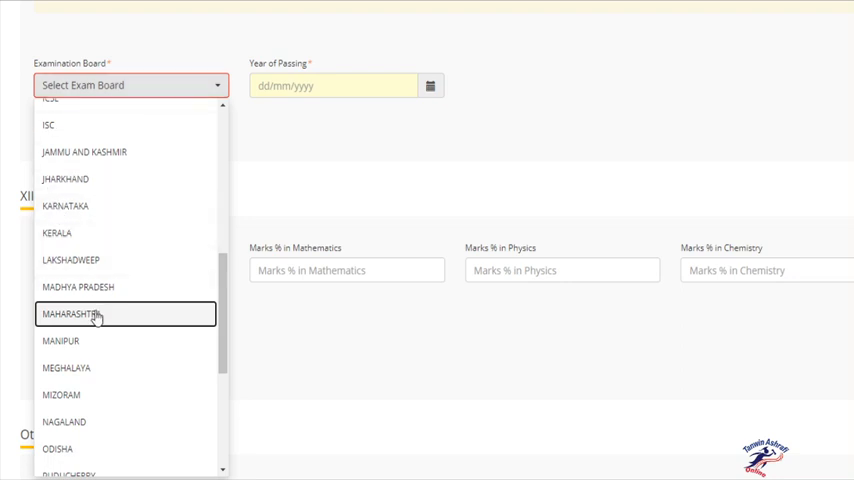
click(68, 312)
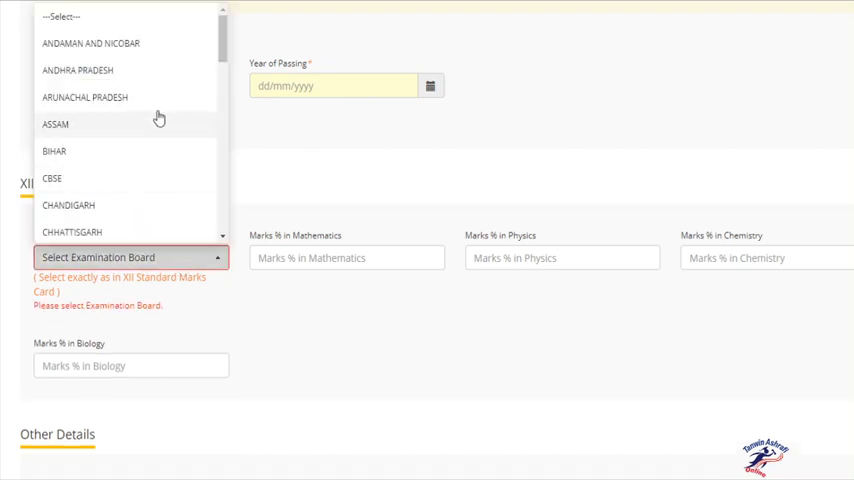
scroll(down, 3)
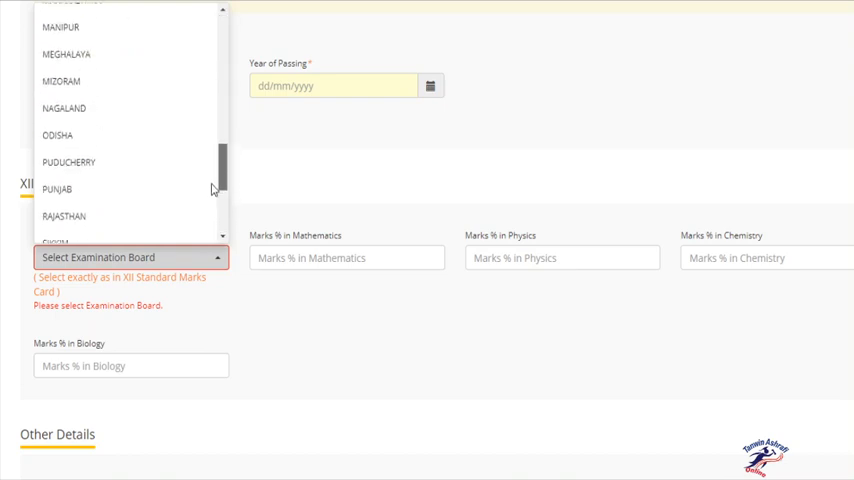
scroll(up, 3)
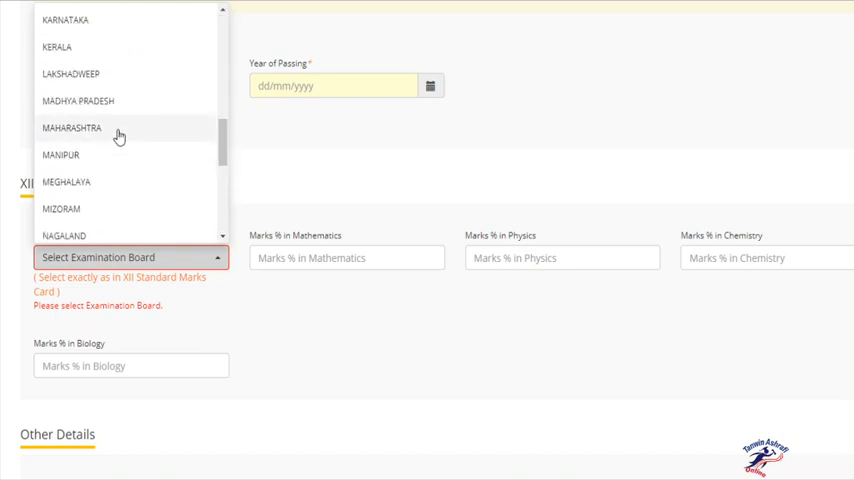
click(72, 128)
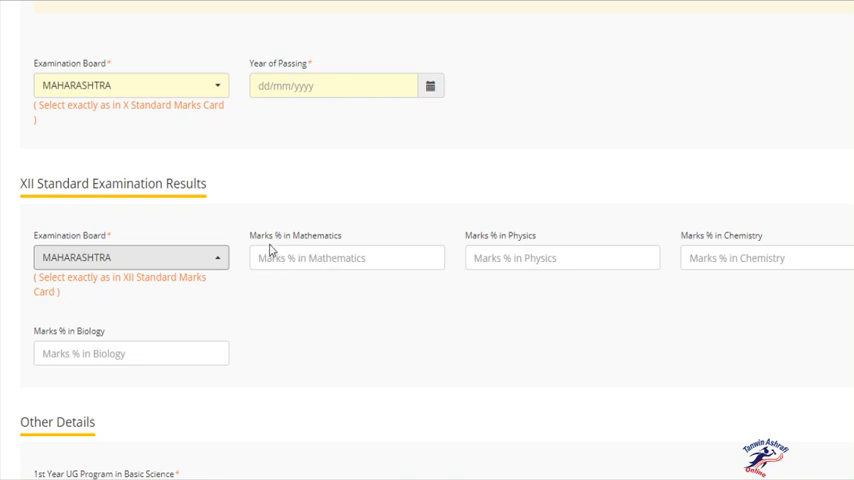
mouse_move(336, 248)
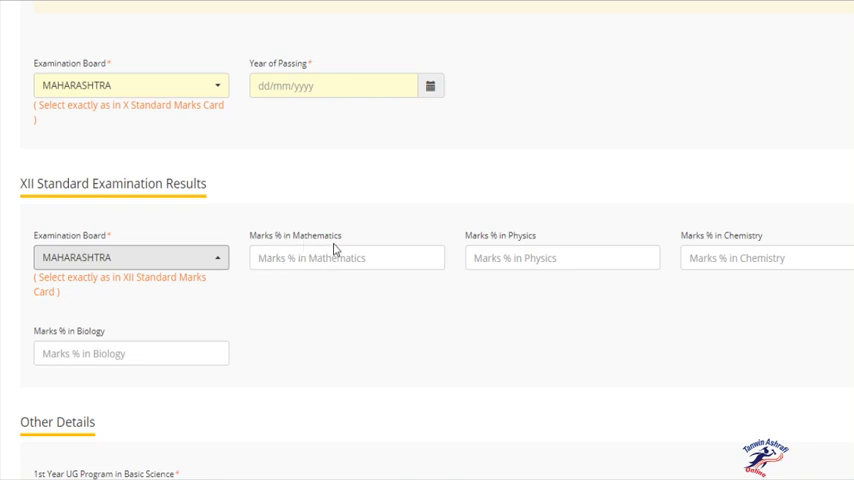
mouse_move(256, 250)
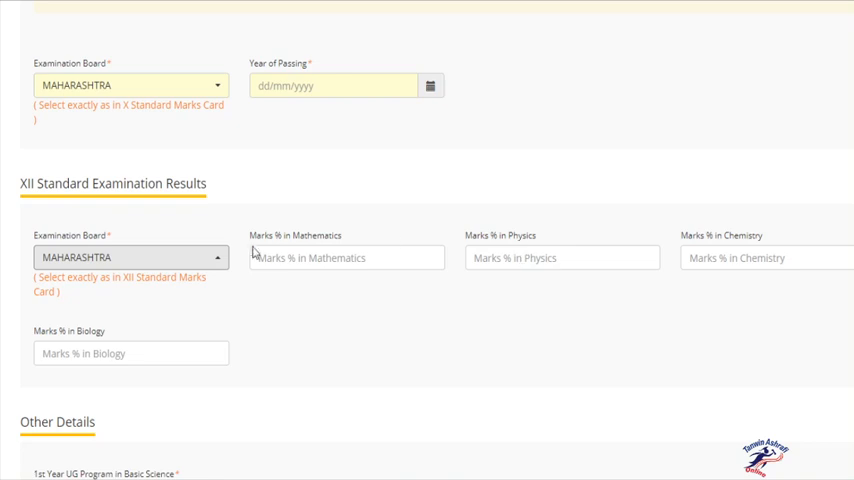
mouse_move(360, 240)
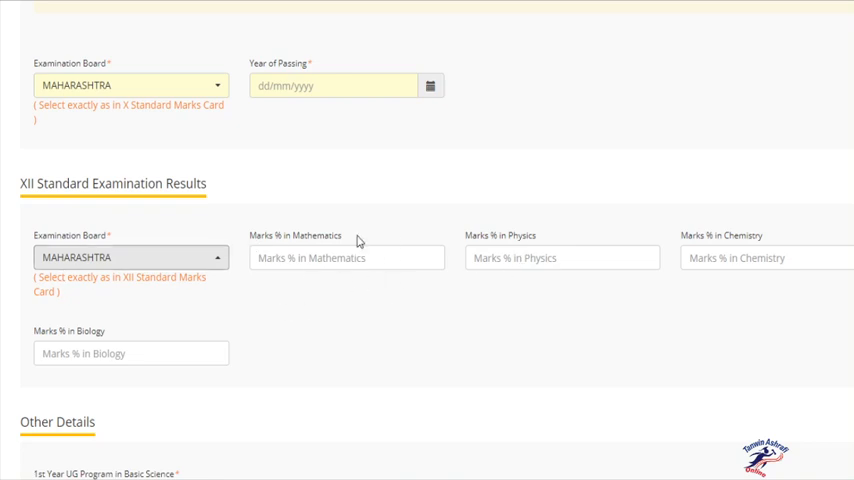
mouse_move(800, 280)
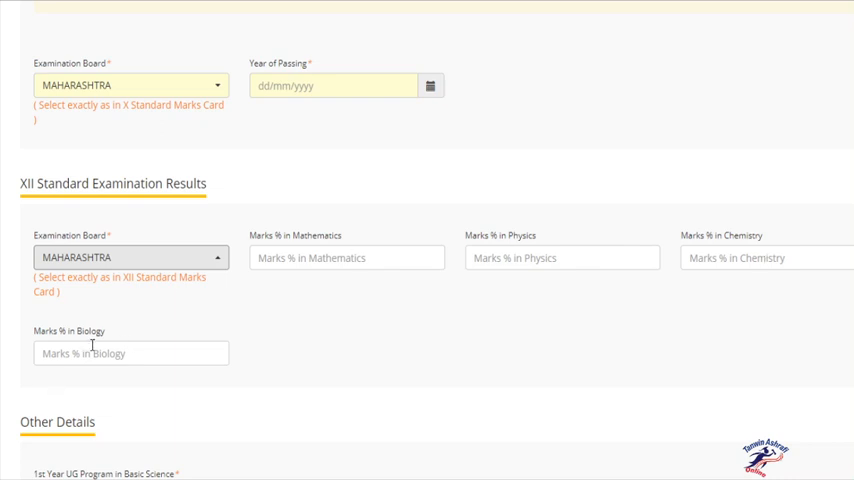
mouse_move(406, 240)
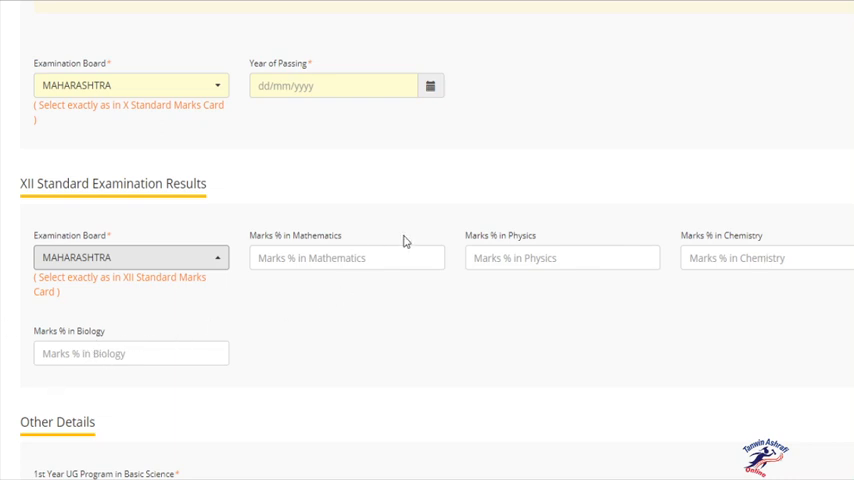
mouse_move(406, 240)
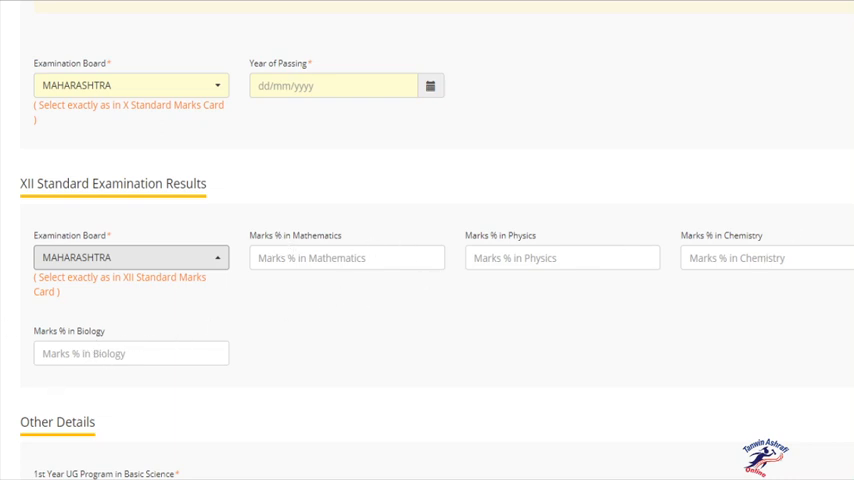
scroll(down, 3)
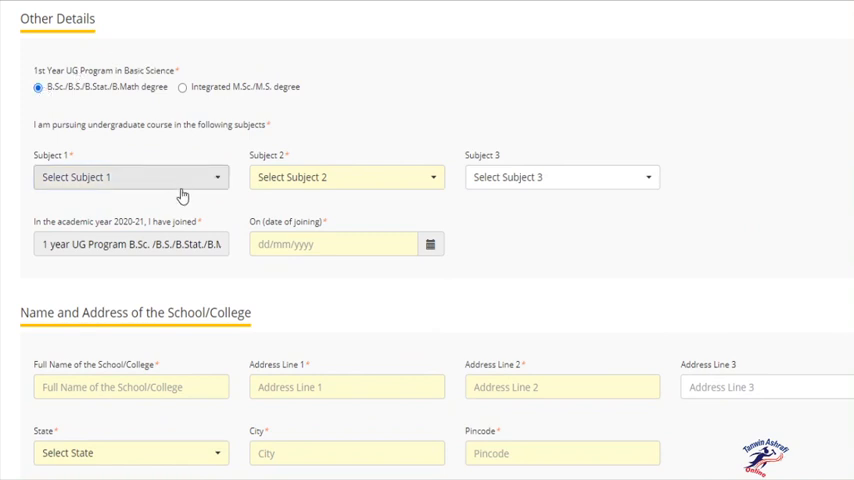
Step: Set the undergraduate subjects to Physics, Chemistry and Mathematics
click(130, 176)
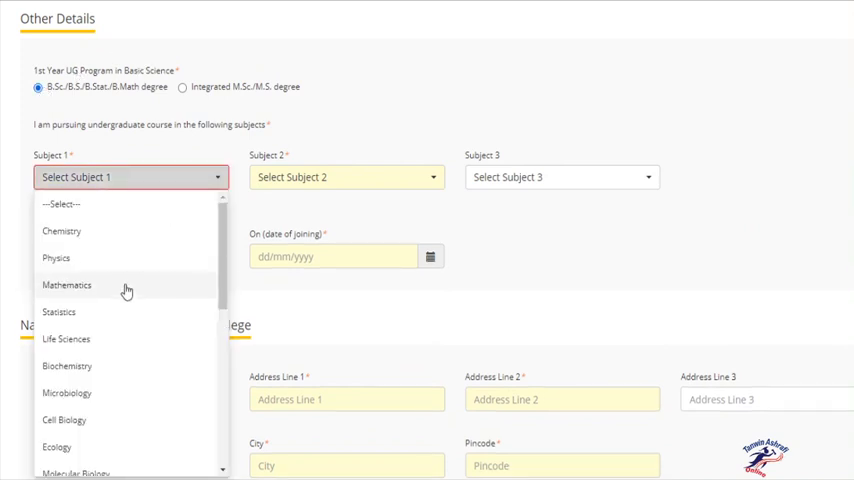
click(56, 258)
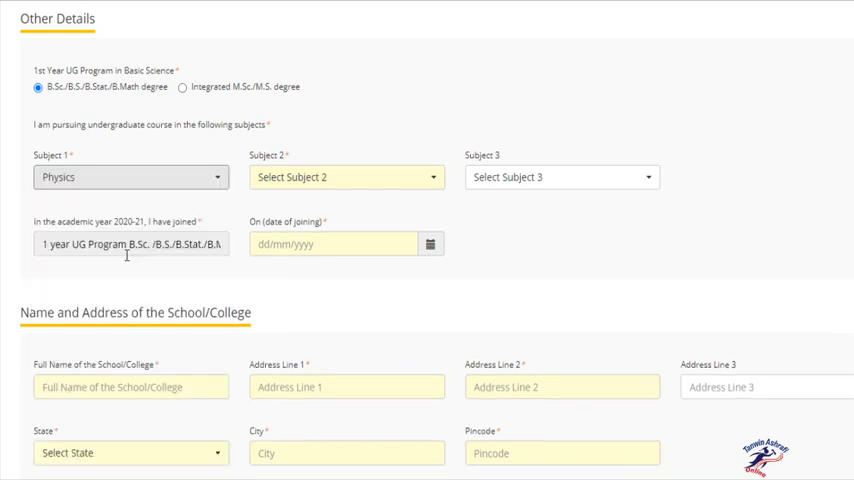
click(346, 176)
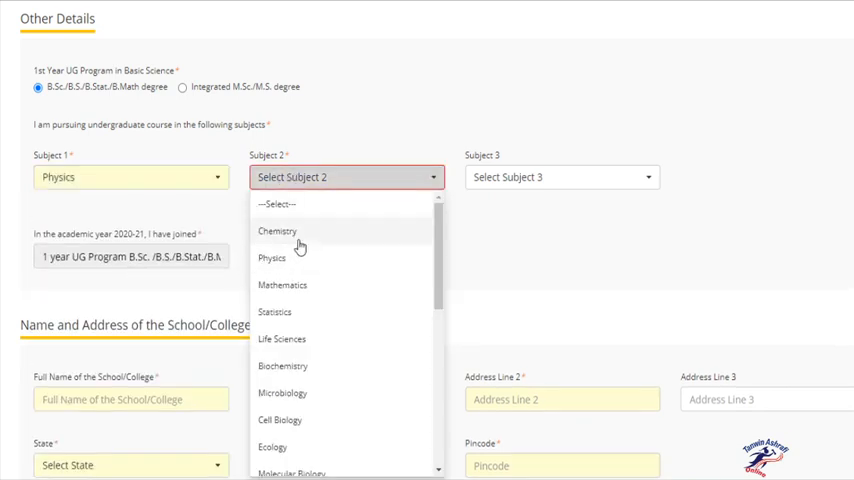
click(276, 232)
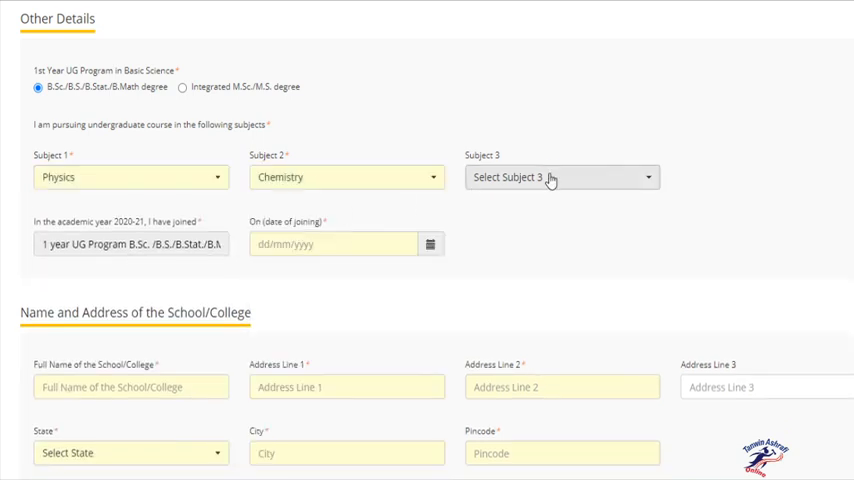
click(560, 176)
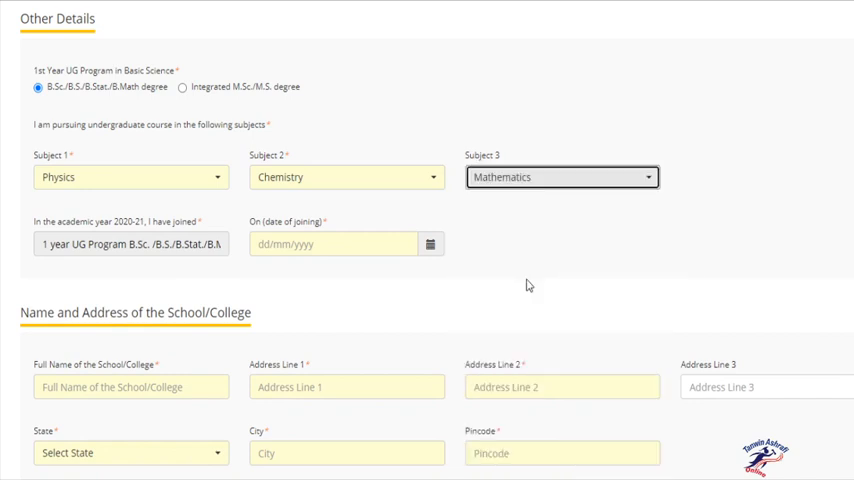
mouse_move(478, 202)
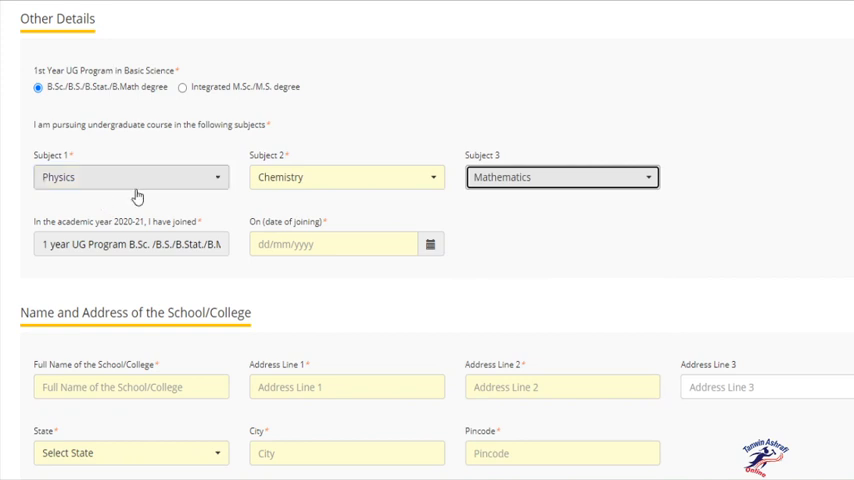
mouse_move(520, 302)
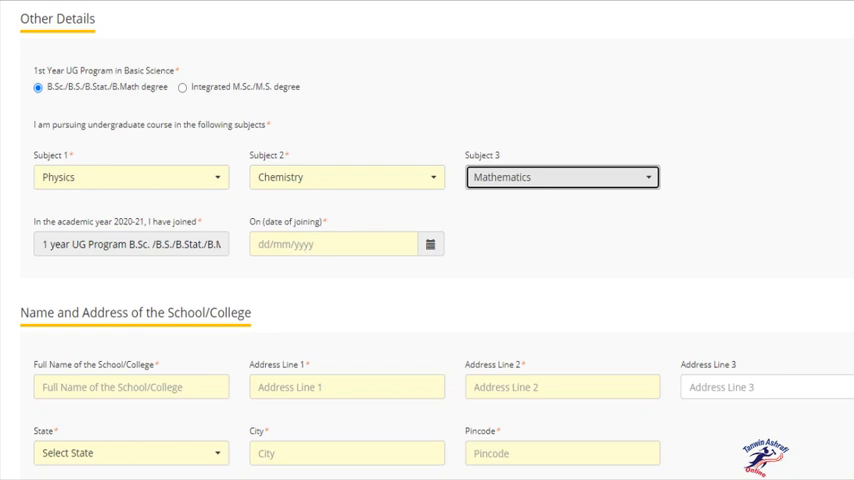
scroll(down, 3)
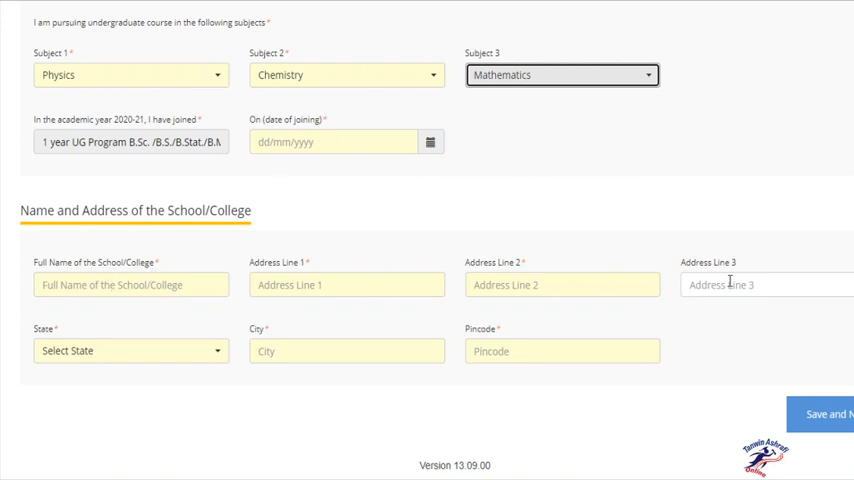
mouse_move(296, 378)
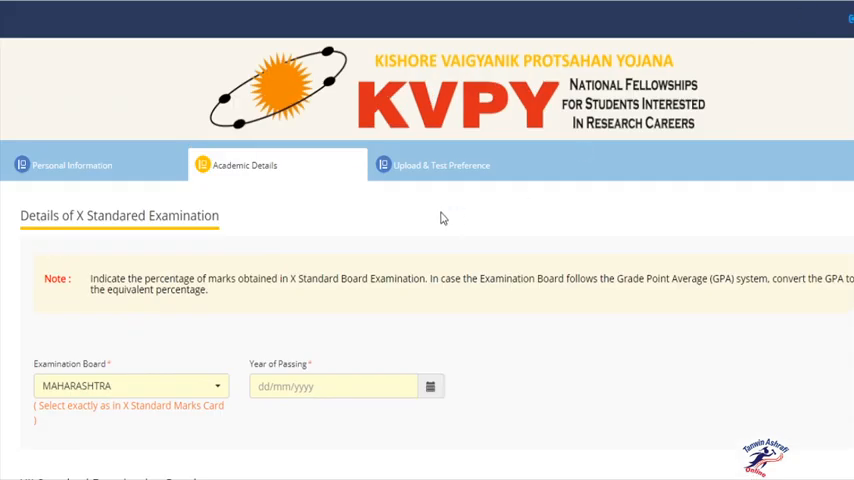
Step: Go to Upload & Test Preference and choose English as the test language
click(440, 164)
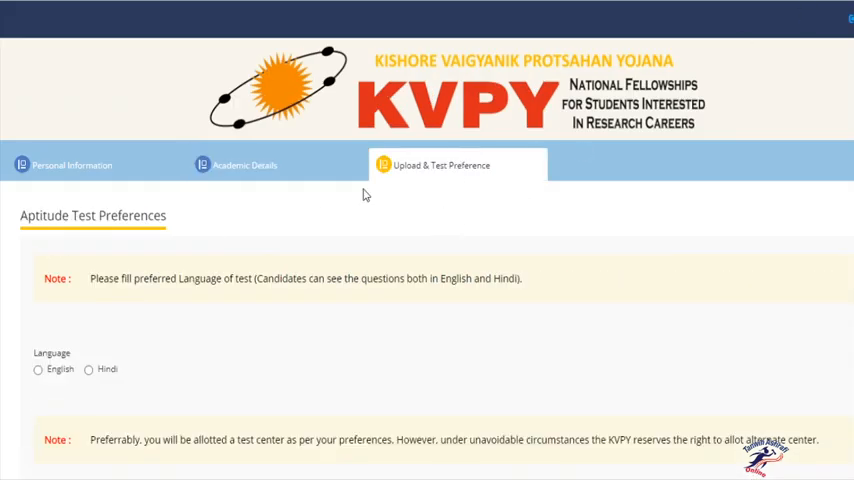
mouse_move(44, 360)
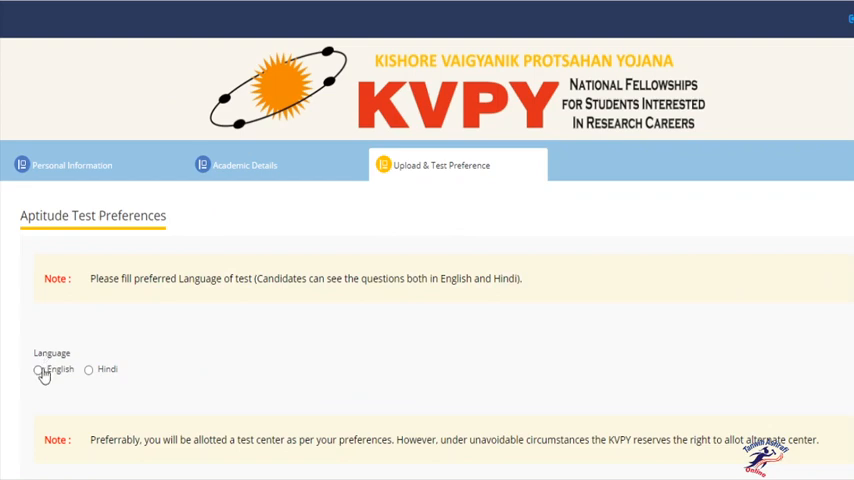
click(40, 368)
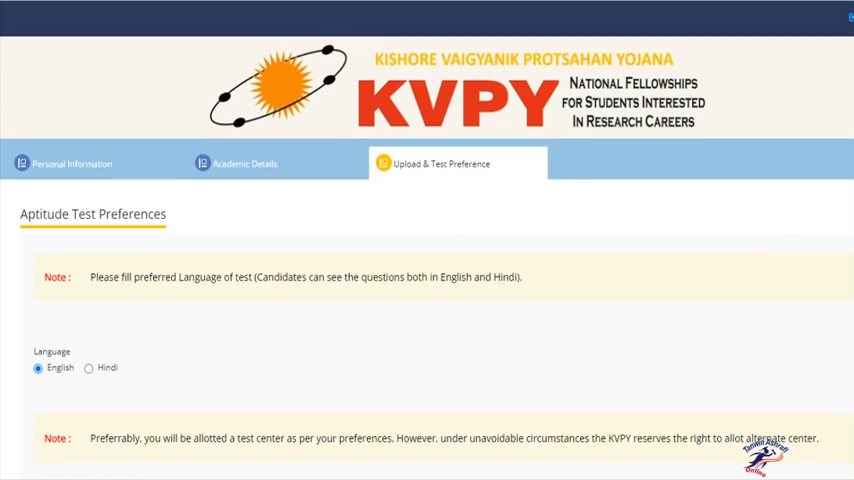
scroll(down, 3)
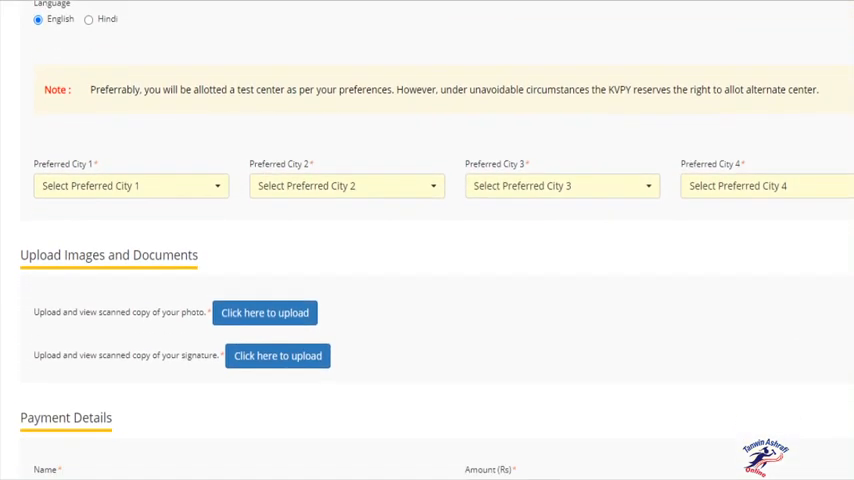
Step: Set Maharashtra - Thane as the first preferred city and Navi Mumbai as the second
scroll(down, 3)
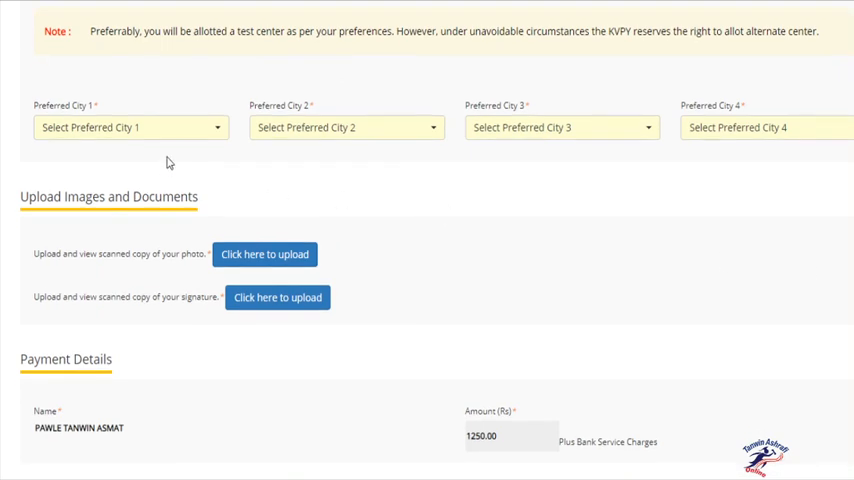
click(130, 128)
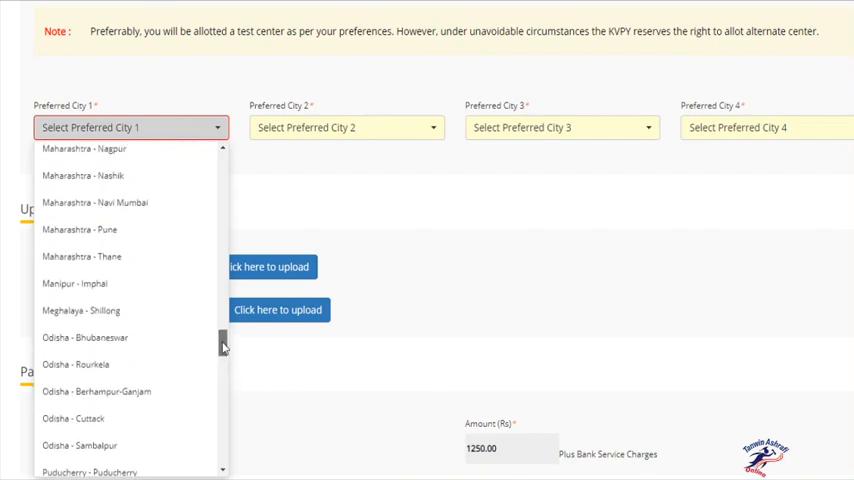
scroll(up, 3)
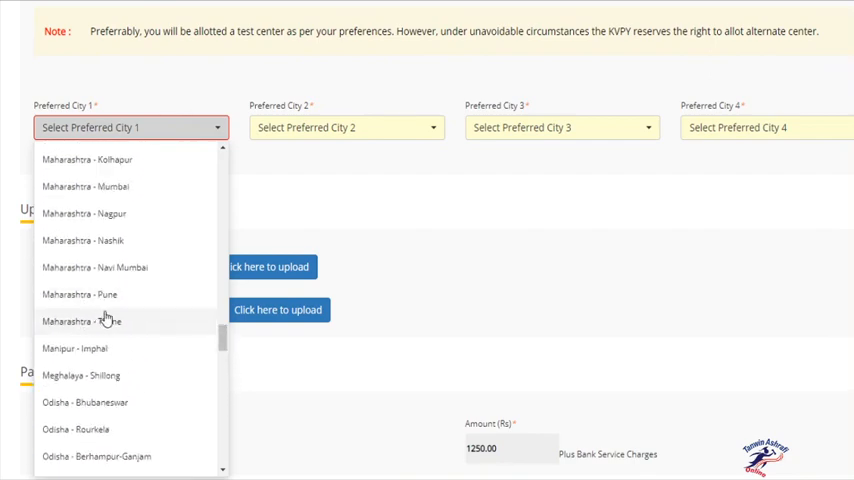
click(80, 320)
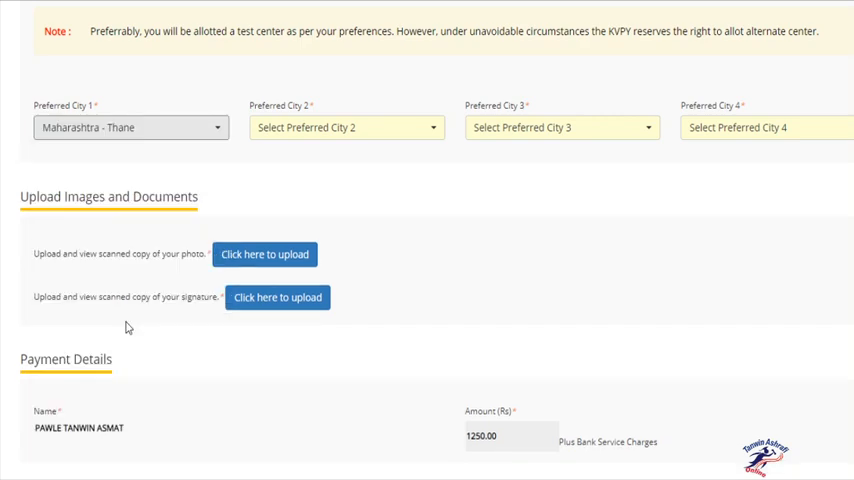
click(346, 128)
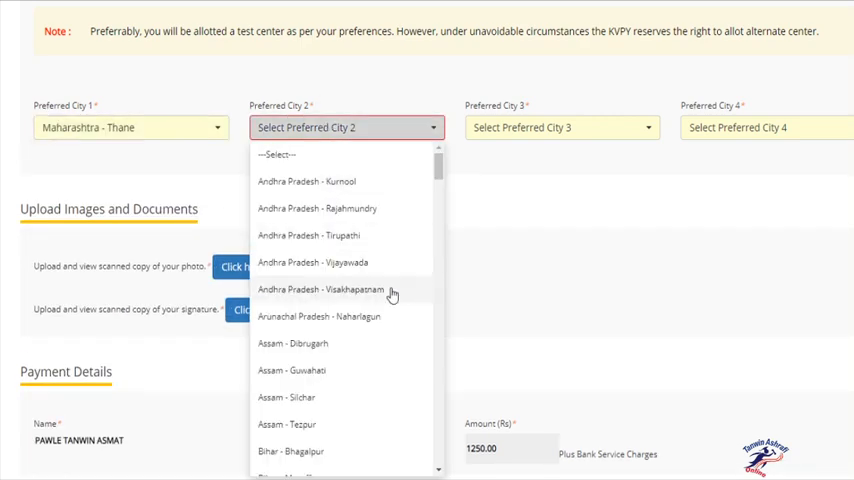
scroll(down, 3)
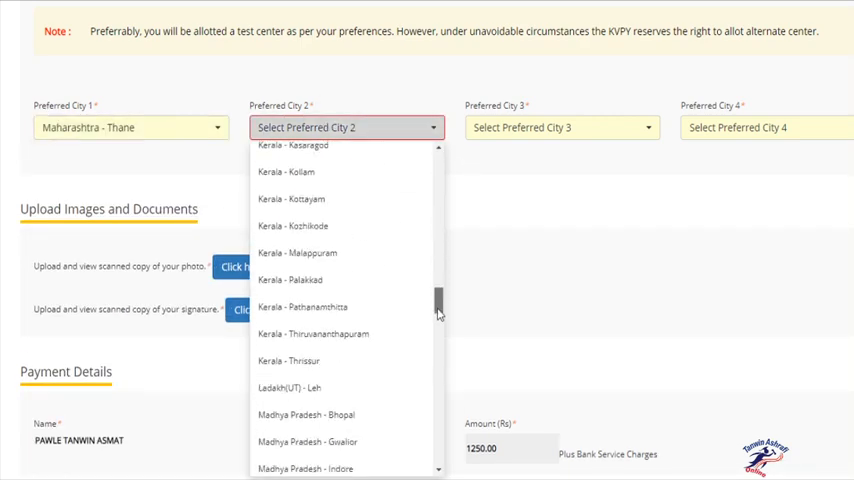
scroll(down, 3)
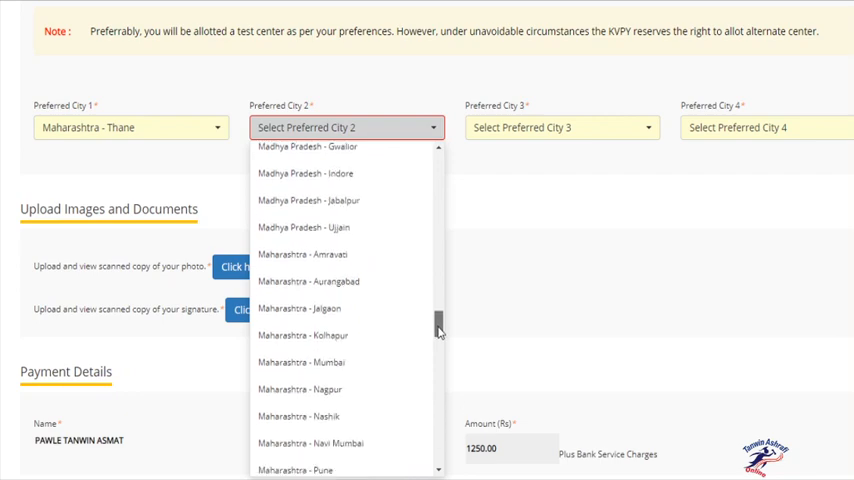
scroll(down, 3)
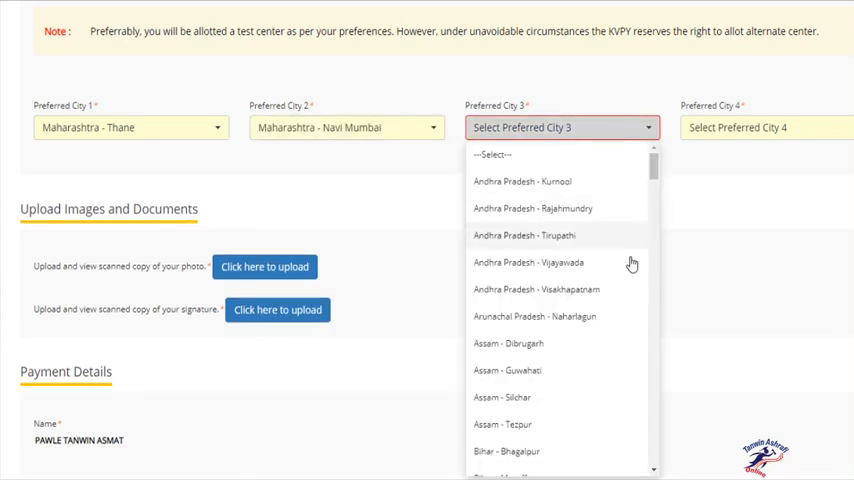
Step: Set Maharashtra - Mumbai as the third preferred city and Nashik as the fourth
scroll(down, 3)
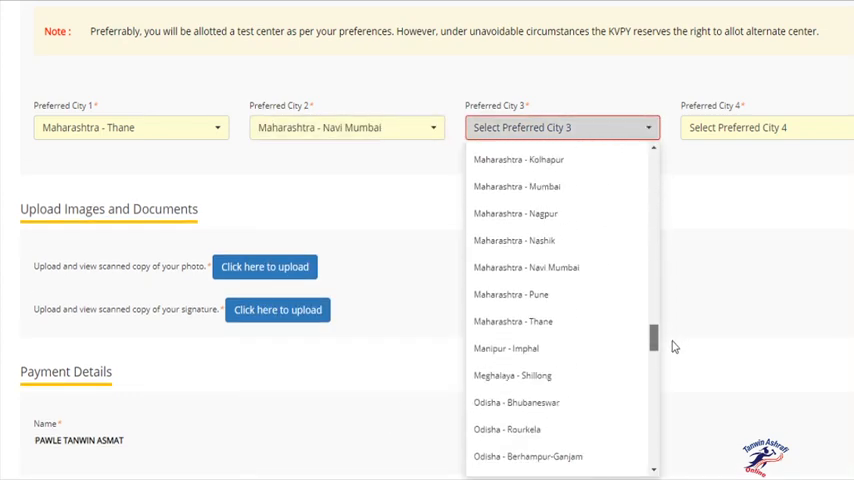
scroll(up, 3)
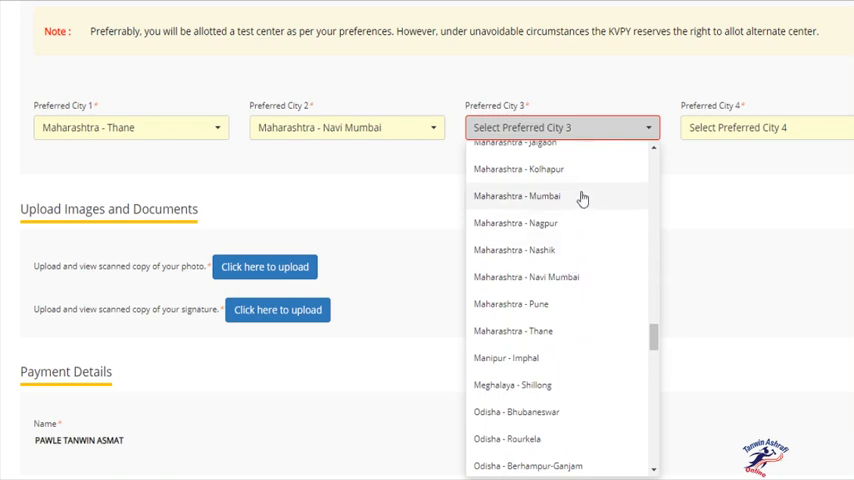
click(516, 196)
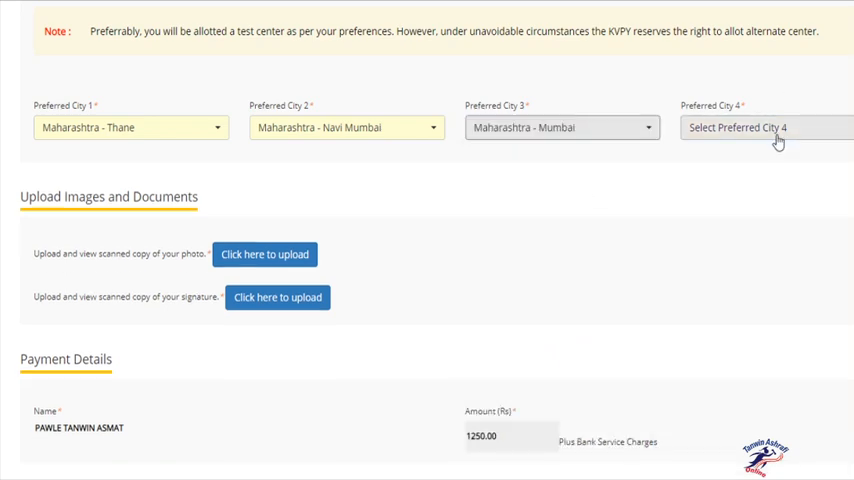
click(766, 128)
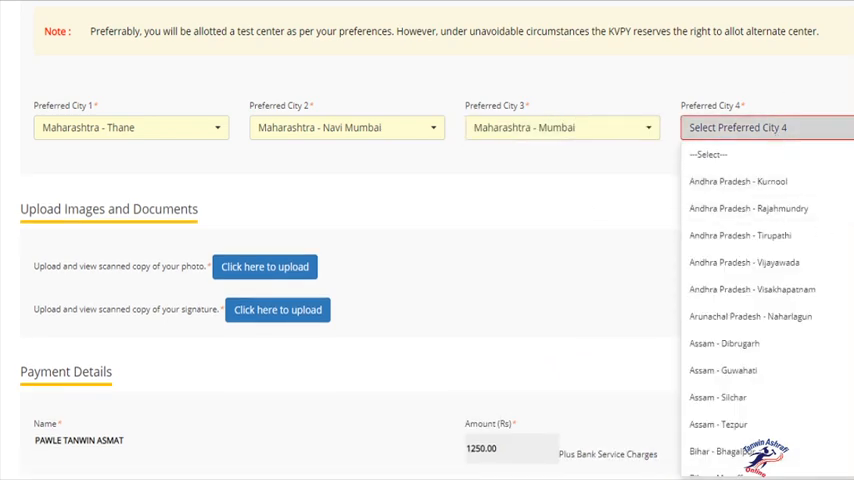
scroll(down, 3)
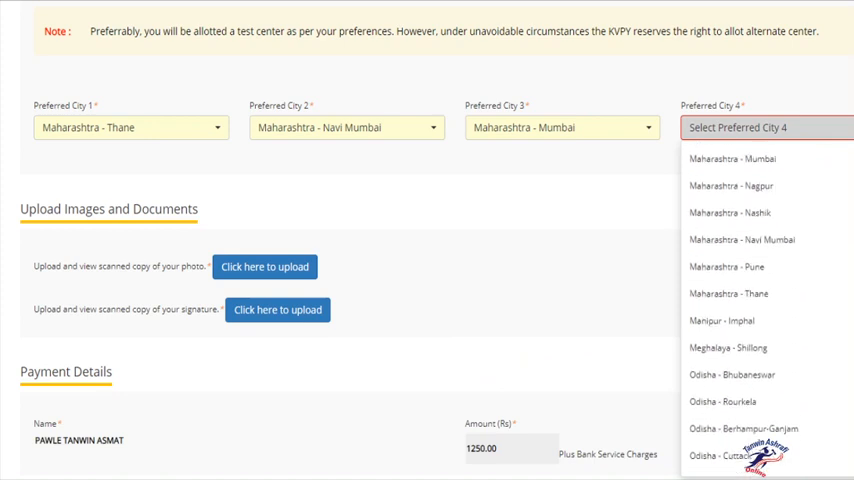
mouse_move(768, 270)
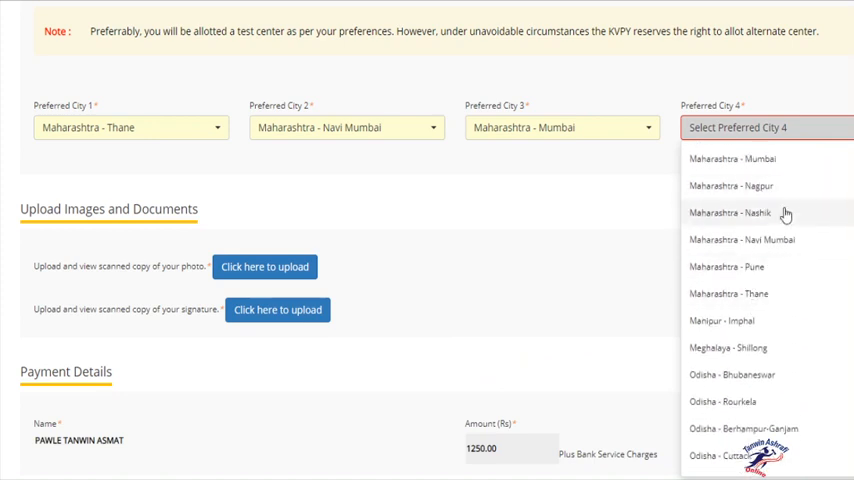
click(730, 212)
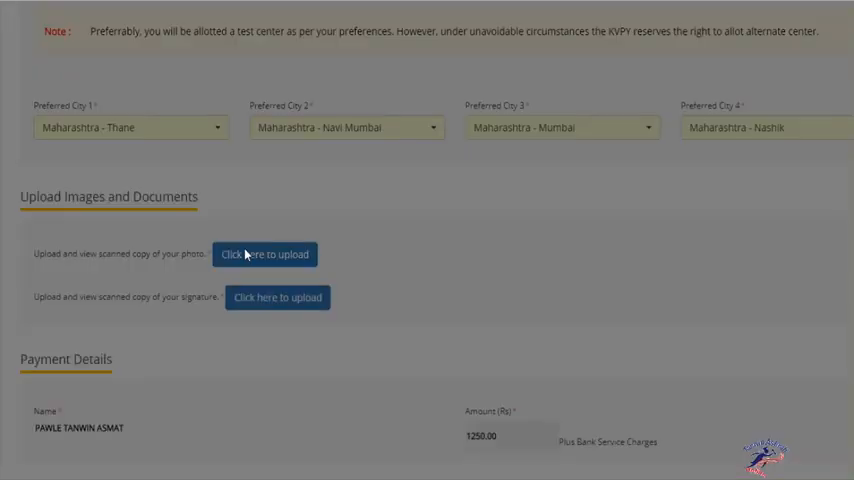
Step: Browse for the passport photograph file, upload it and close the upload window
click(264, 254)
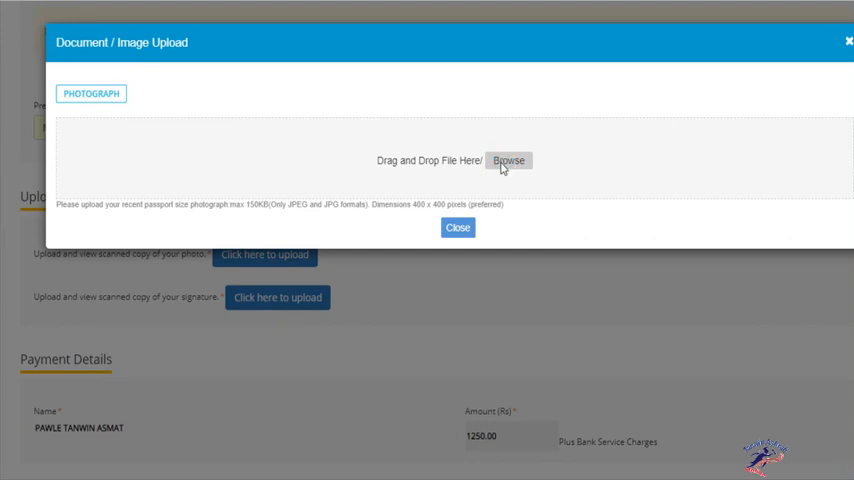
mouse_move(100, 164)
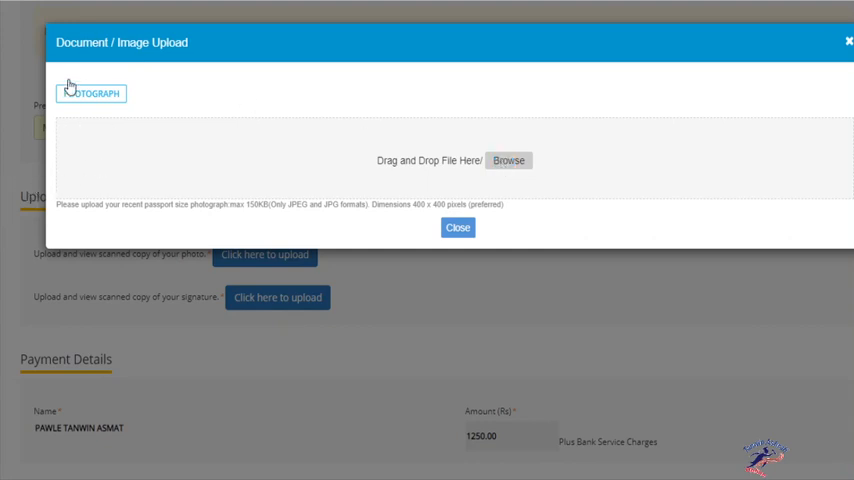
mouse_move(406, 84)
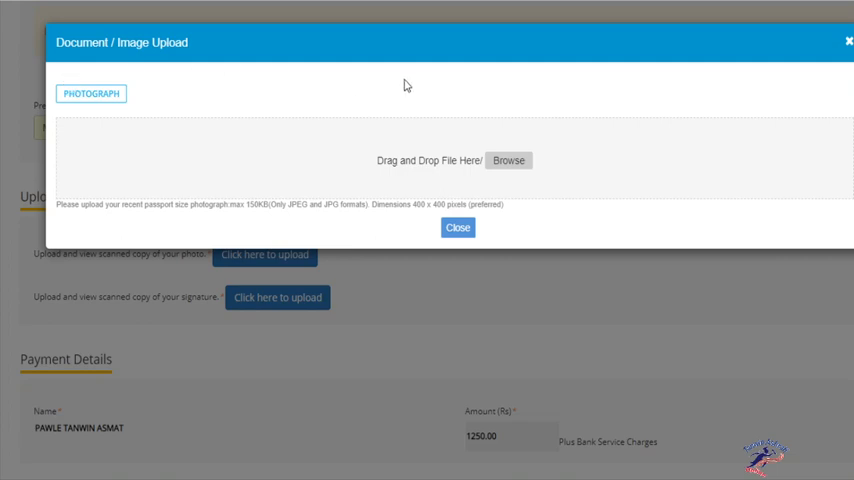
mouse_move(400, 244)
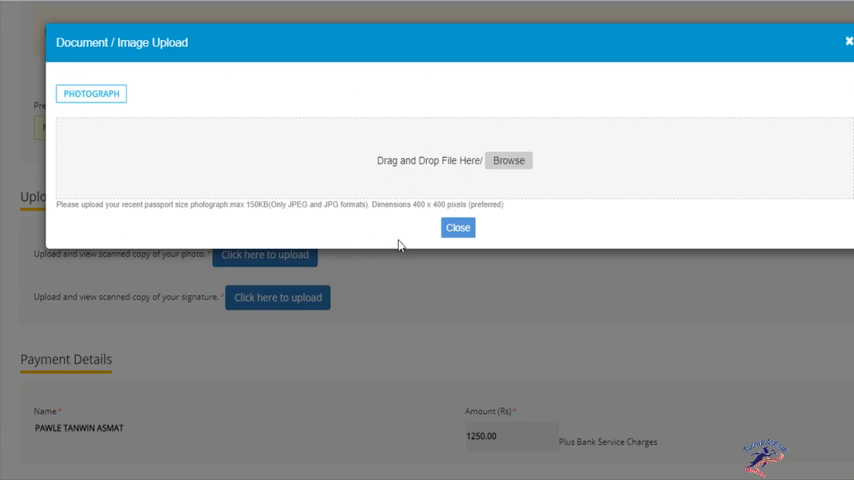
mouse_move(430, 146)
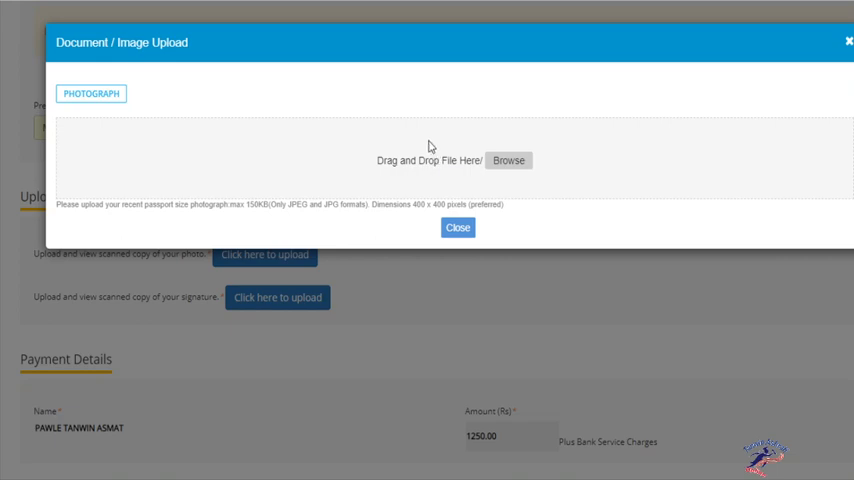
mouse_move(452, 152)
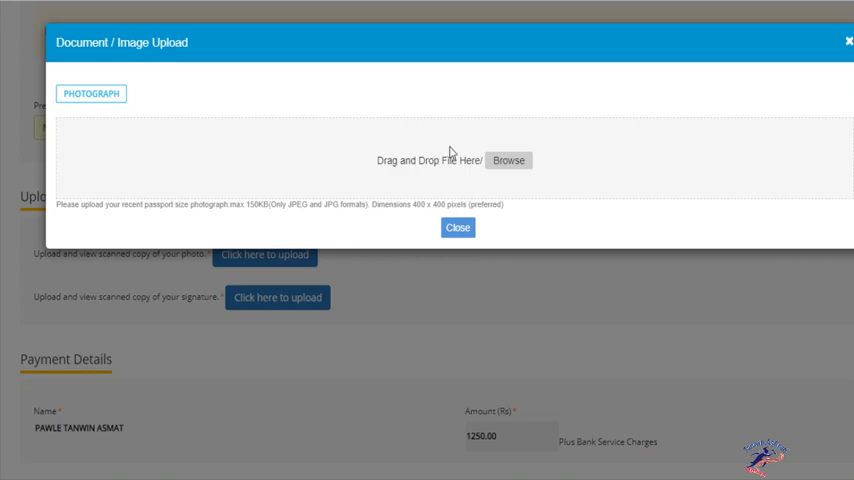
mouse_move(454, 96)
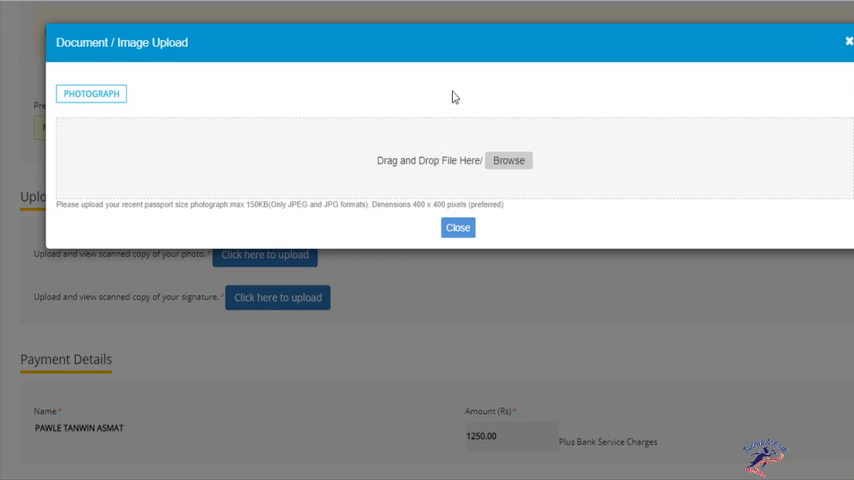
mouse_move(168, 94)
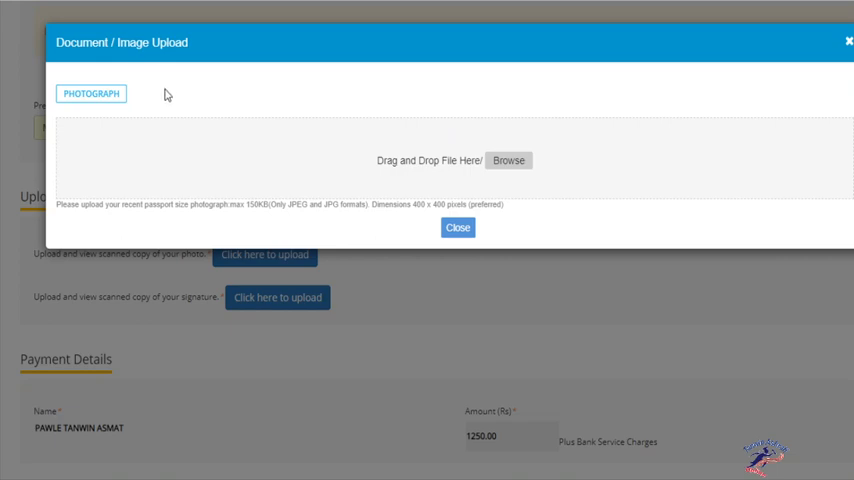
mouse_move(316, 64)
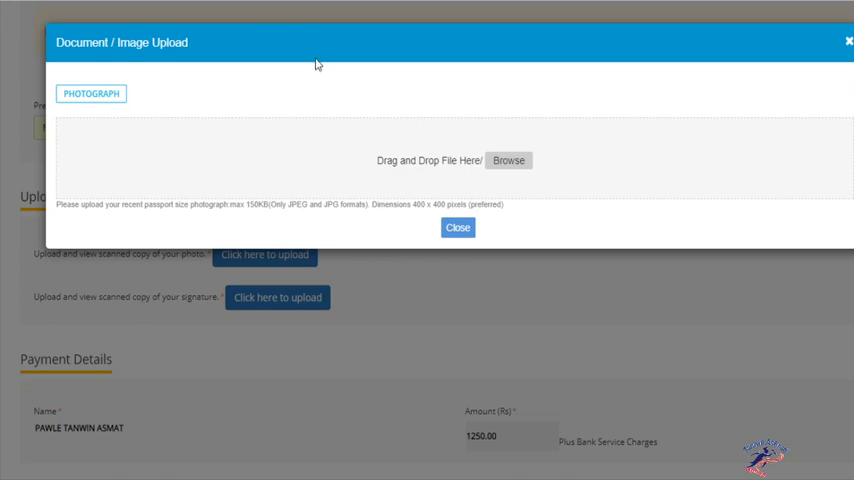
mouse_move(490, 208)
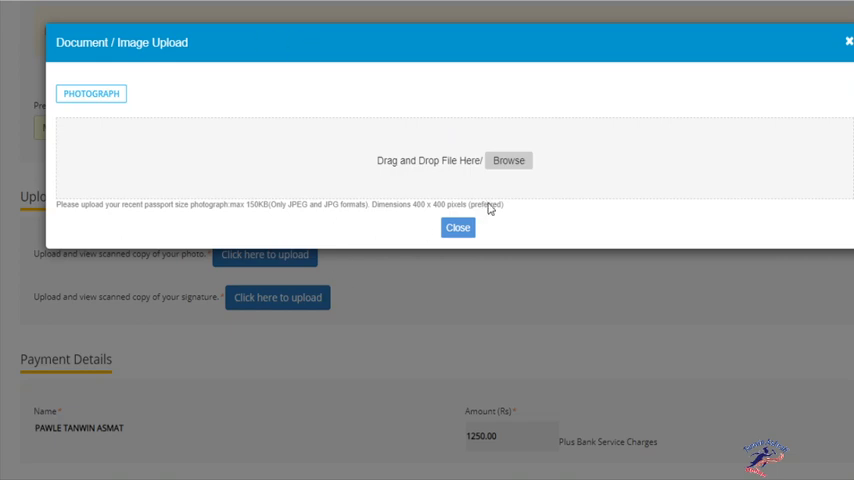
mouse_move(344, 250)
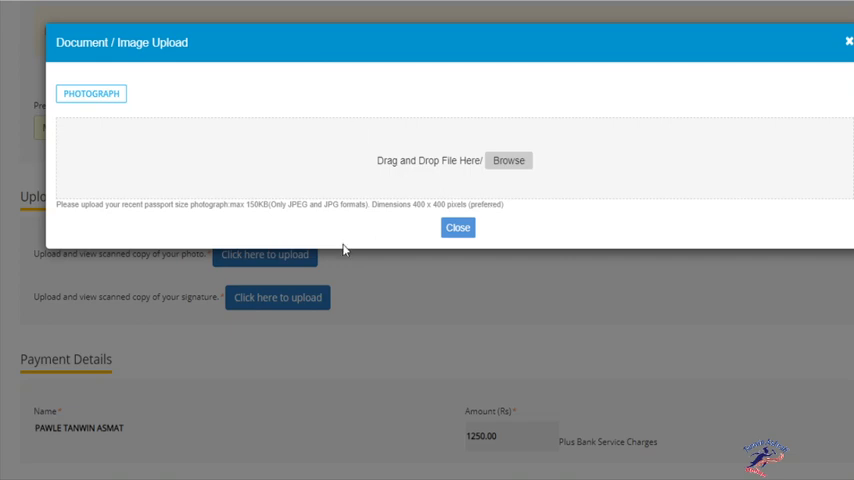
click(508, 160)
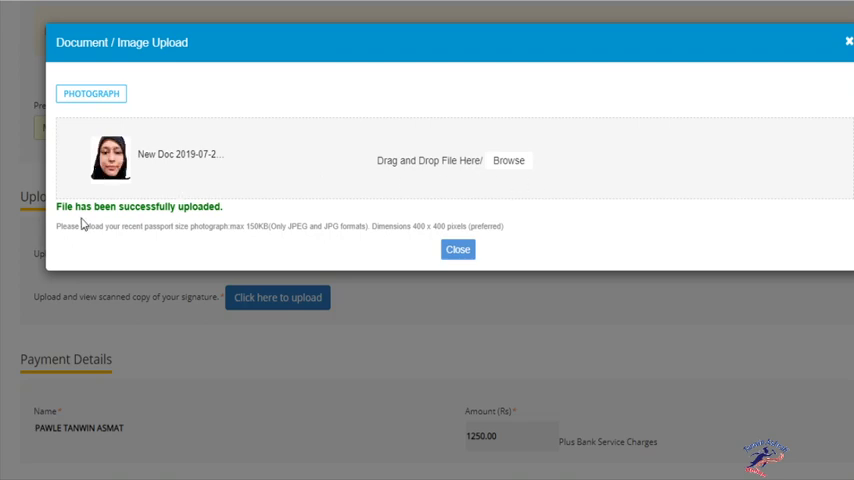
mouse_move(458, 250)
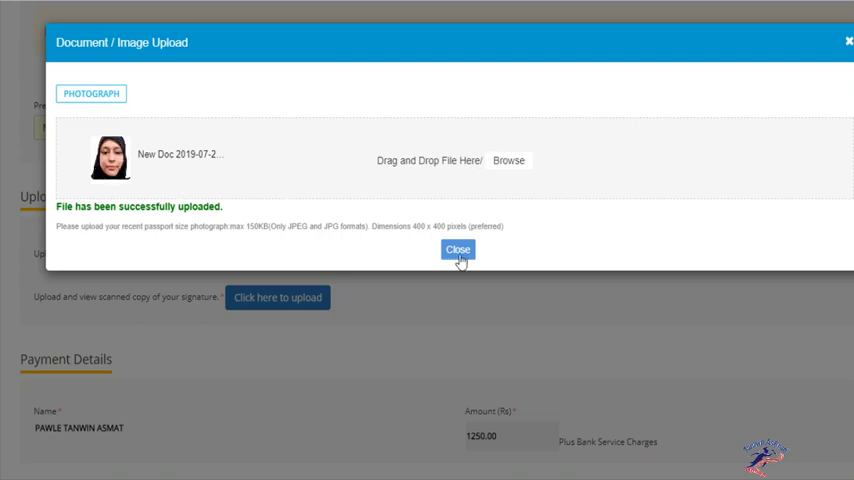
click(458, 250)
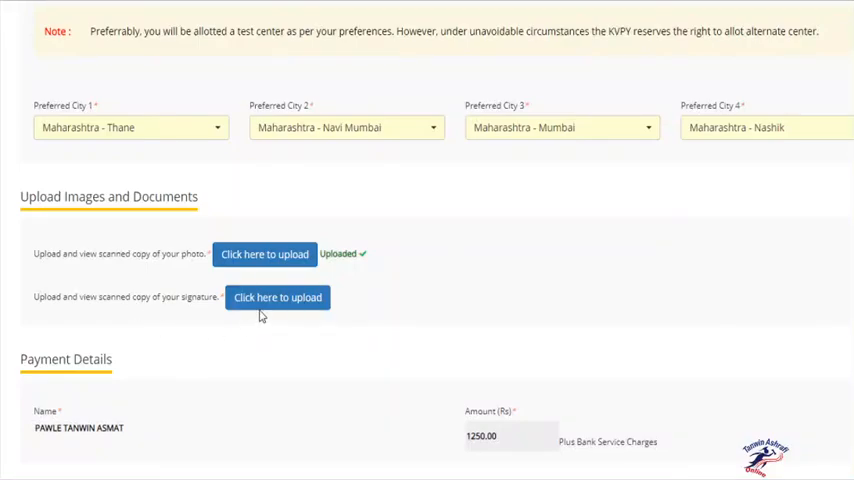
click(278, 296)
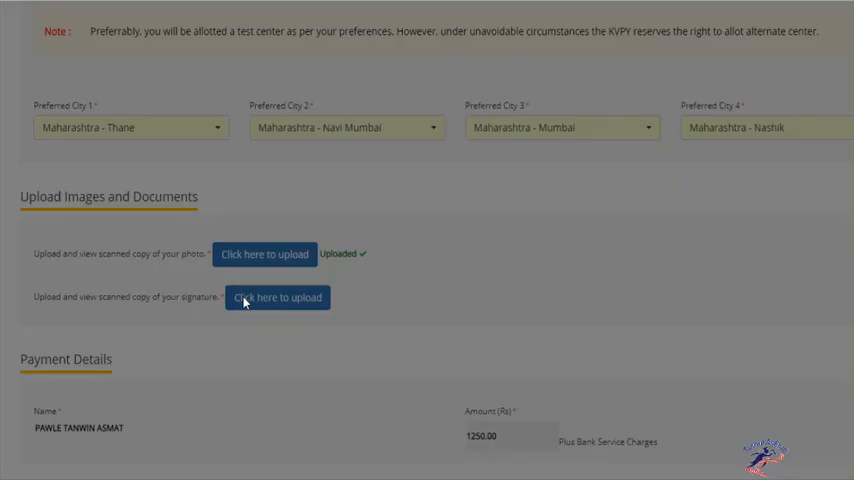
click(276, 296)
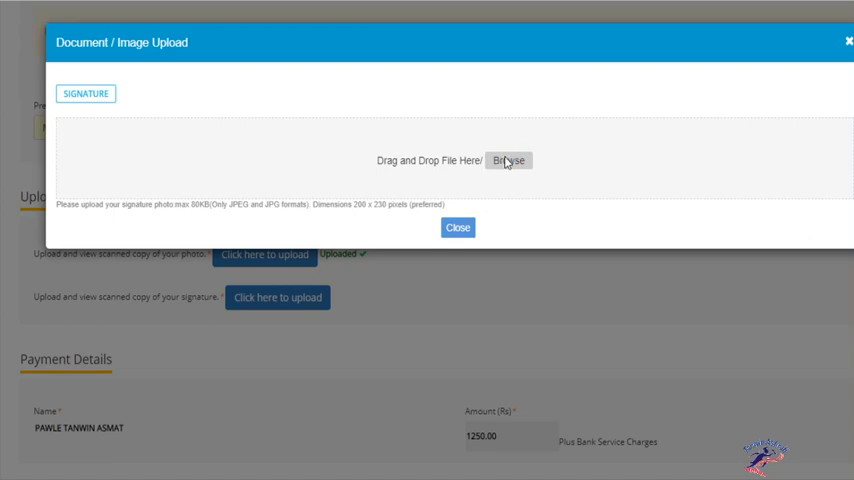
mouse_move(448, 78)
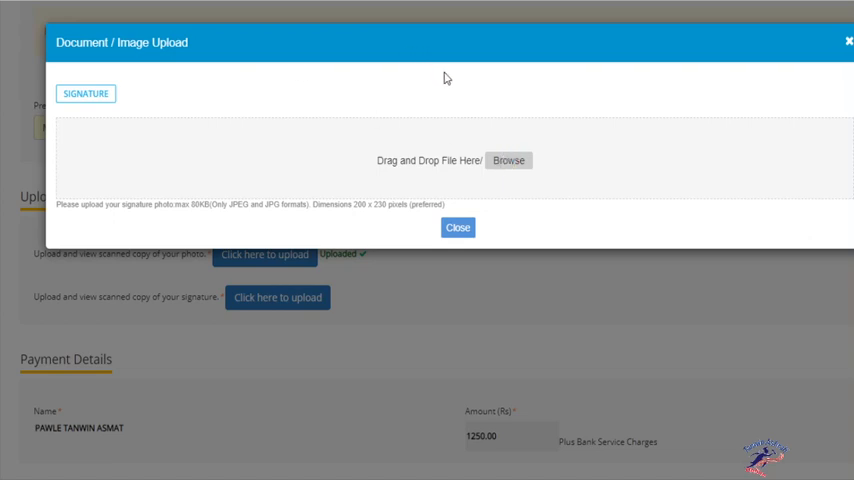
mouse_move(234, 172)
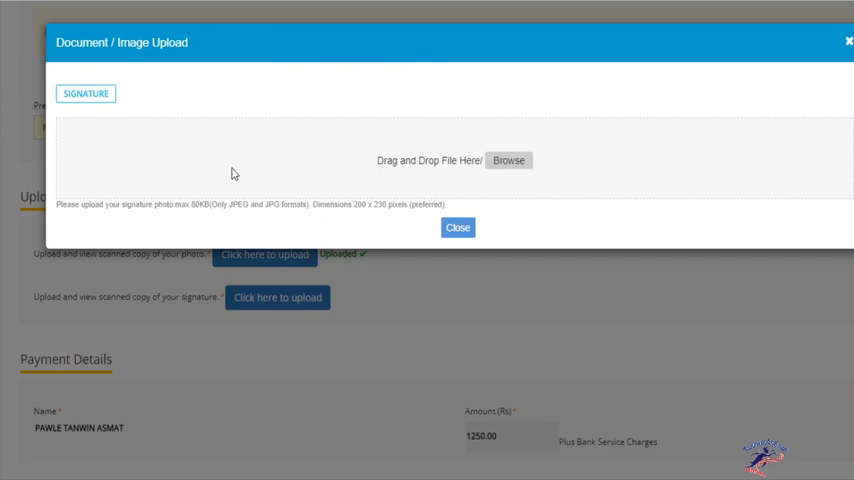
click(508, 160)
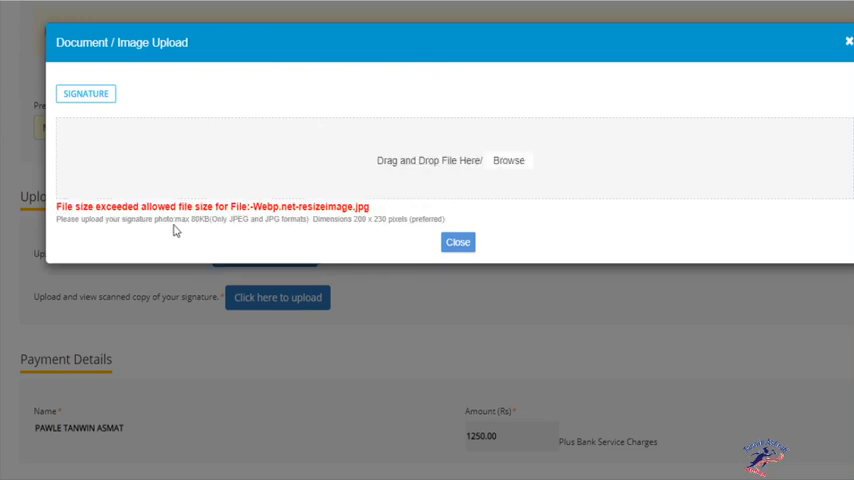
mouse_move(222, 196)
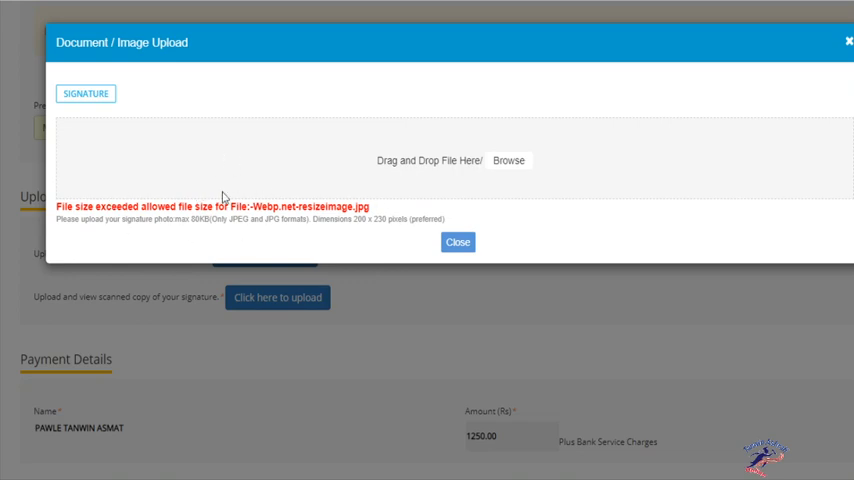
mouse_move(300, 164)
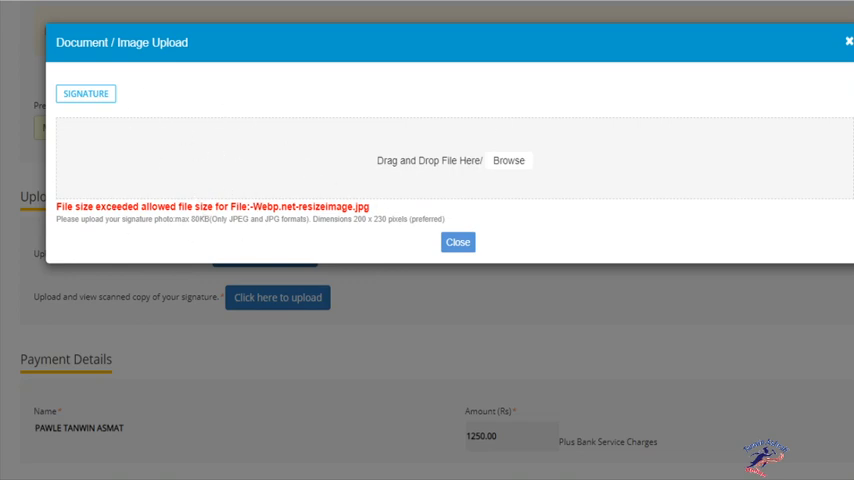
click(458, 240)
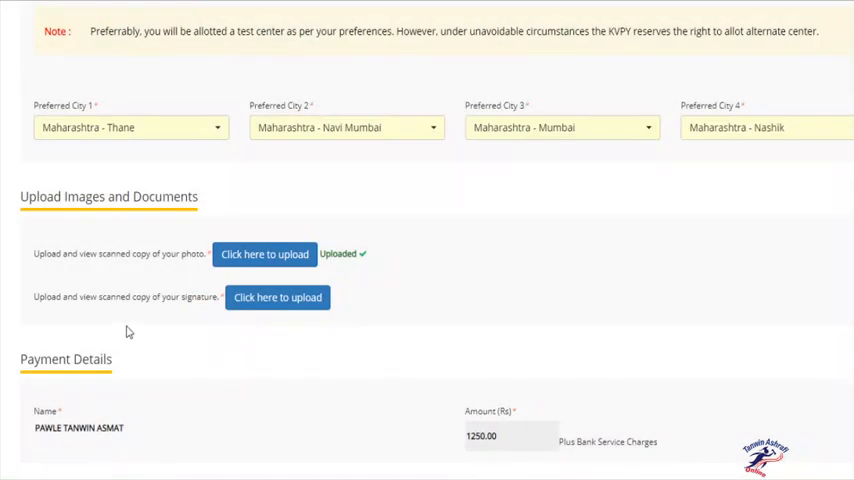
mouse_move(352, 260)
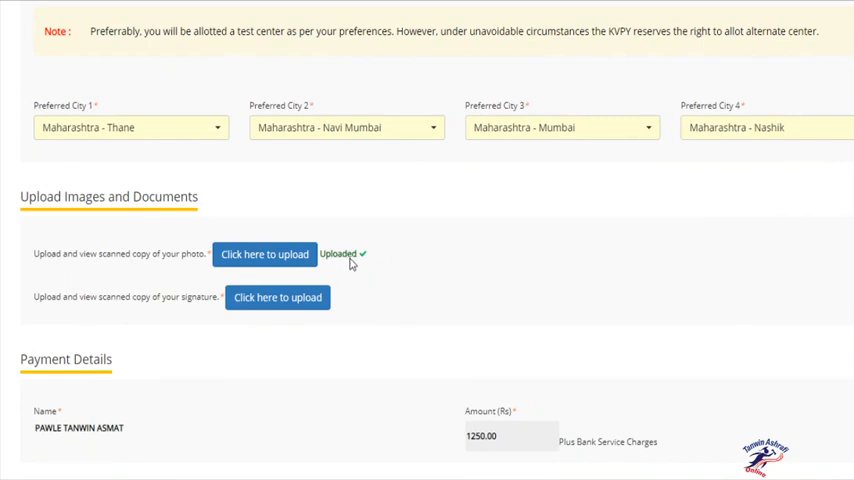
mouse_move(400, 276)
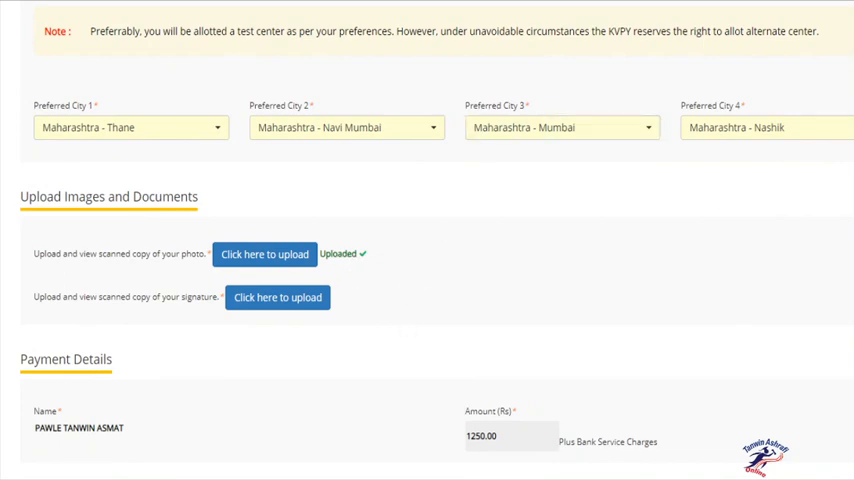
Step: Enter the captcha characters 'r25ph2c' in the Declaration verification field
scroll(down, 3)
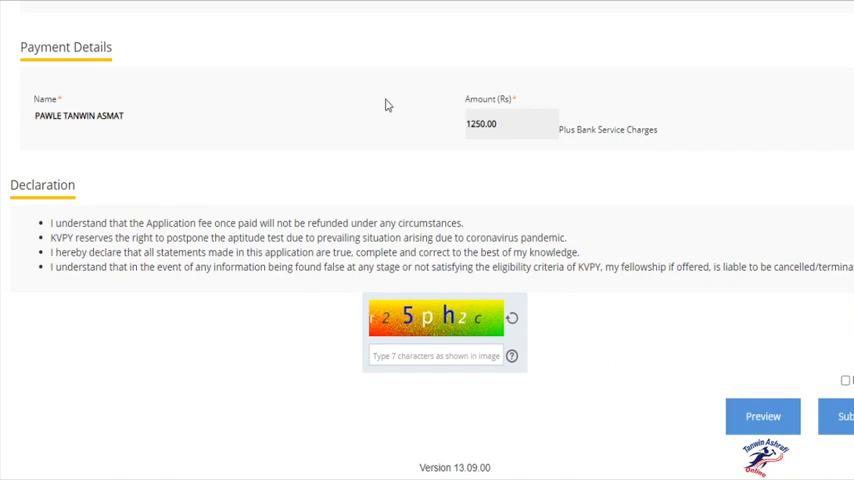
mouse_move(454, 176)
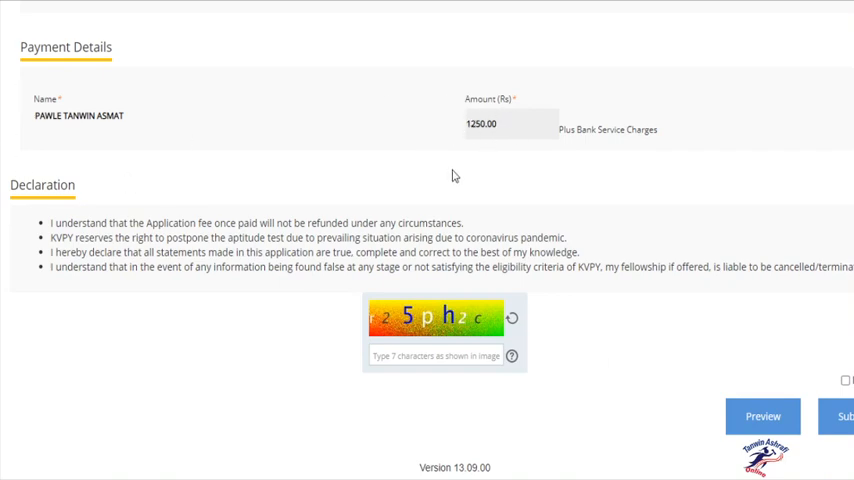
click(496, 124)
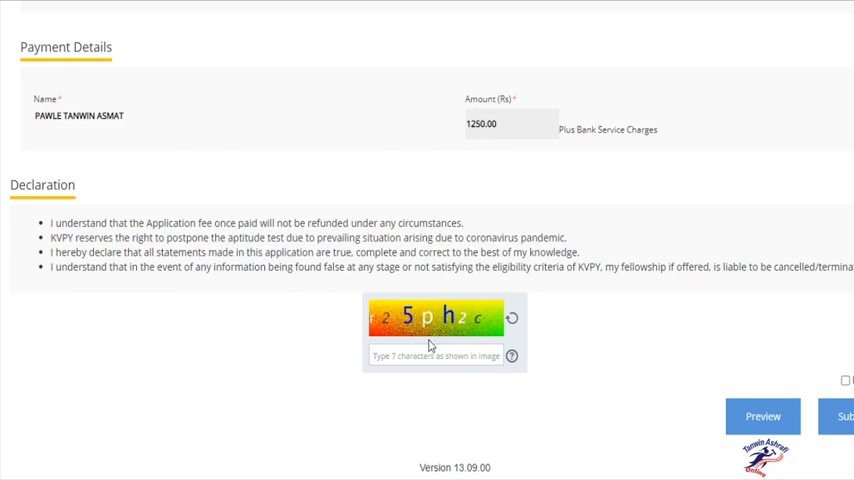
mouse_move(612, 356)
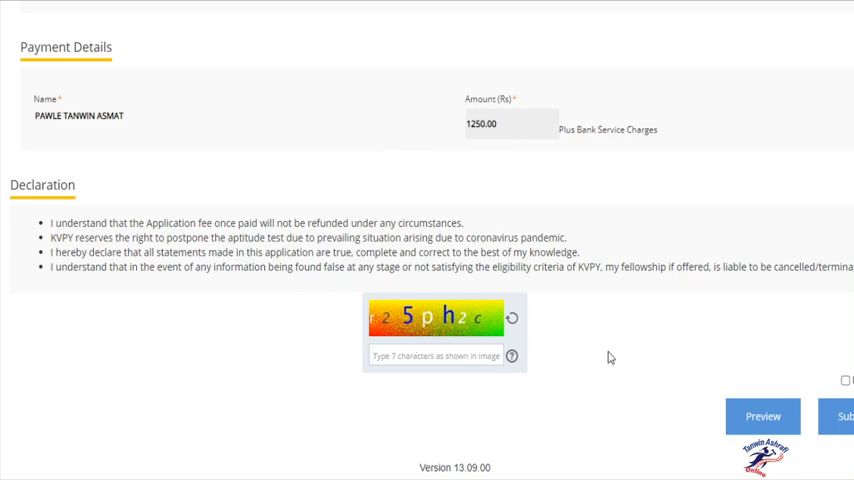
mouse_move(436, 308)
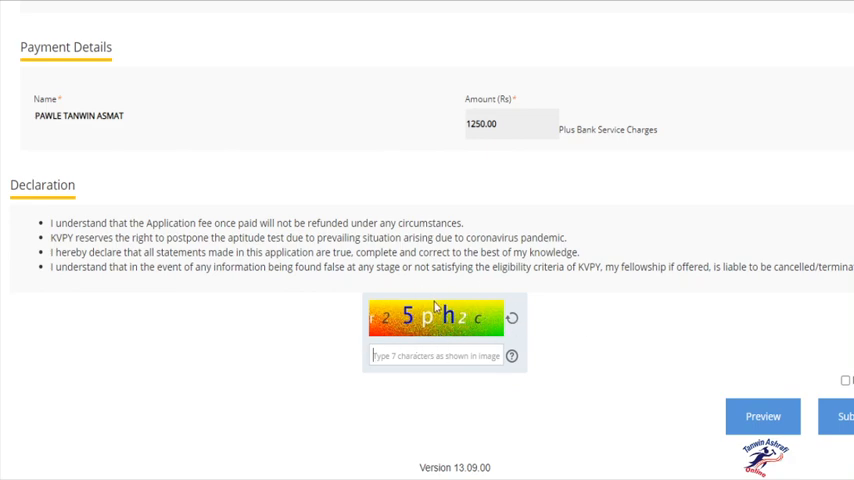
text(r2)
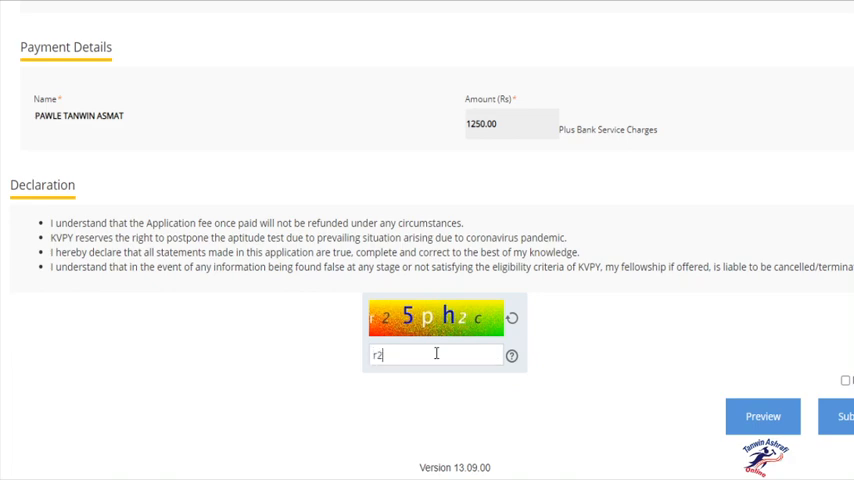
text(5)
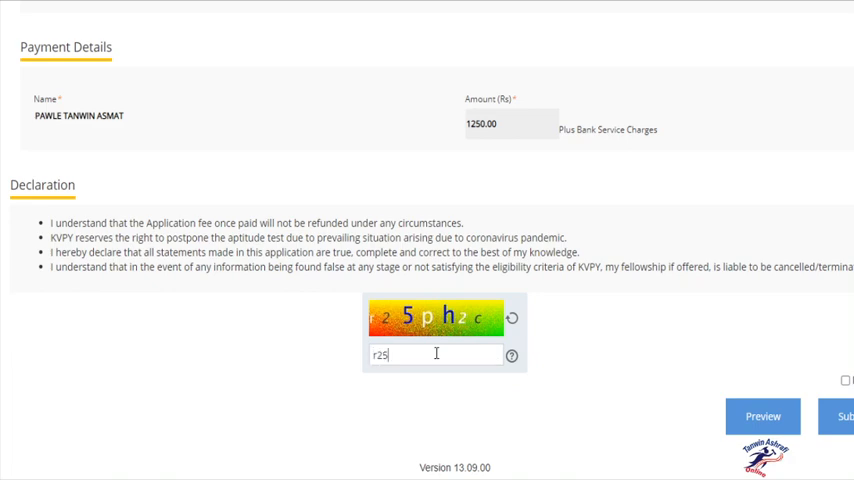
text(ph2)
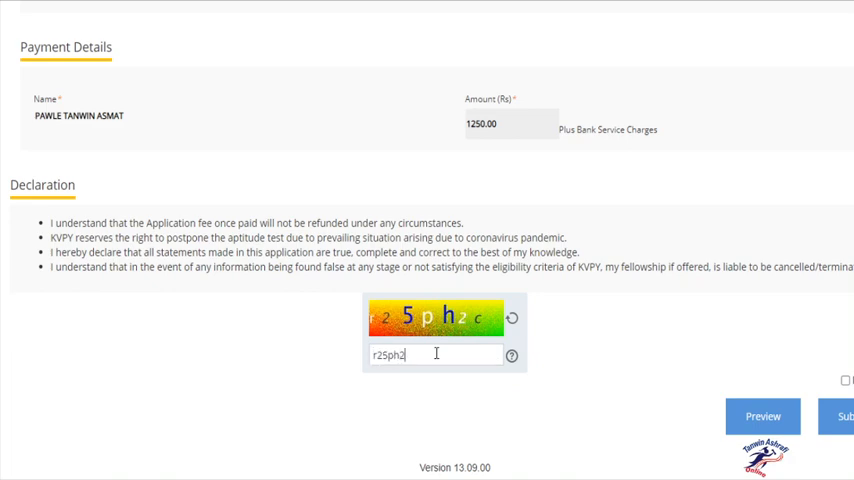
text(c)
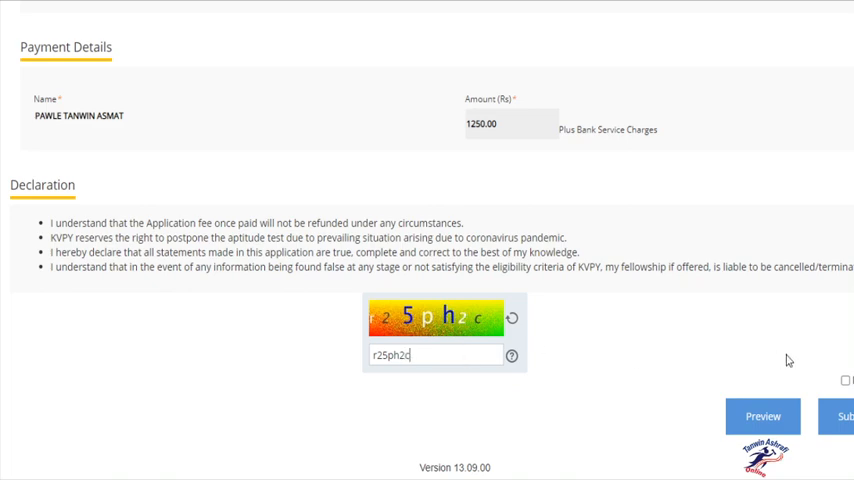